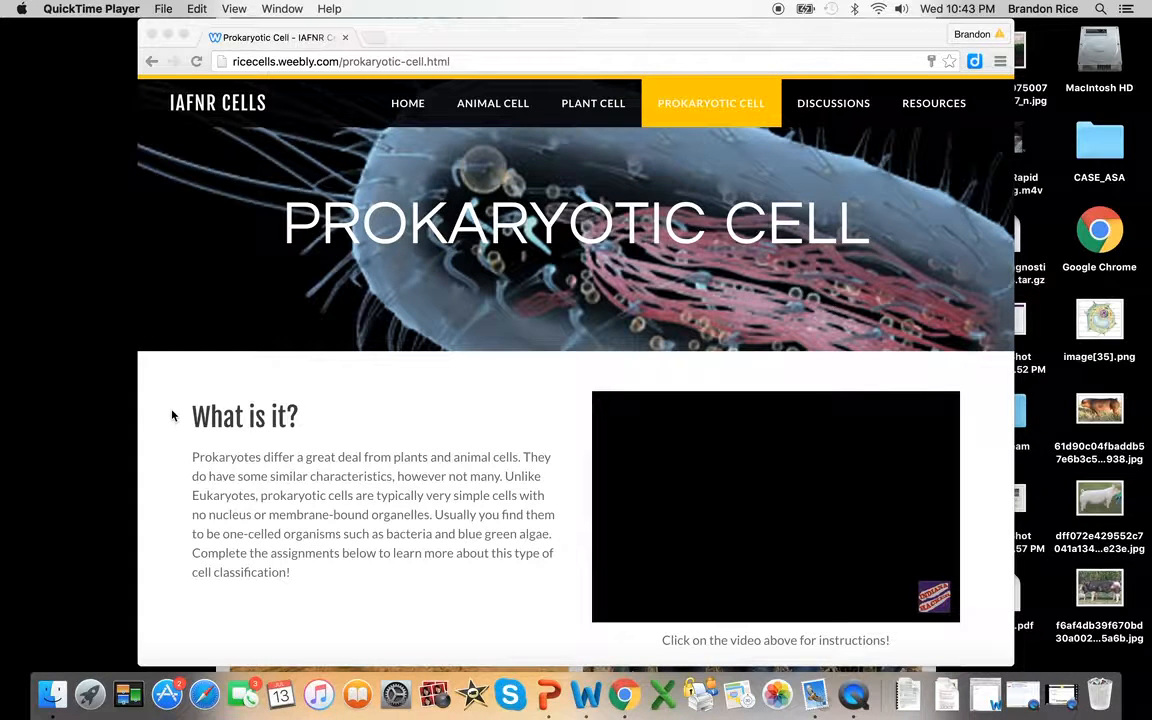
{"action": "mouse_move", "coordinate": [324, 339]}
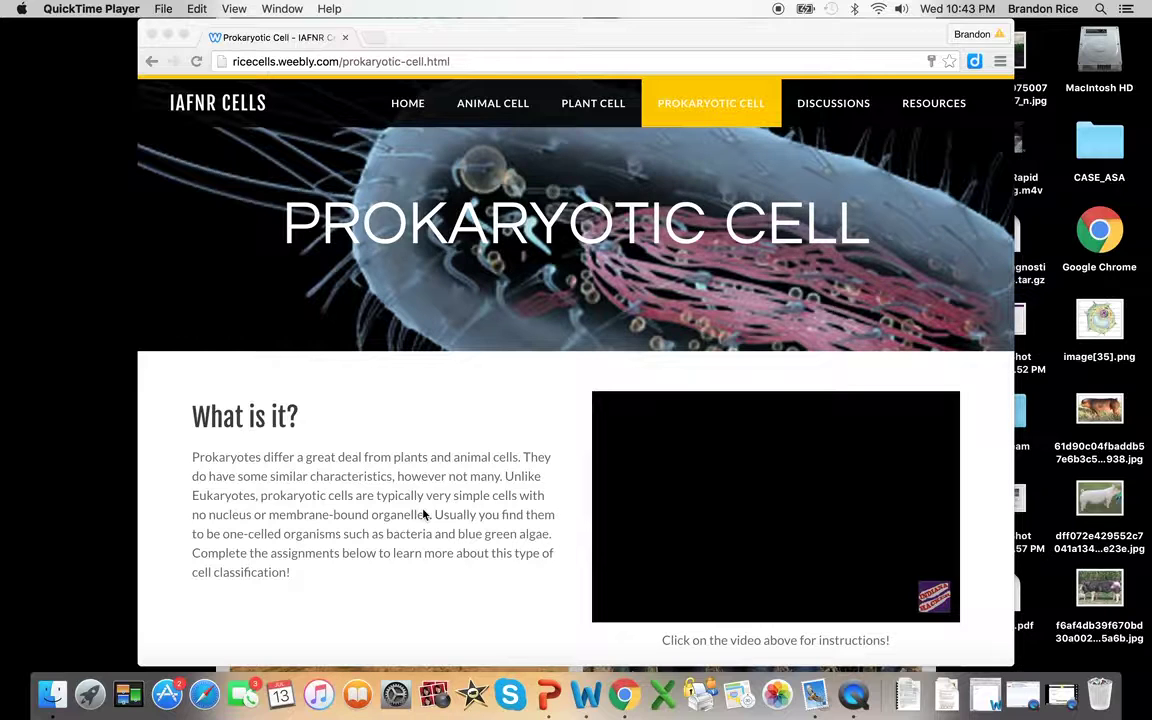
Scroll down to the Assignment 4 Cell Parts and Assignment 5 video instructions.
{"action": "scroll", "scroll_direction": "down", "scroll_amount": 3}
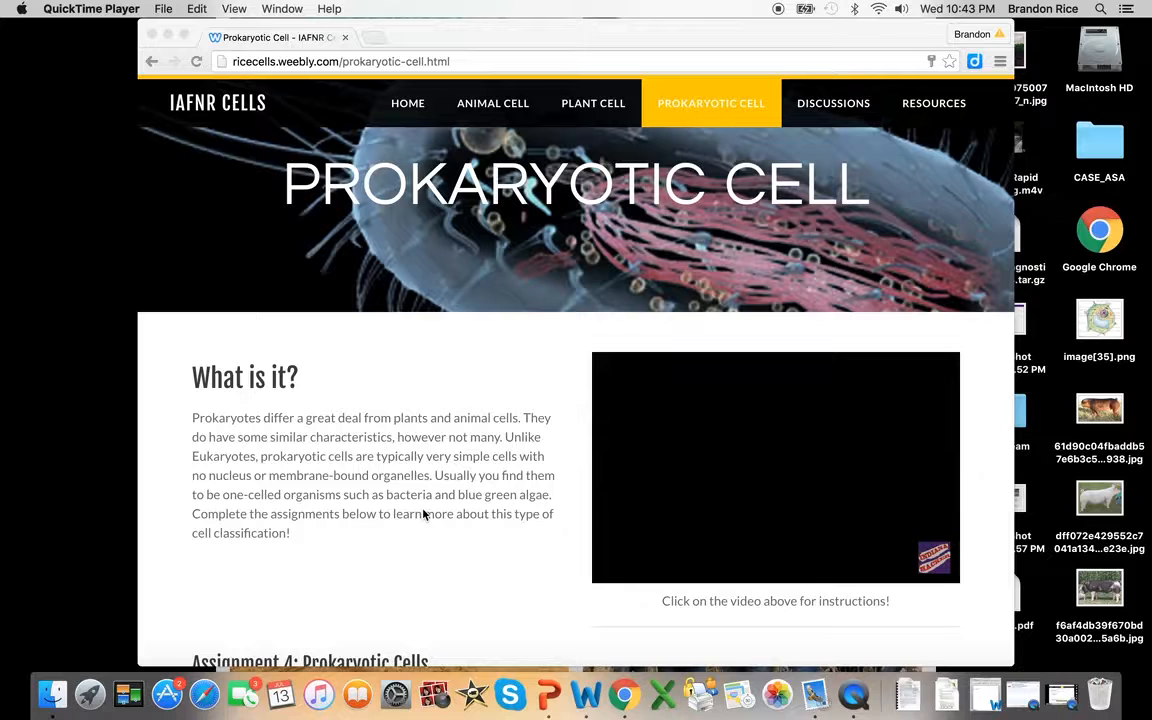
{"action": "mouse_move", "coordinate": [430, 502]}
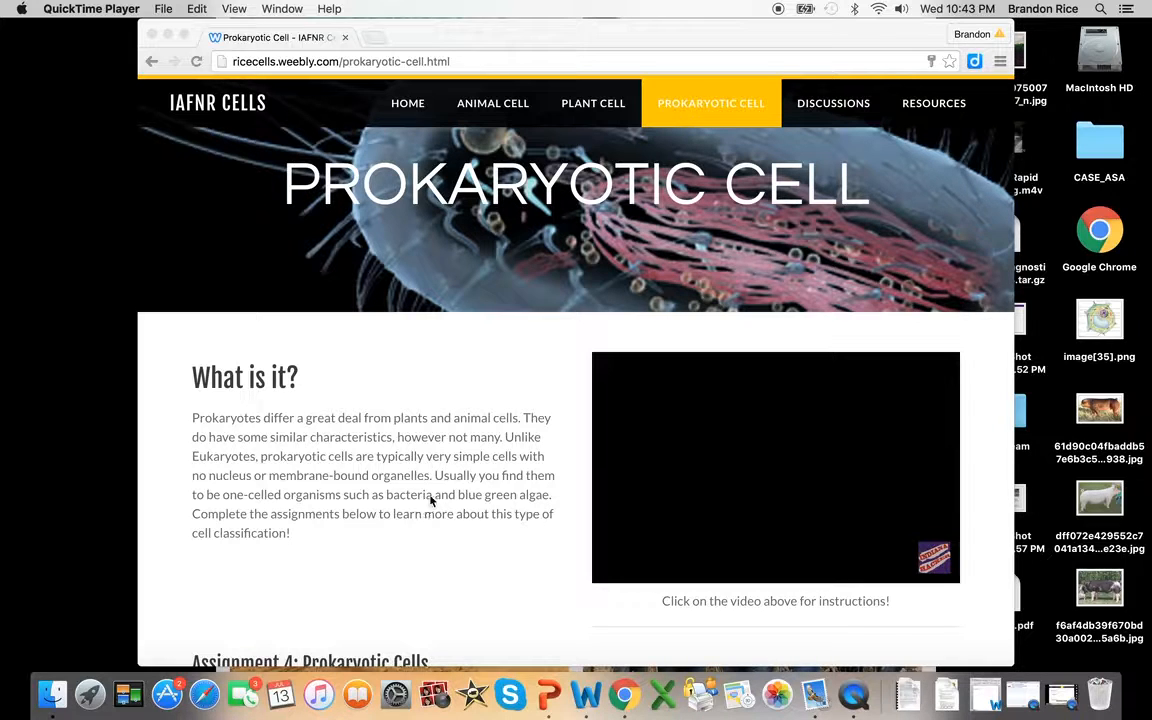
{"action": "mouse_move", "coordinate": [390, 530]}
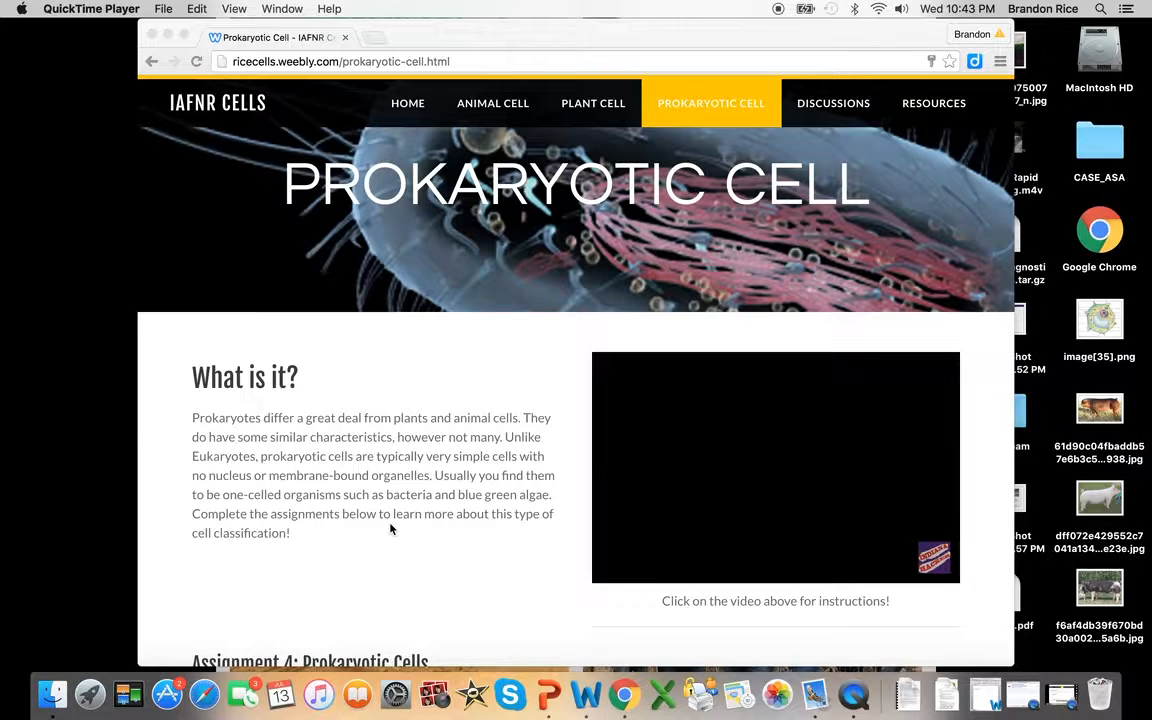
{"action": "scroll", "scroll_direction": "down", "scroll_amount": 3}
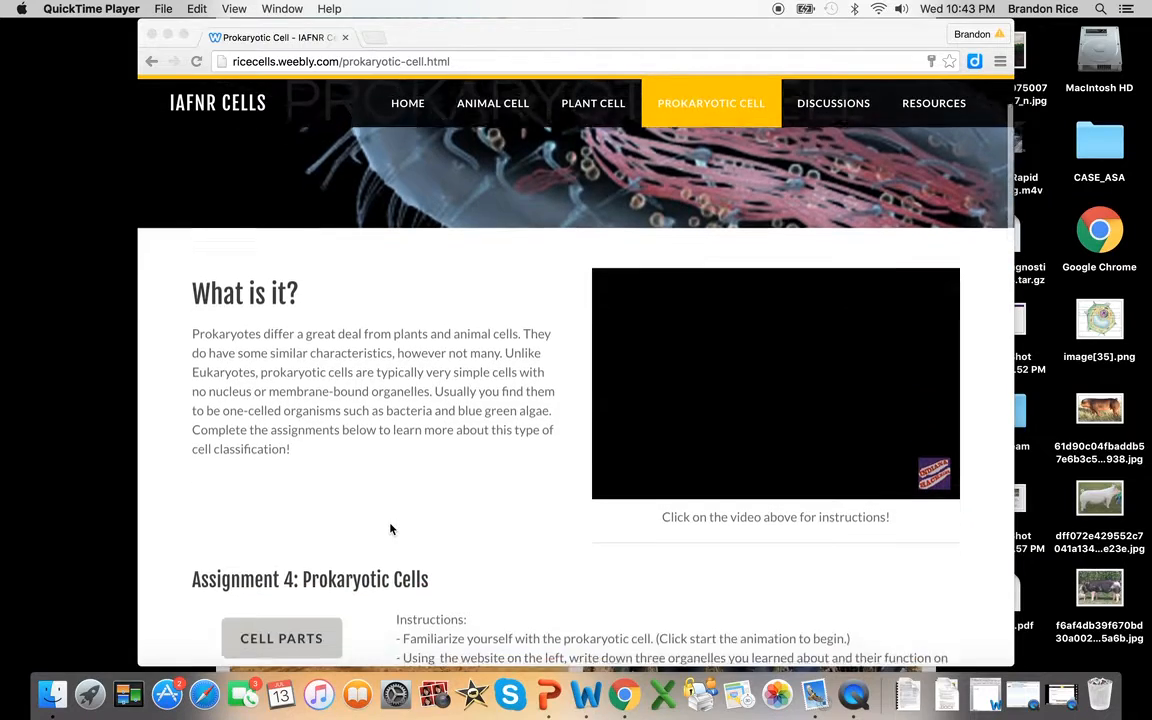
{"action": "scroll", "scroll_direction": "down", "scroll_amount": 3}
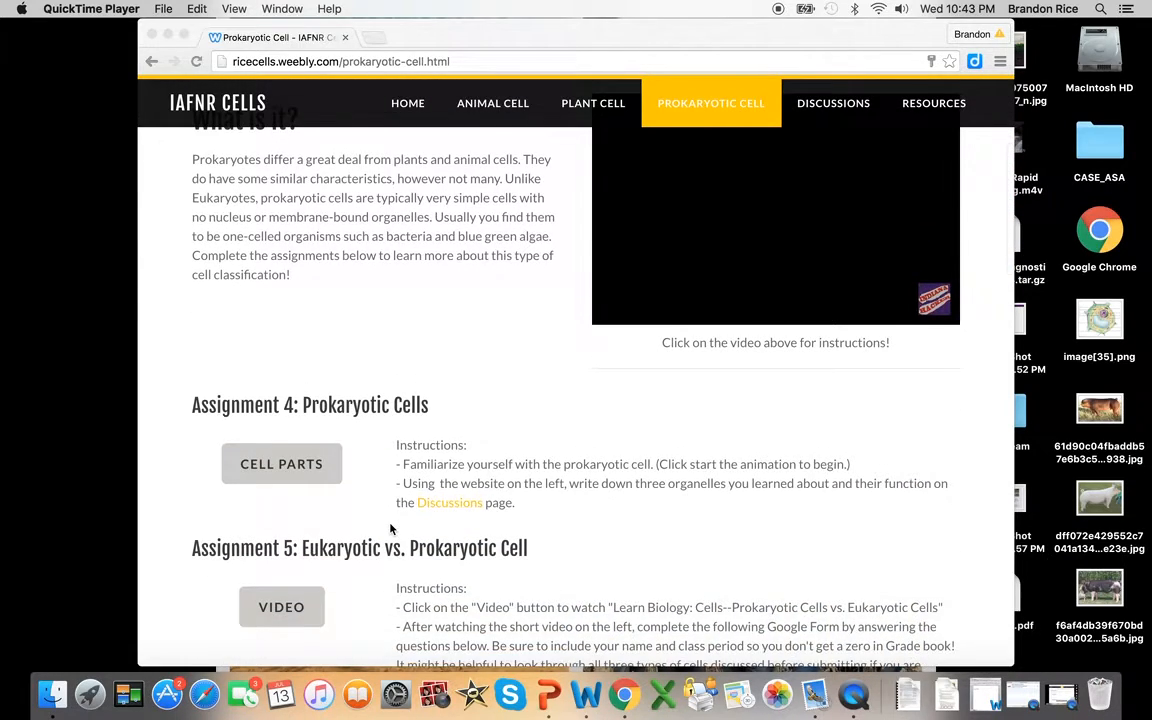
{"action": "scroll", "scroll_direction": "down", "scroll_amount": 3}
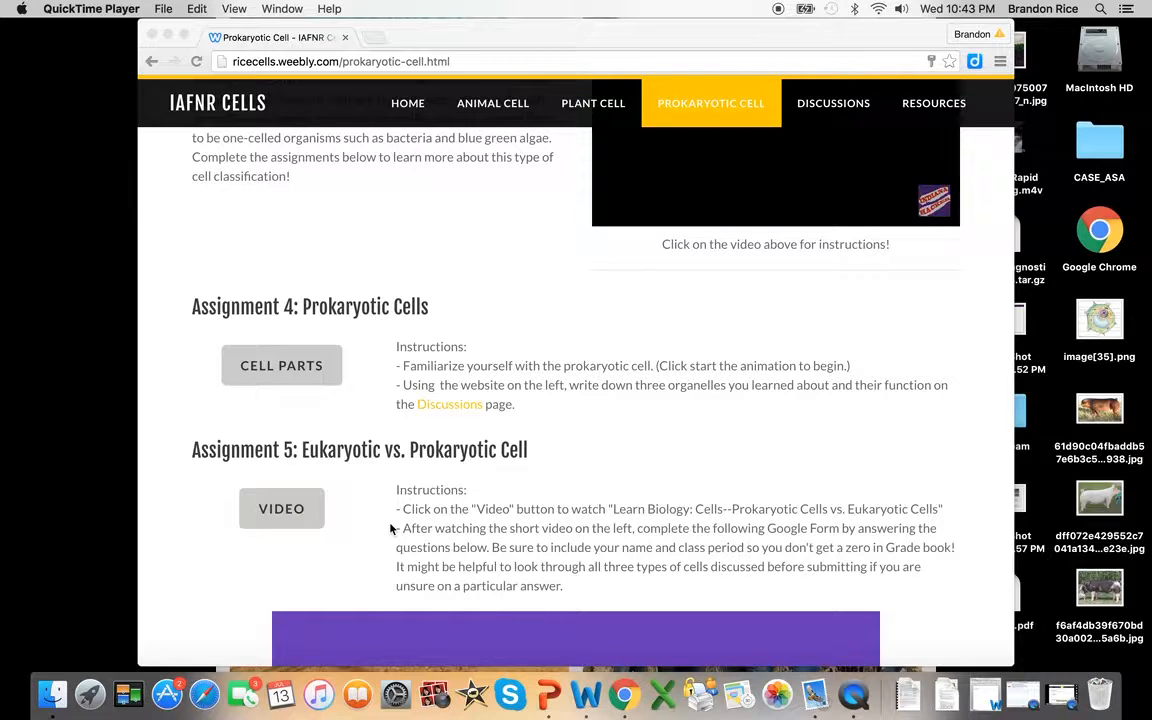
{"action": "mouse_move", "coordinate": [238, 430]}
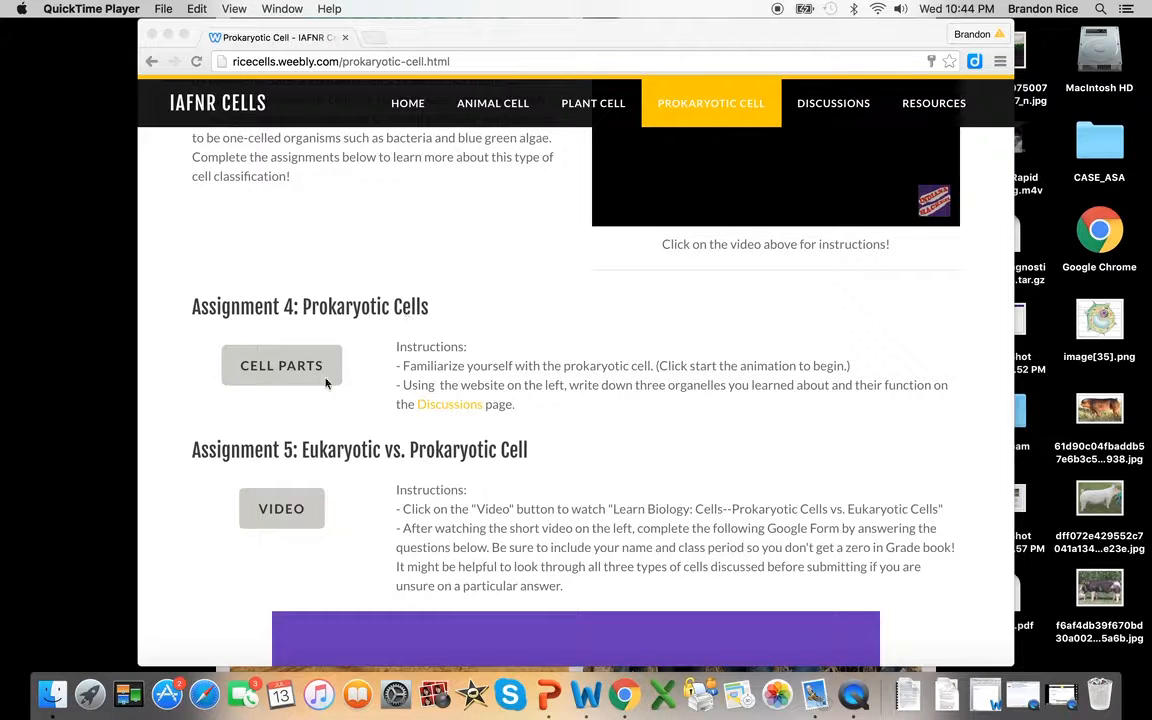
{"action": "mouse_move", "coordinate": [382, 320]}
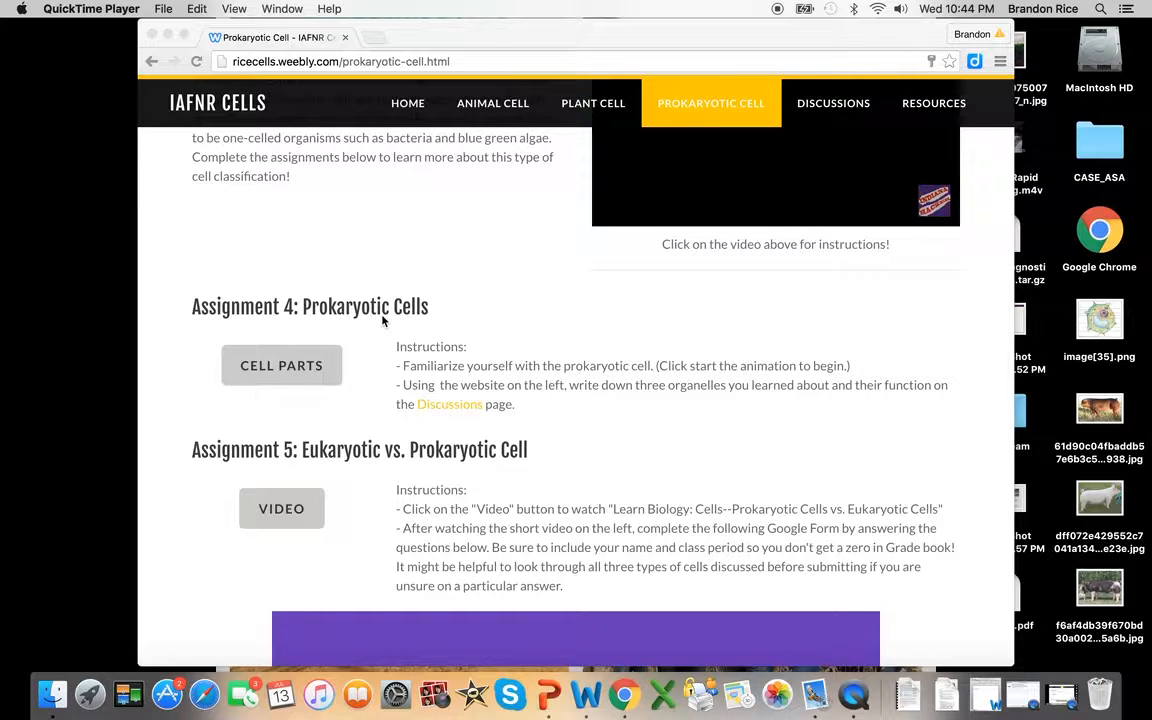
{"action": "mouse_move", "coordinate": [663, 364]}
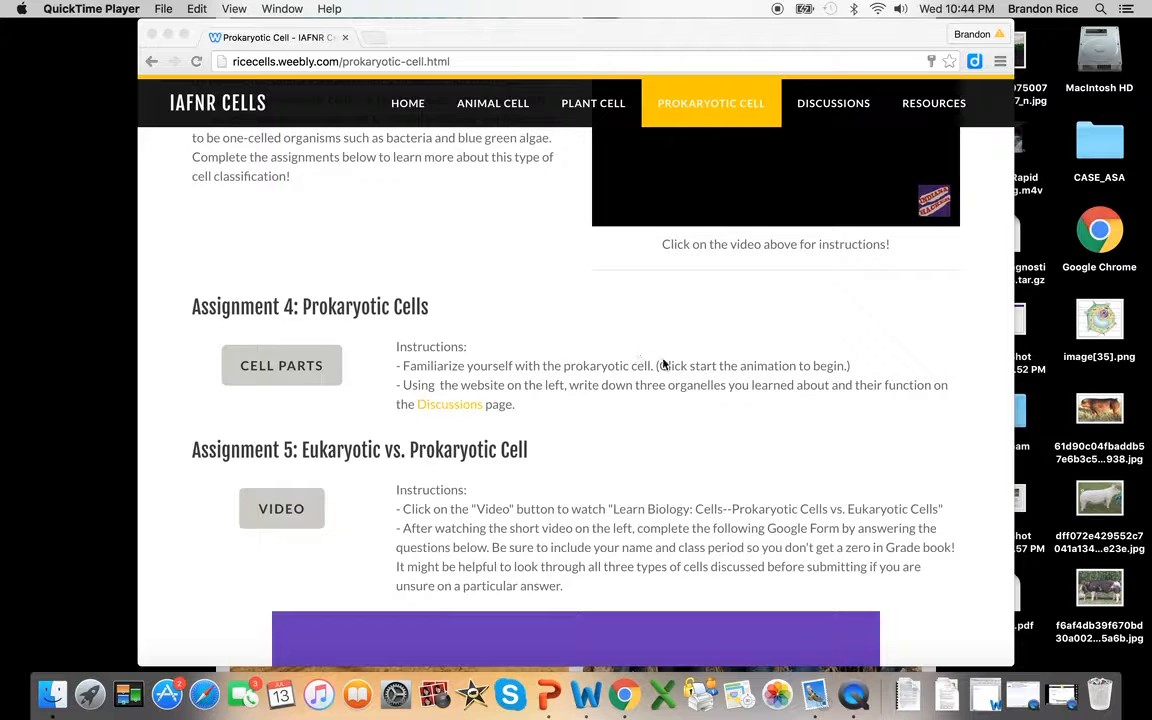
{"action": "mouse_move", "coordinate": [569, 440]}
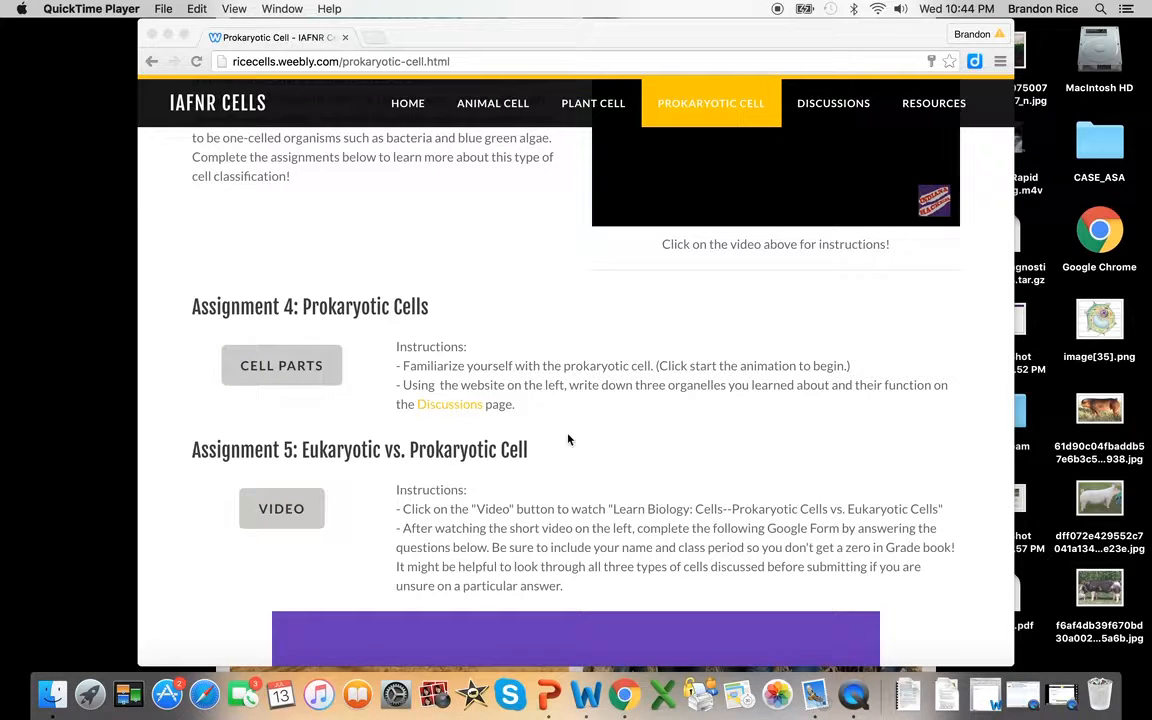
{"action": "mouse_move", "coordinate": [655, 372]}
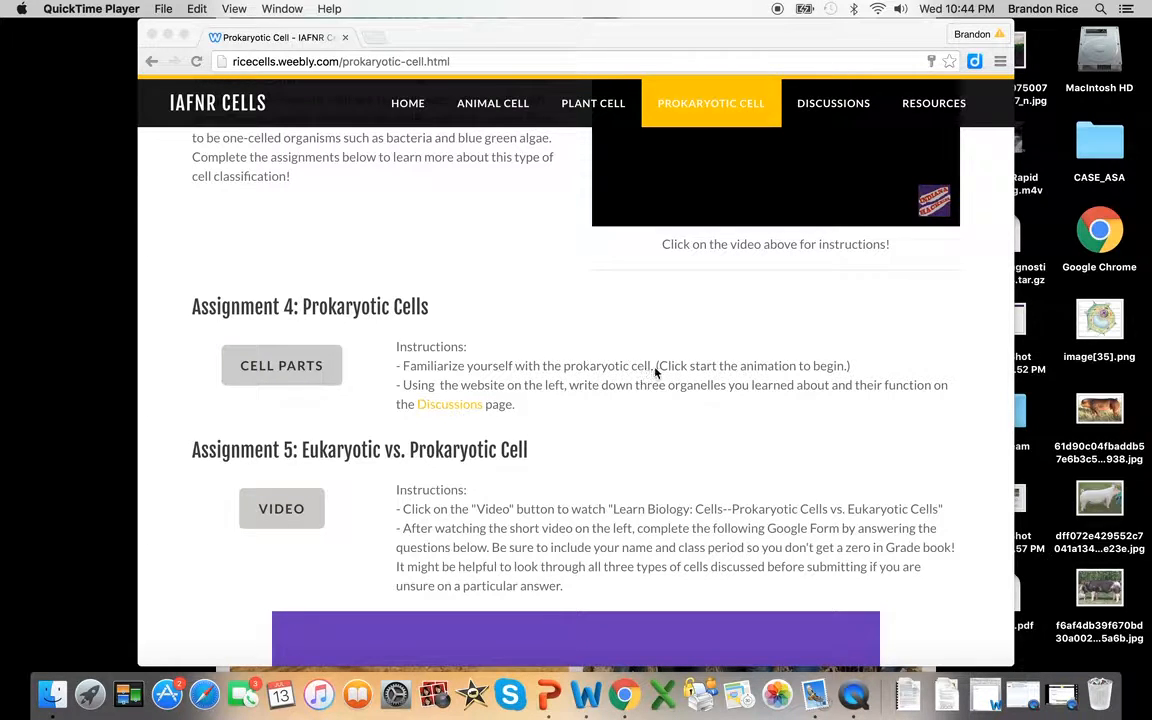
{"action": "mouse_move", "coordinate": [615, 377]}
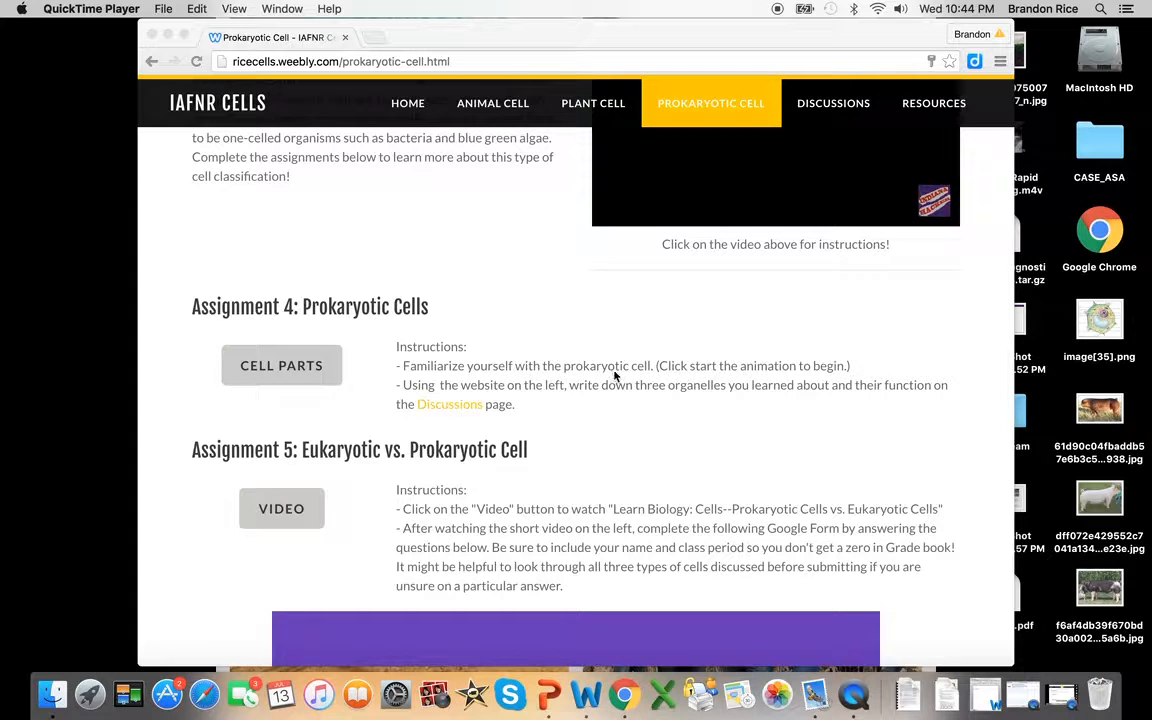
{"action": "mouse_move", "coordinate": [388, 378]}
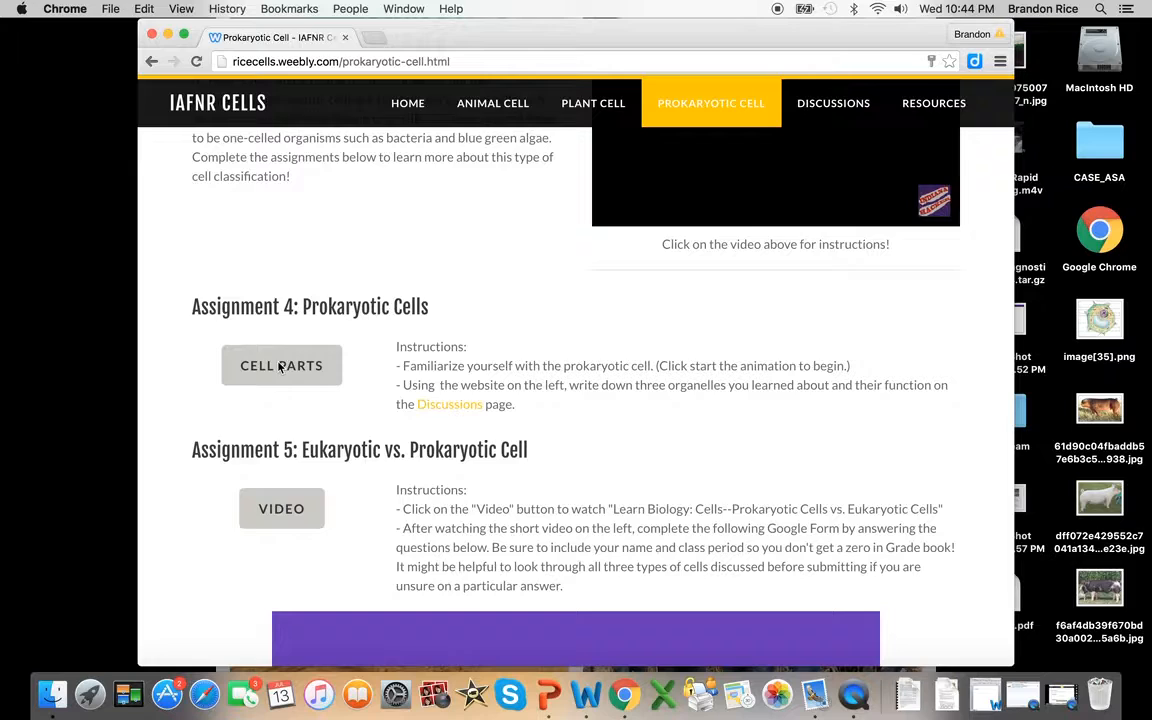
Open CELLS alive! bacteria model, view the Cell Envelope close-up, and return to Prokaryotic Cell.
{"action": "left_click", "coordinate": [281, 365]}
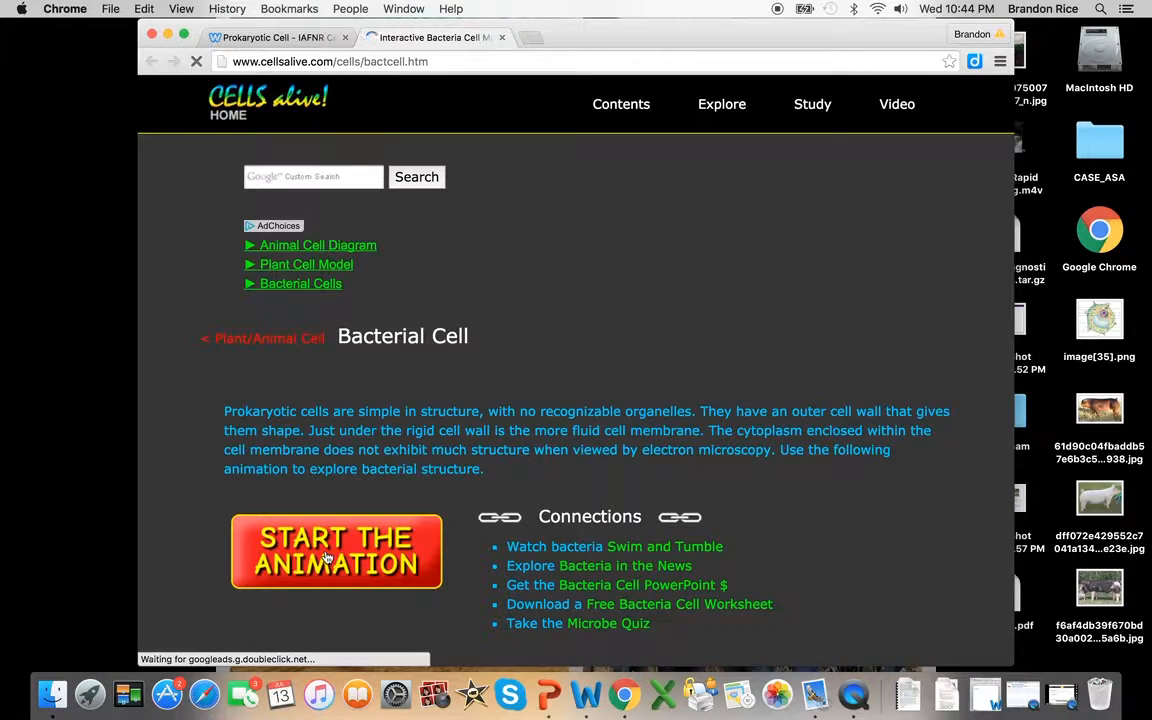
{"action": "left_click", "coordinate": [336, 551]}
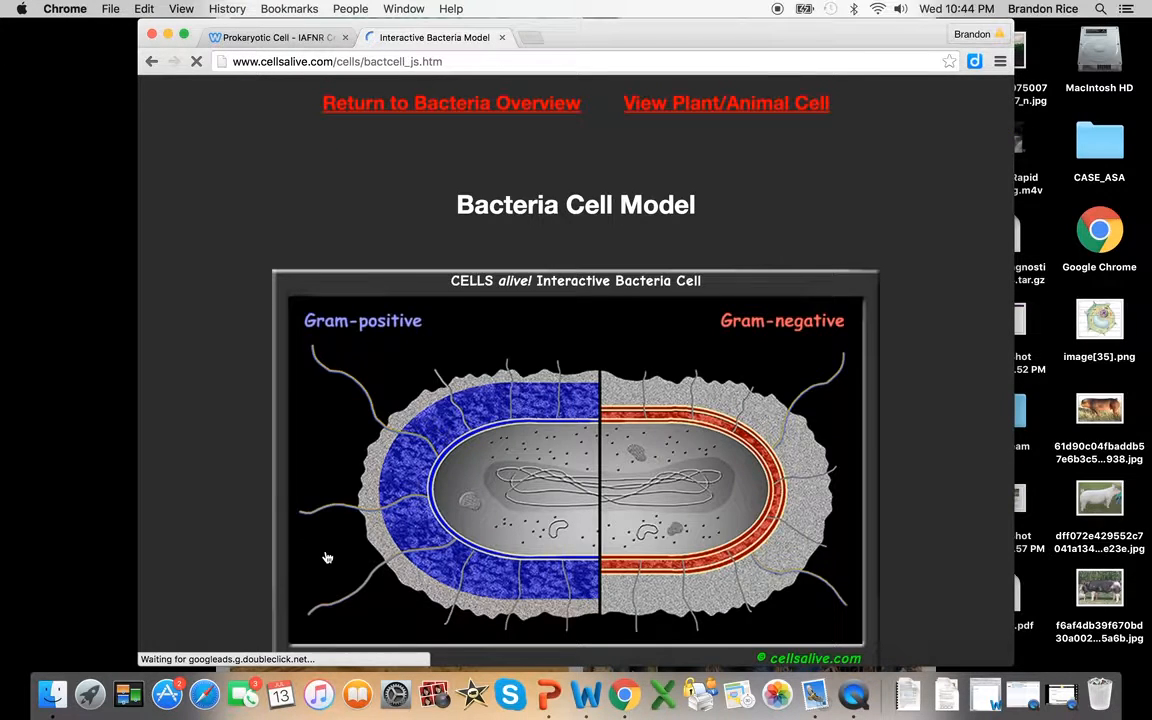
{"action": "scroll", "scroll_direction": "down", "scroll_amount": 3}
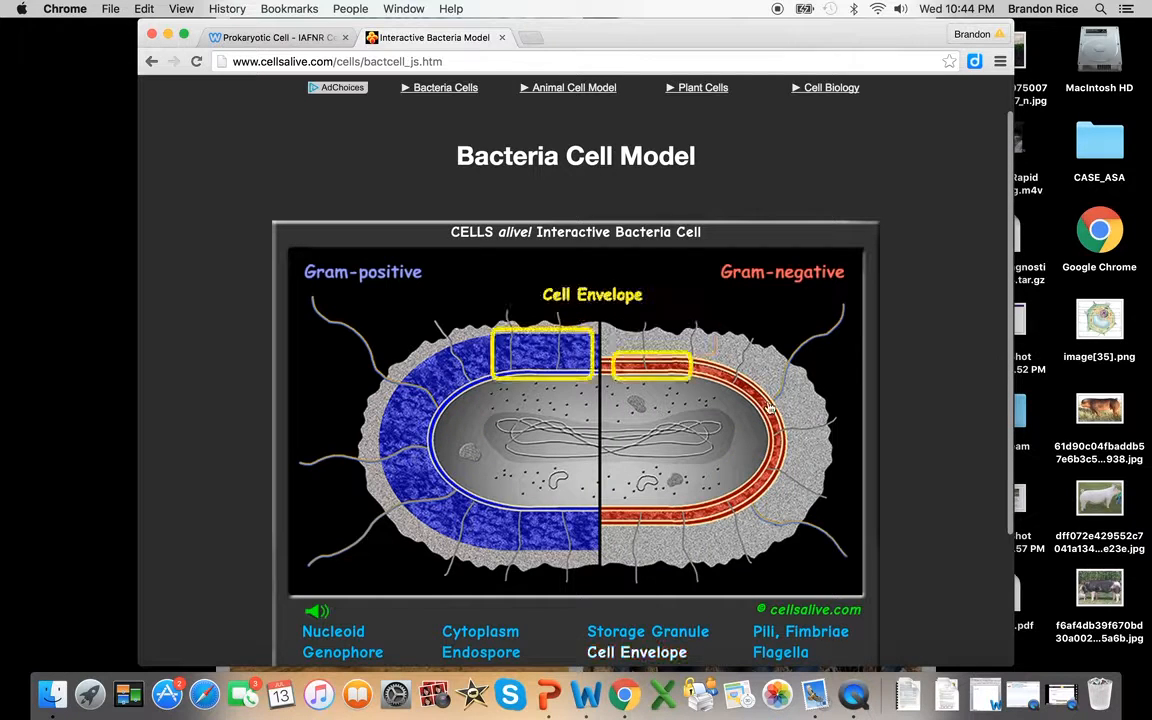
{"action": "mouse_move", "coordinate": [513, 524]}
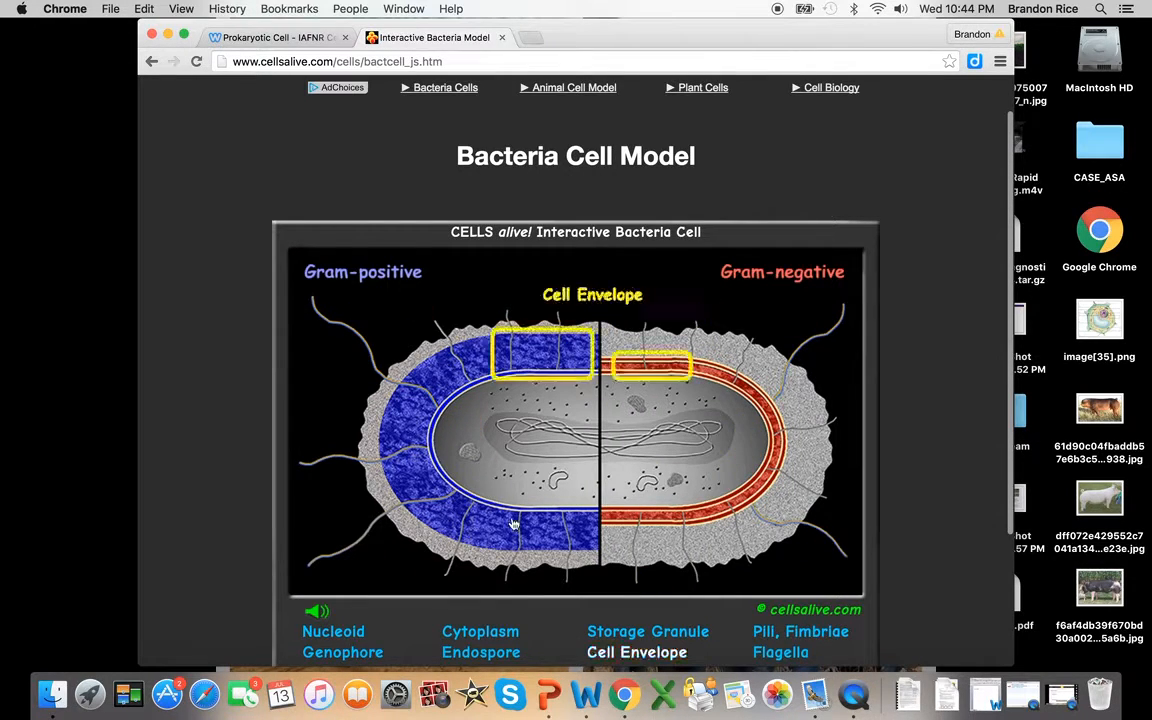
{"action": "left_click", "coordinate": [480, 631]}
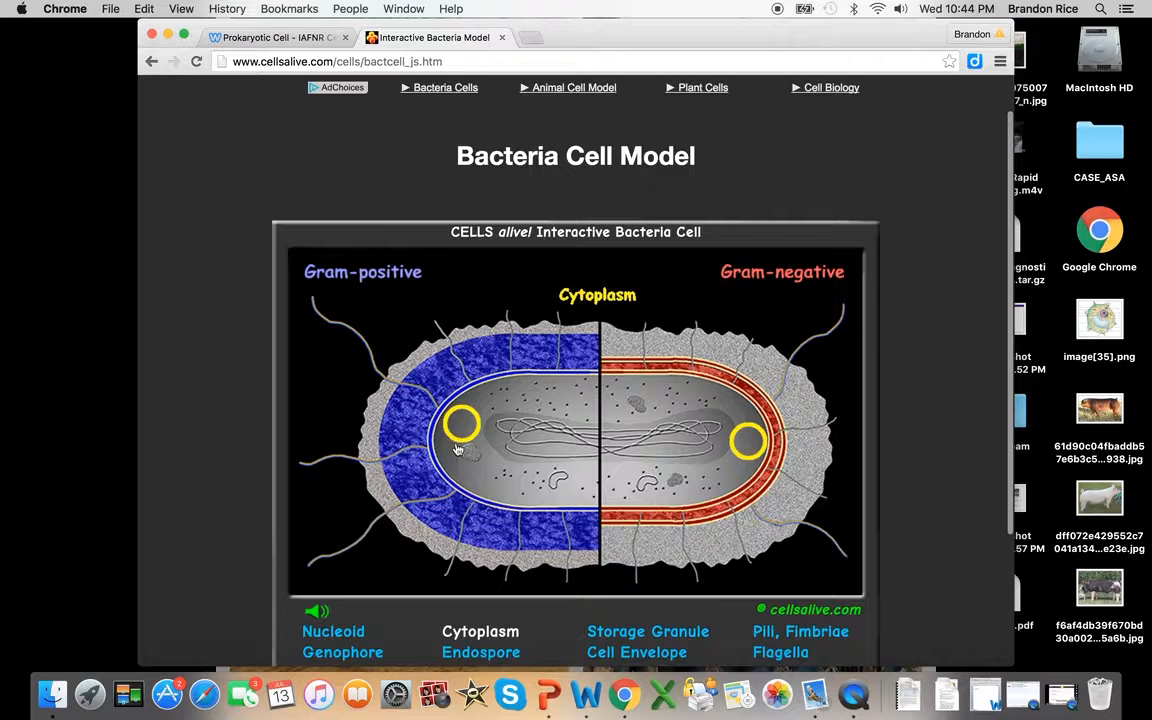
{"action": "left_click", "coordinate": [637, 652]}
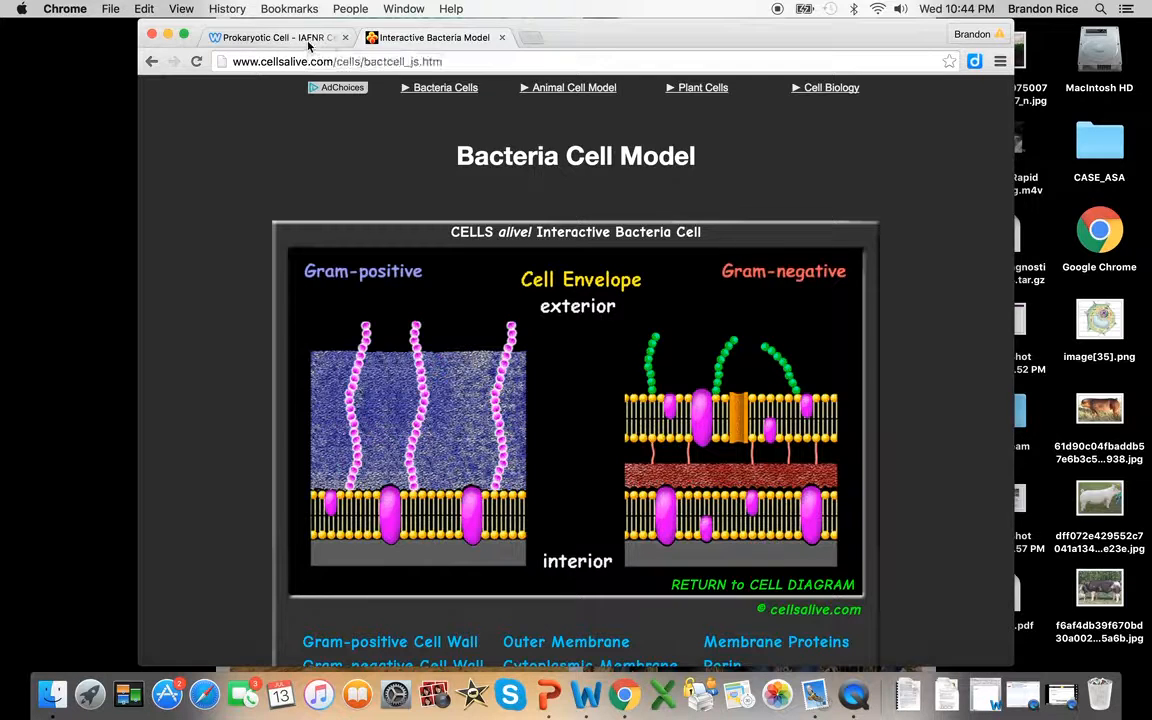
{"action": "left_click", "coordinate": [275, 37]}
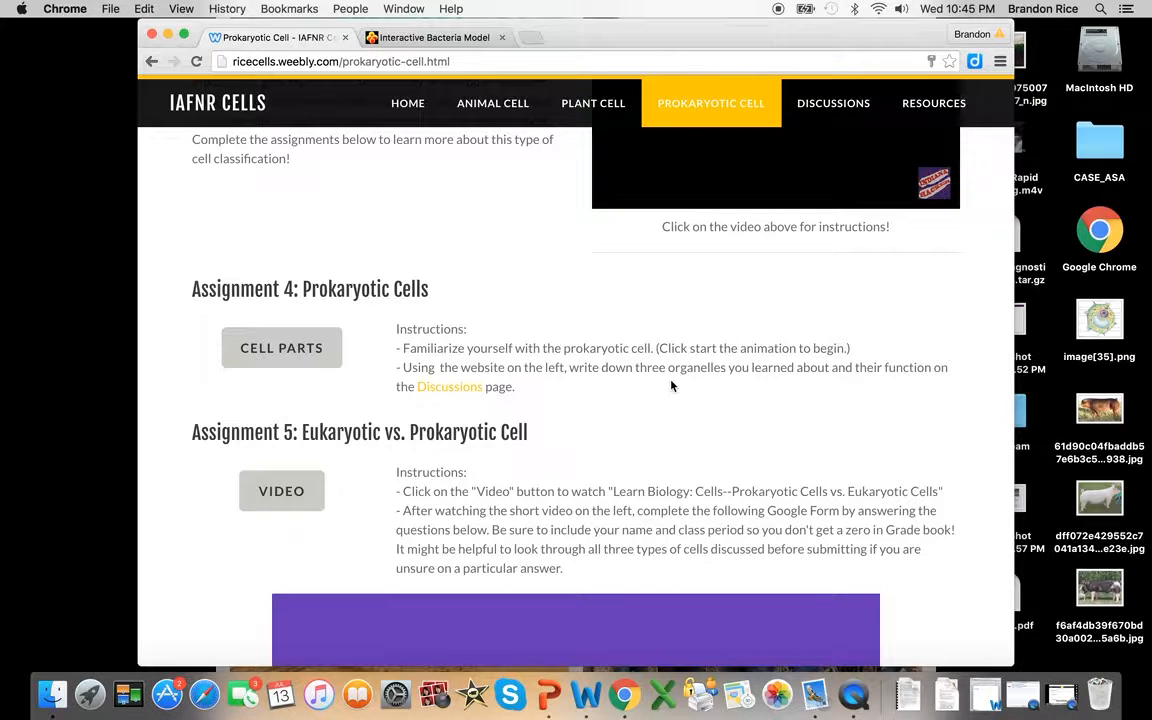
{"action": "mouse_move", "coordinate": [449, 387]}
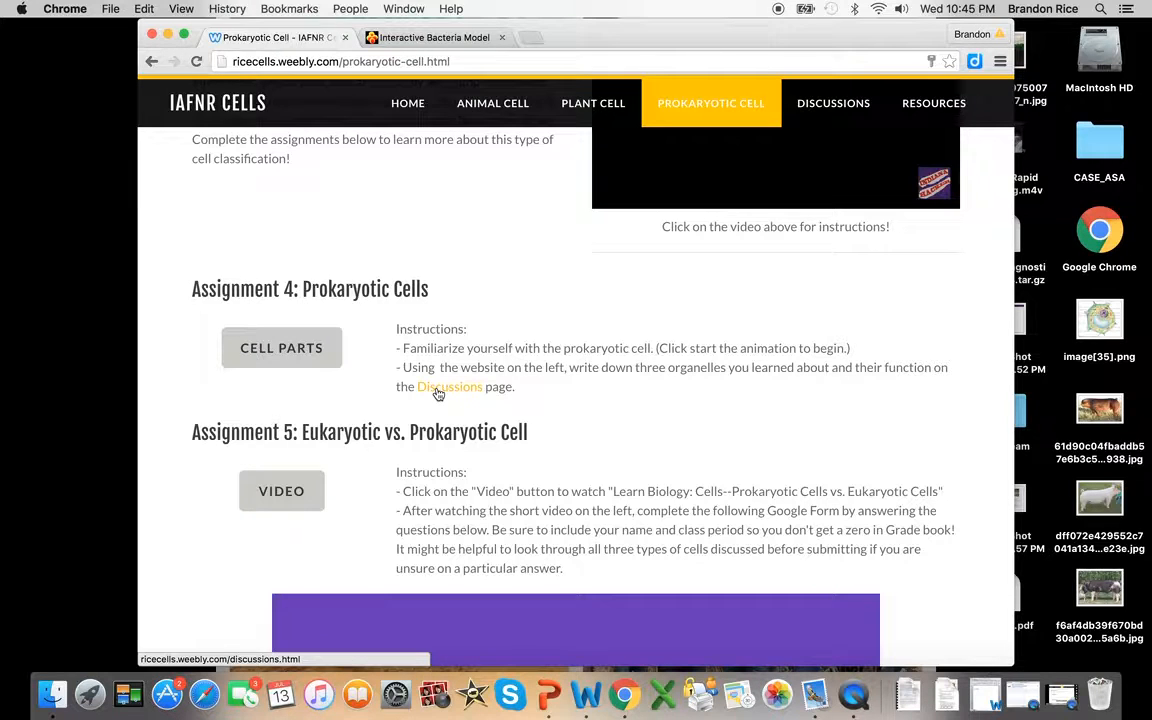
{"action": "mouse_move", "coordinate": [461, 390]}
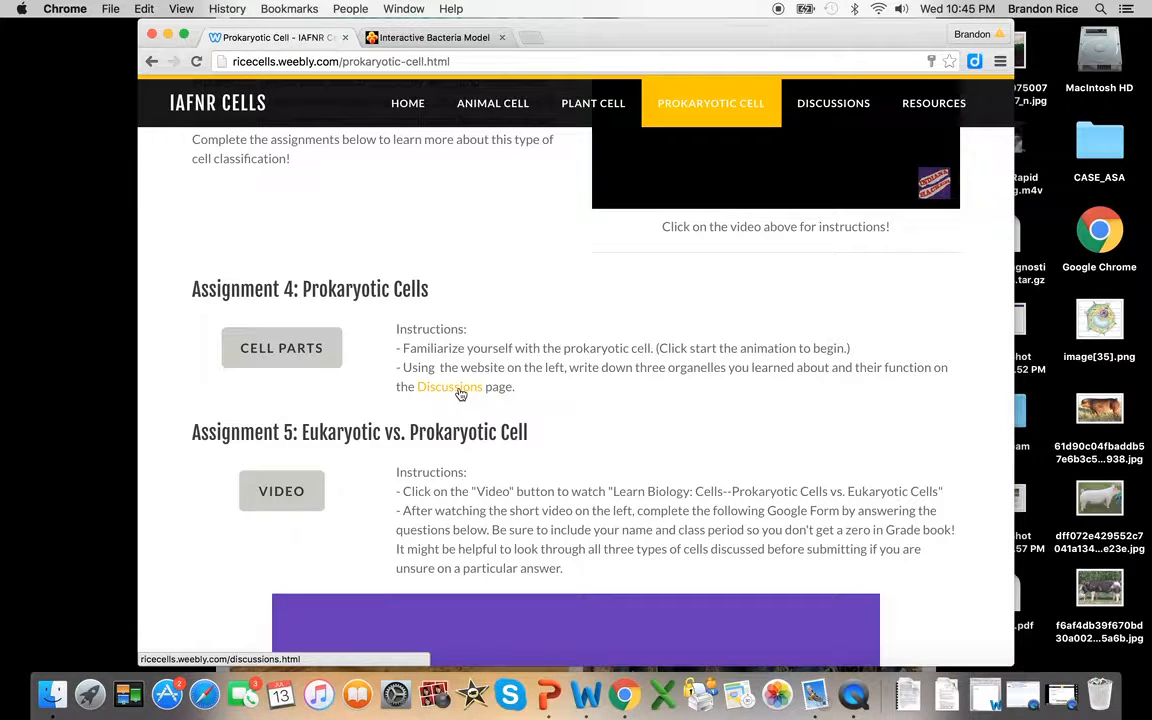
{"action": "mouse_move", "coordinate": [437, 400]}
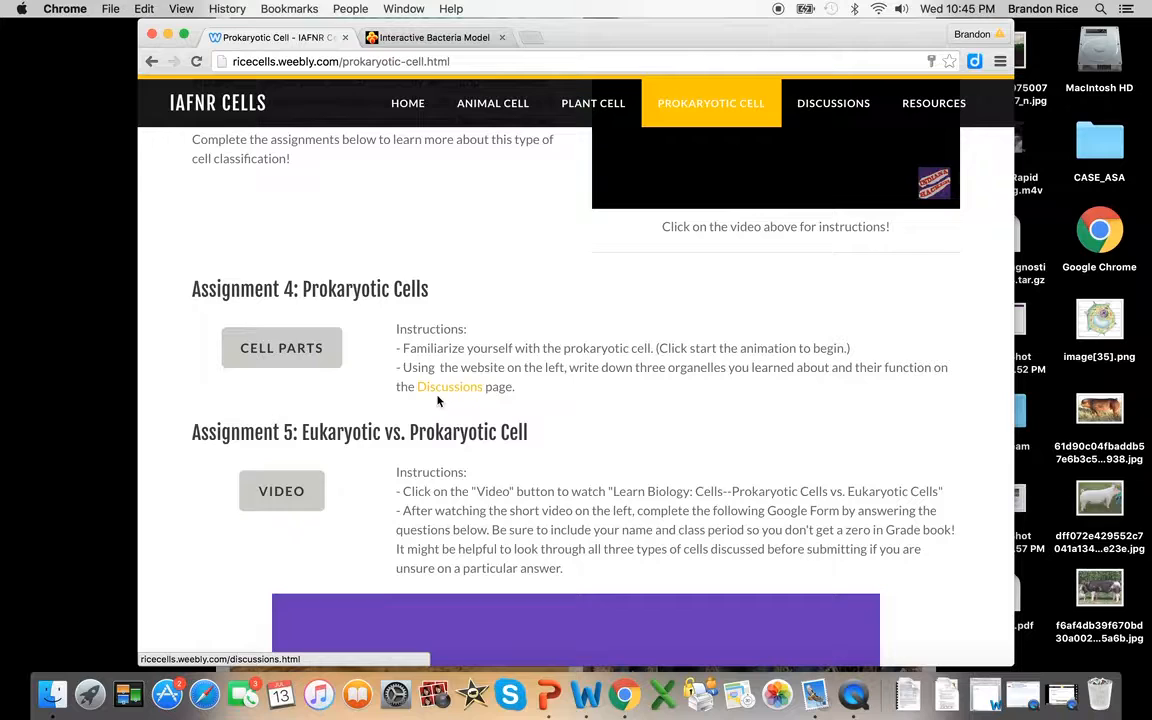
{"action": "mouse_move", "coordinate": [449, 390]}
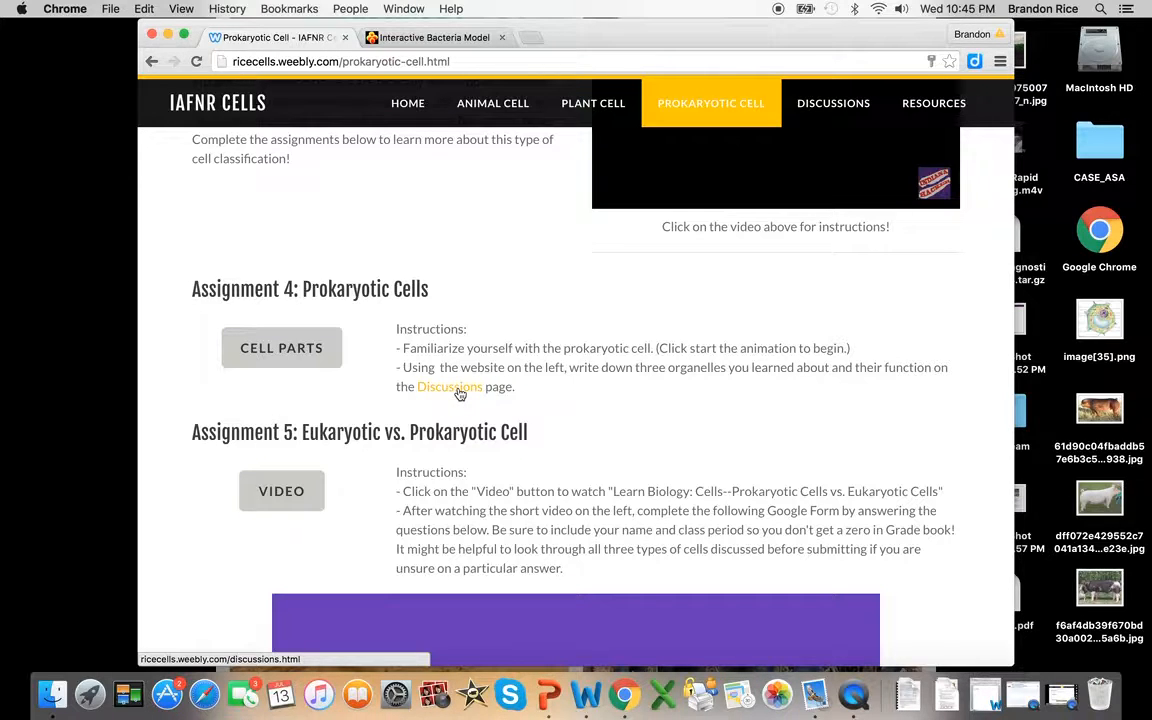
{"action": "mouse_move", "coordinate": [833, 103]}
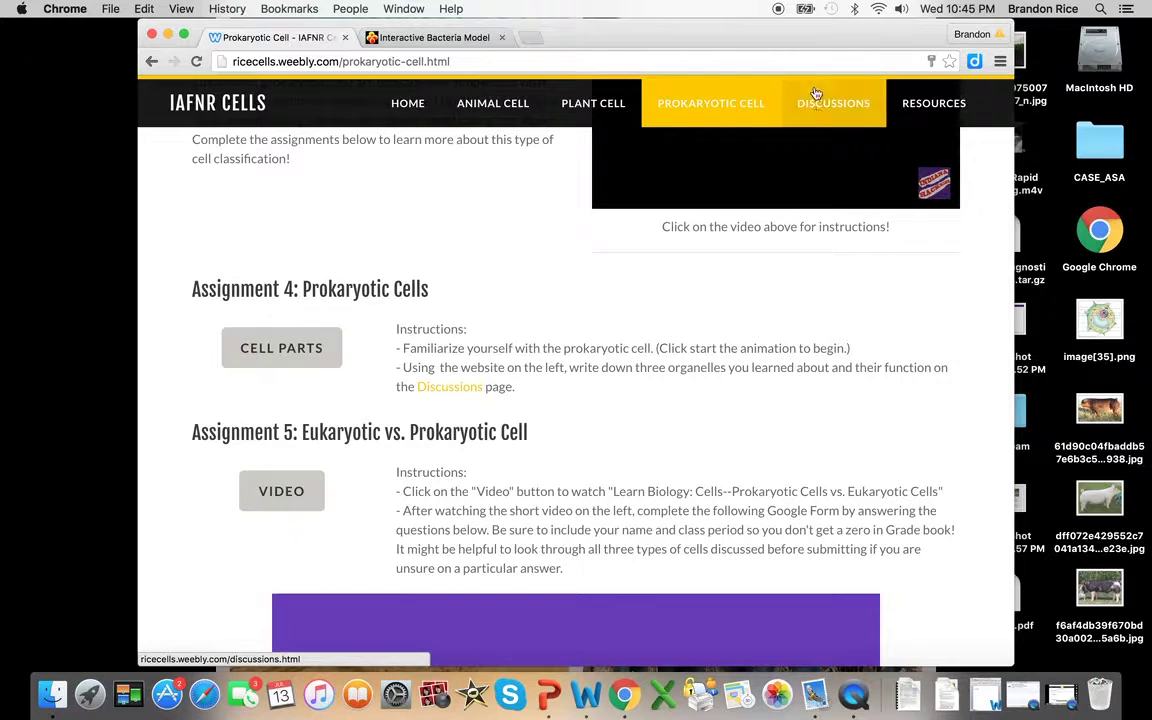
{"action": "mouse_move", "coordinate": [850, 82]}
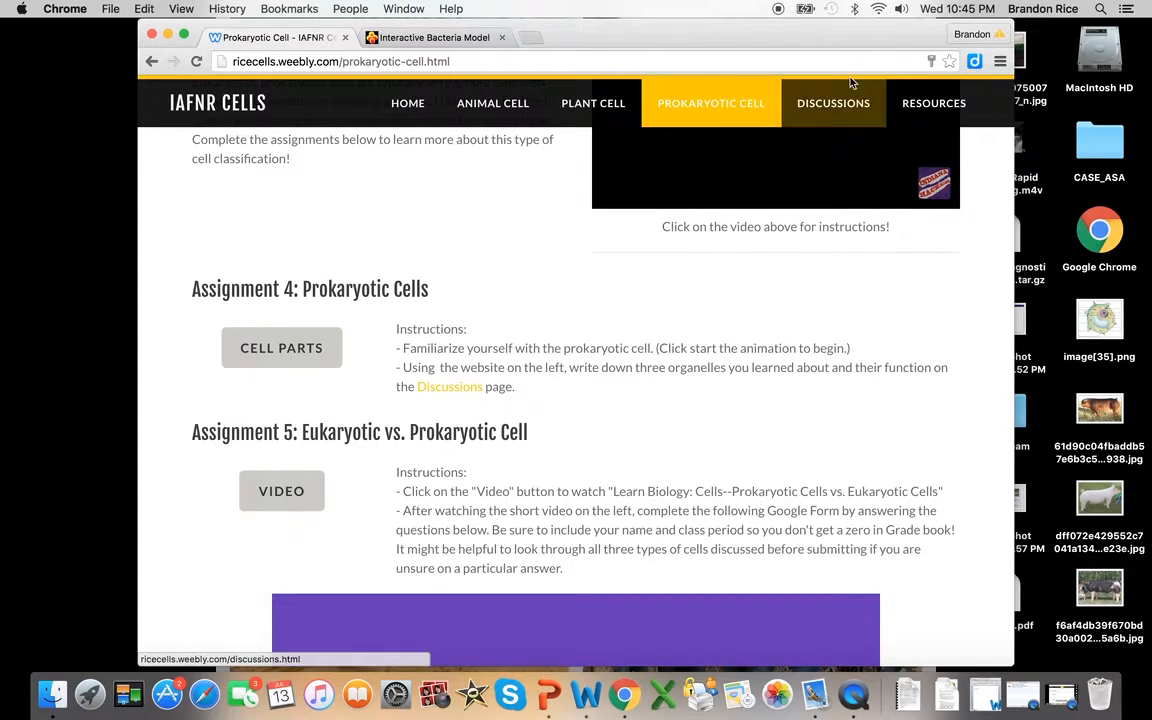
Scroll to the footer and go to the DISCUSSIONS page.
{"action": "scroll", "scroll_direction": "down", "scroll_amount": 3}
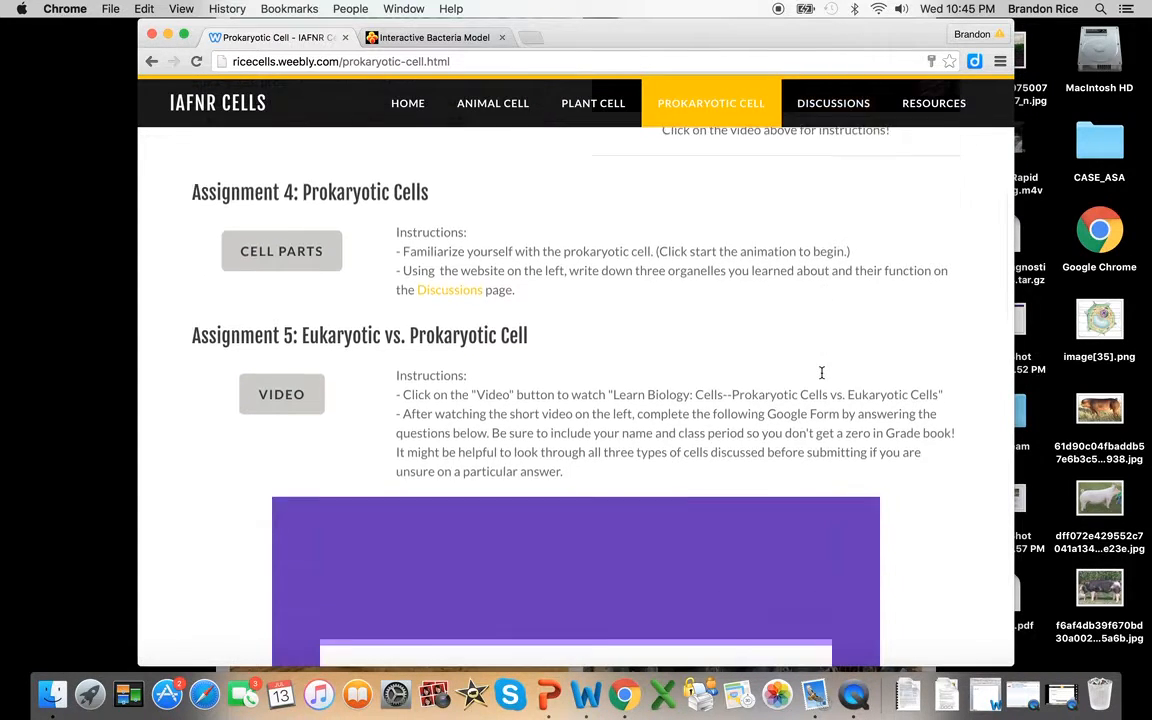
{"action": "scroll", "scroll_direction": "down", "scroll_amount": 3}
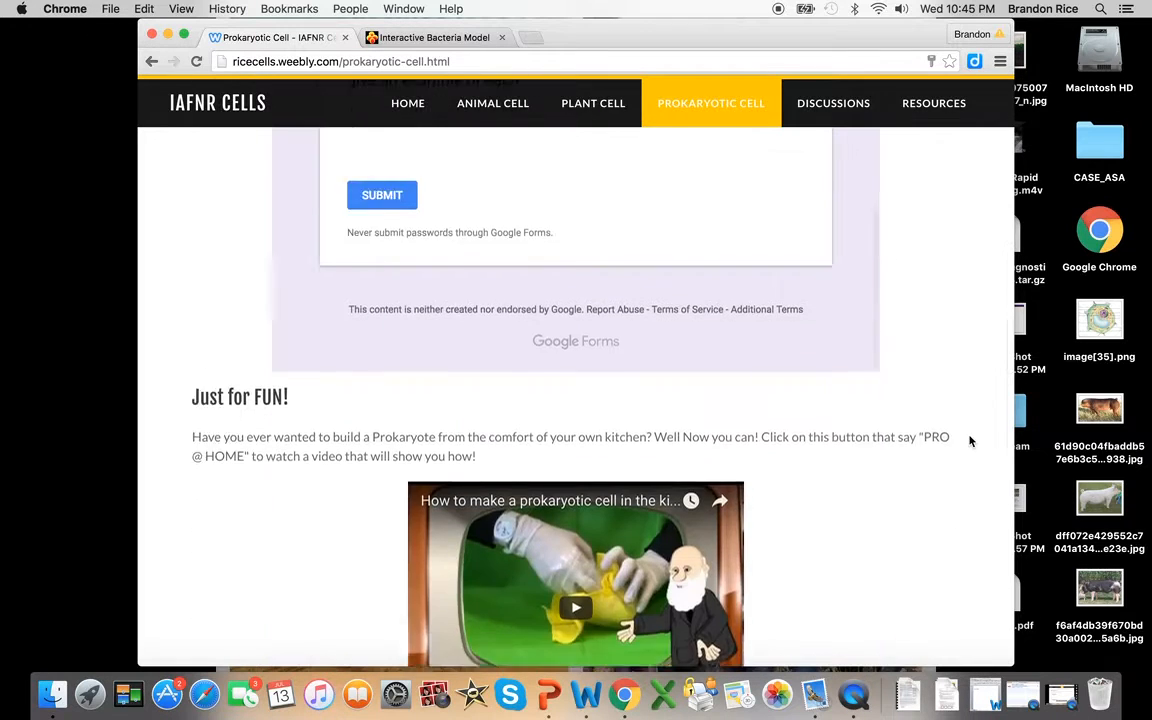
{"action": "scroll", "scroll_direction": "down", "scroll_amount": 3}
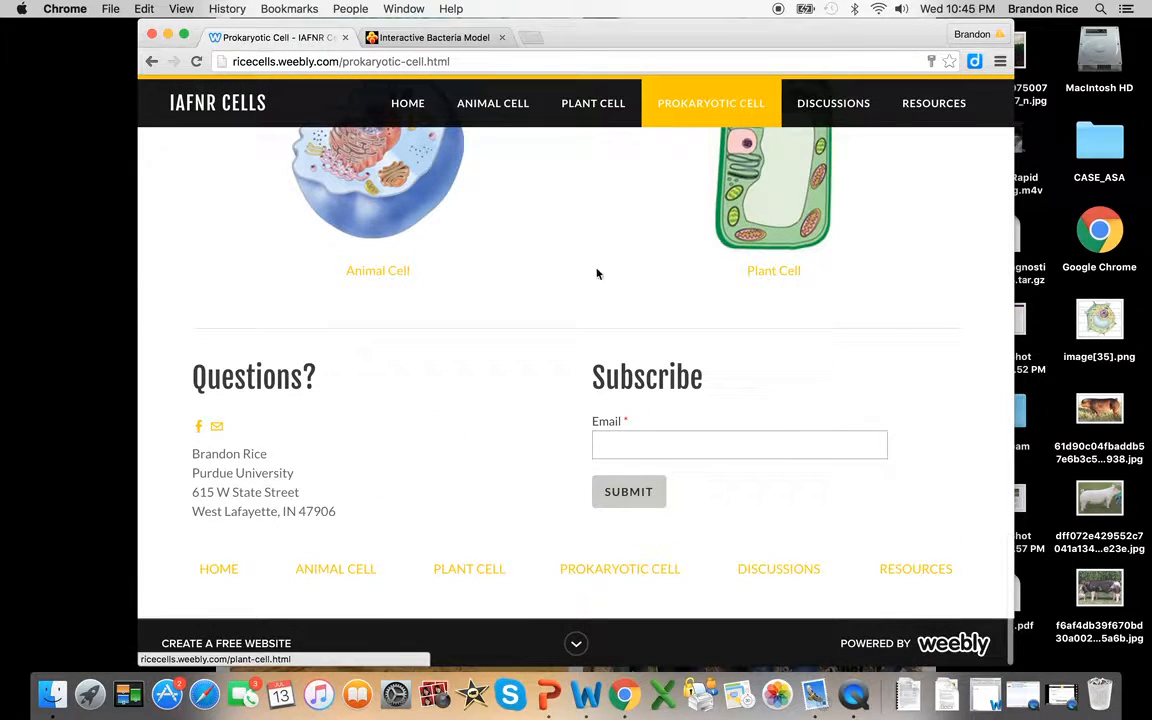
{"action": "mouse_move", "coordinate": [749, 585]}
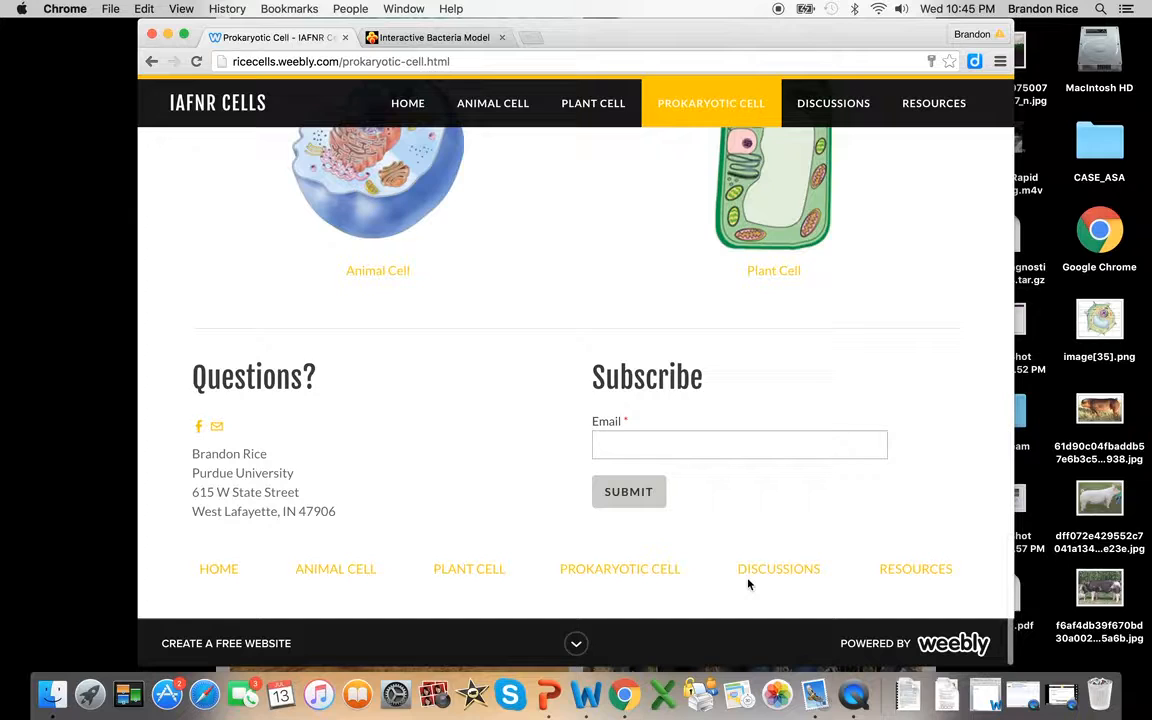
{"action": "mouse_move", "coordinate": [778, 568]}
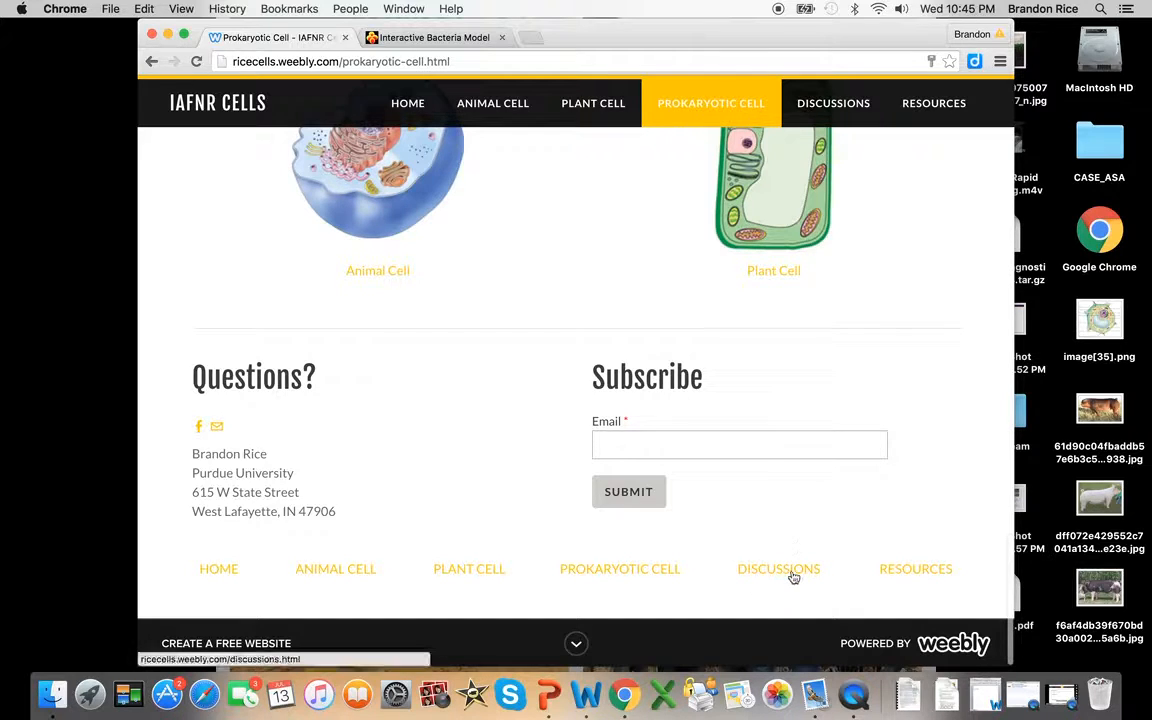
{"action": "left_click", "coordinate": [778, 568]}
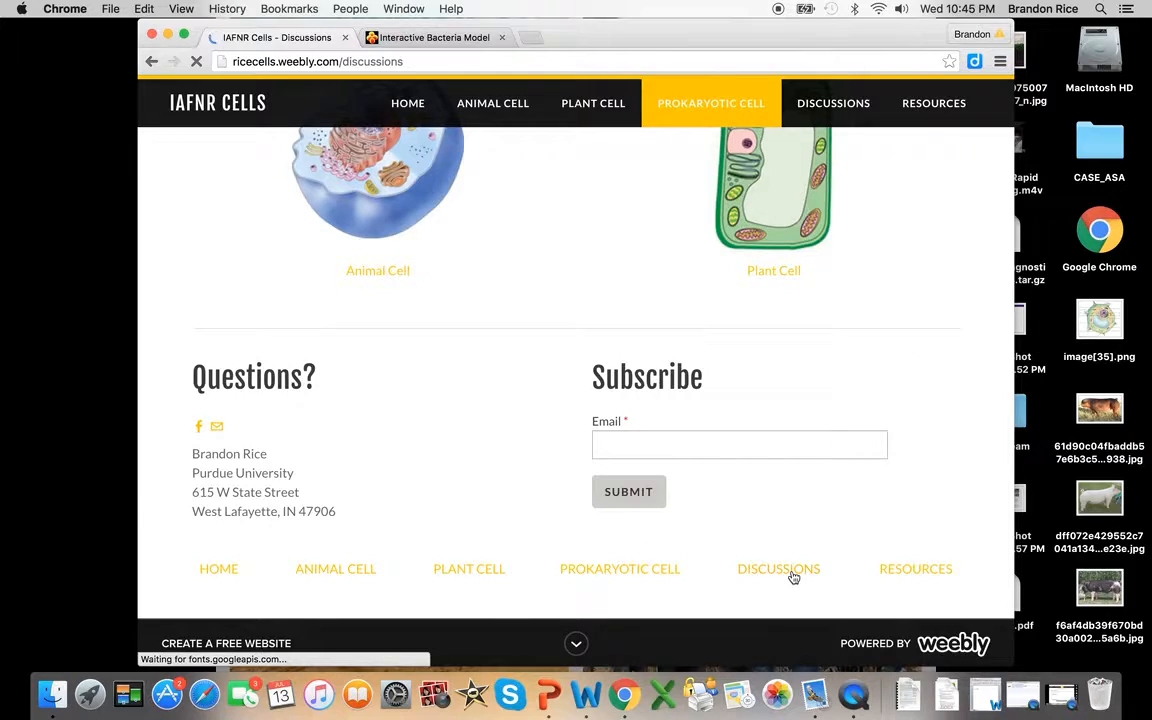
Open the '1 Comment' thread under the July 13th, 2016 discussion post.
{"action": "left_click", "coordinate": [778, 568]}
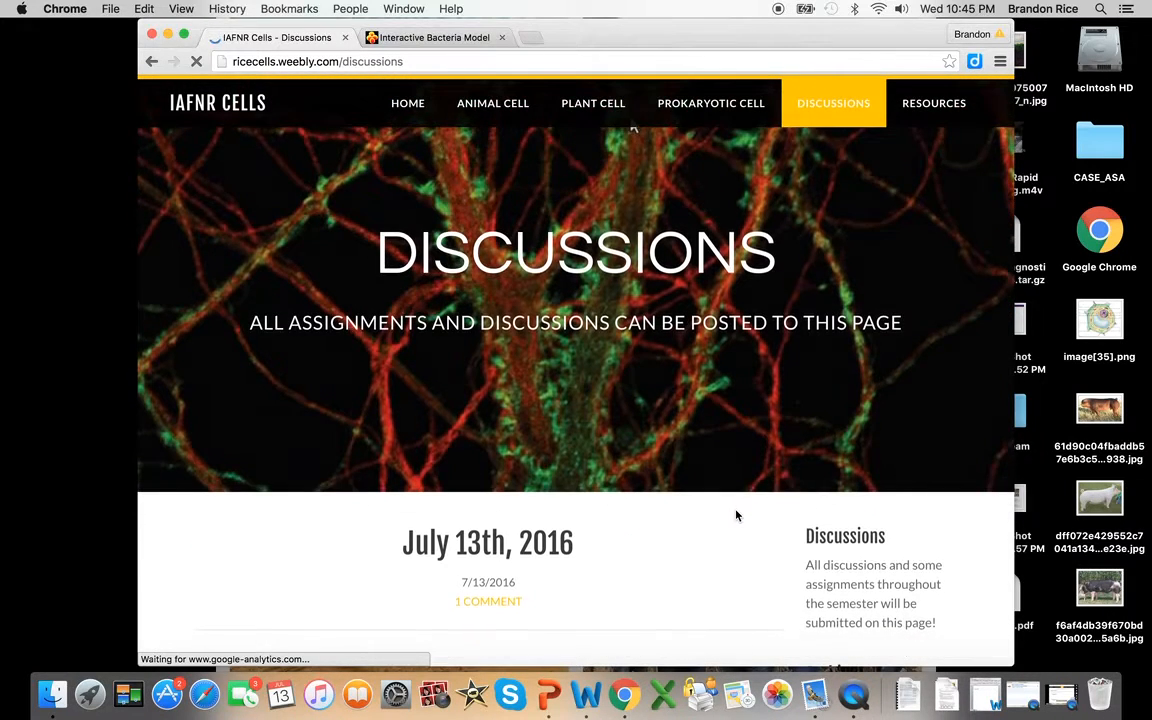
{"action": "scroll", "scroll_direction": "down", "scroll_amount": 3}
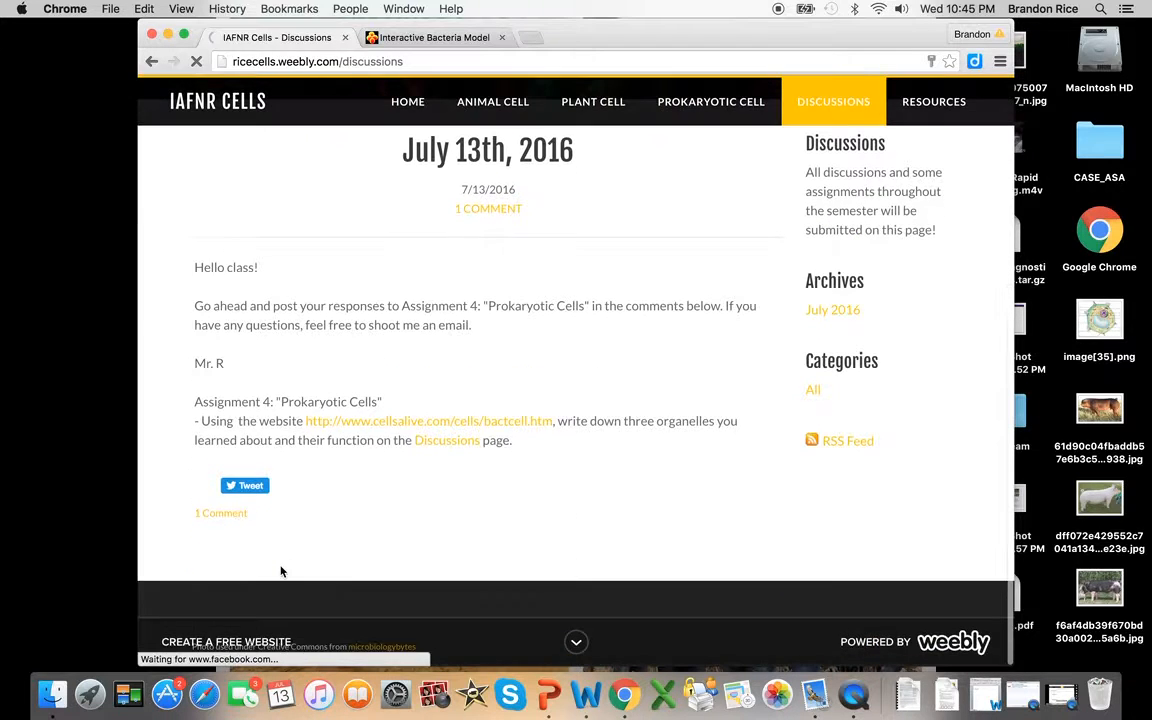
{"action": "left_click", "coordinate": [221, 513]}
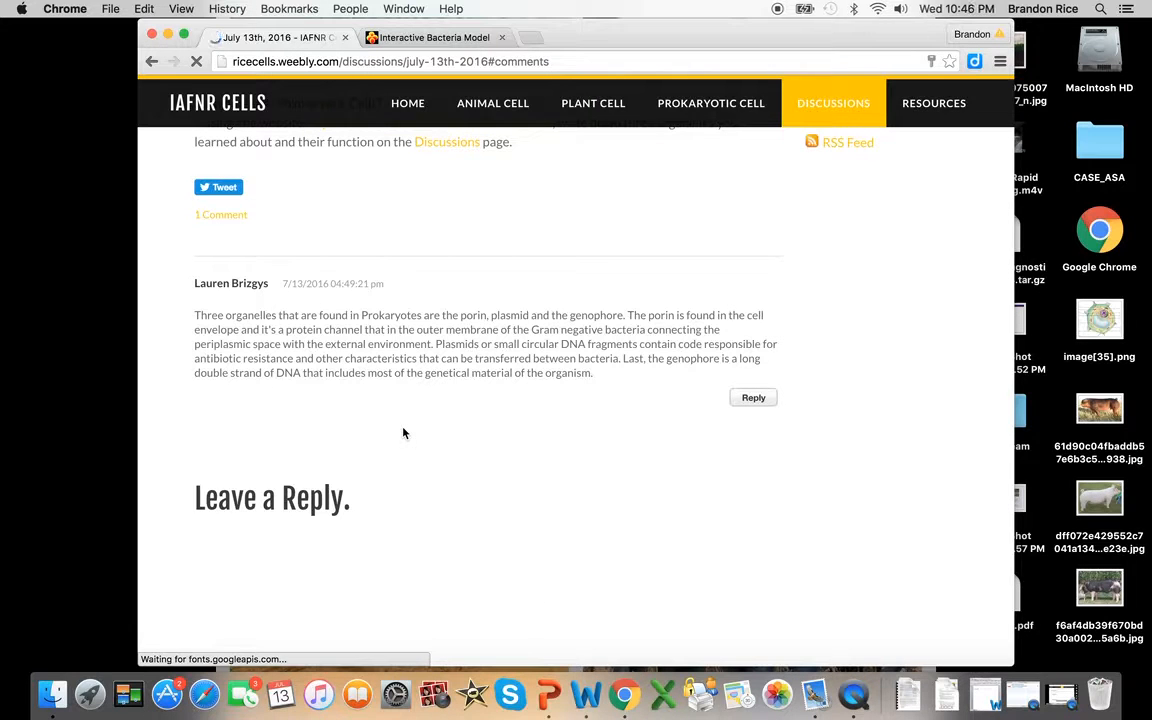
{"action": "scroll", "scroll_direction": "down", "scroll_amount": 3}
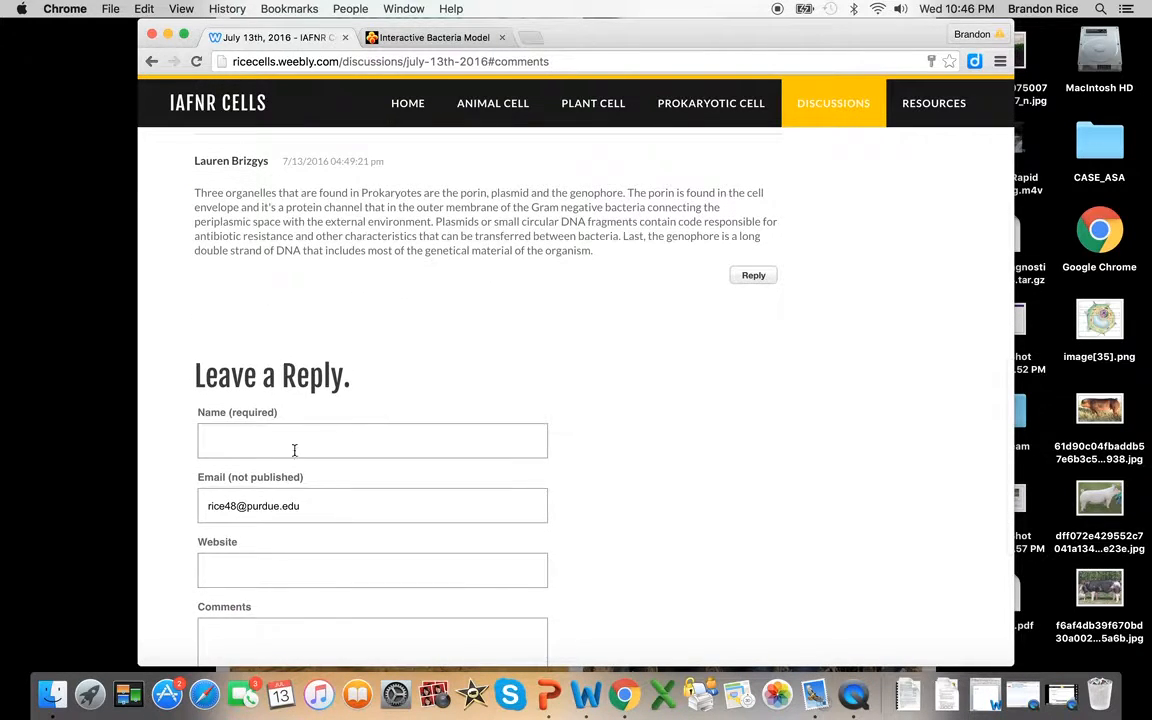
{"action": "scroll", "scroll_direction": "down", "scroll_amount": 3}
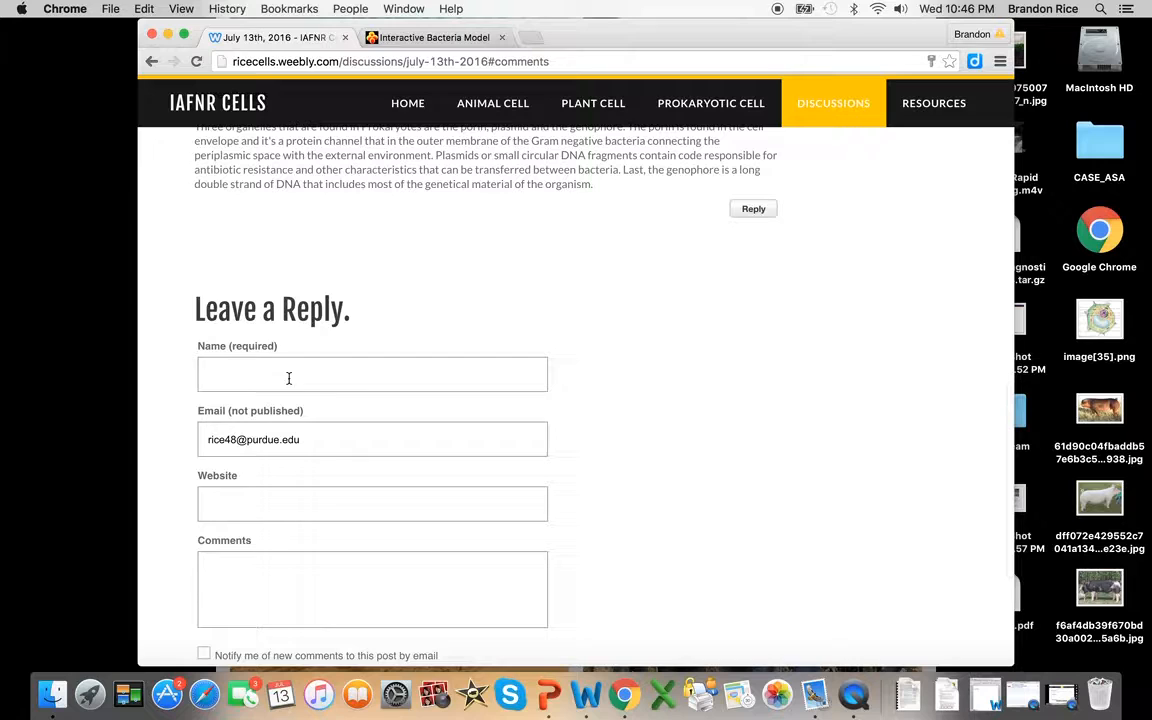
{"action": "left_click", "coordinate": [372, 439]}
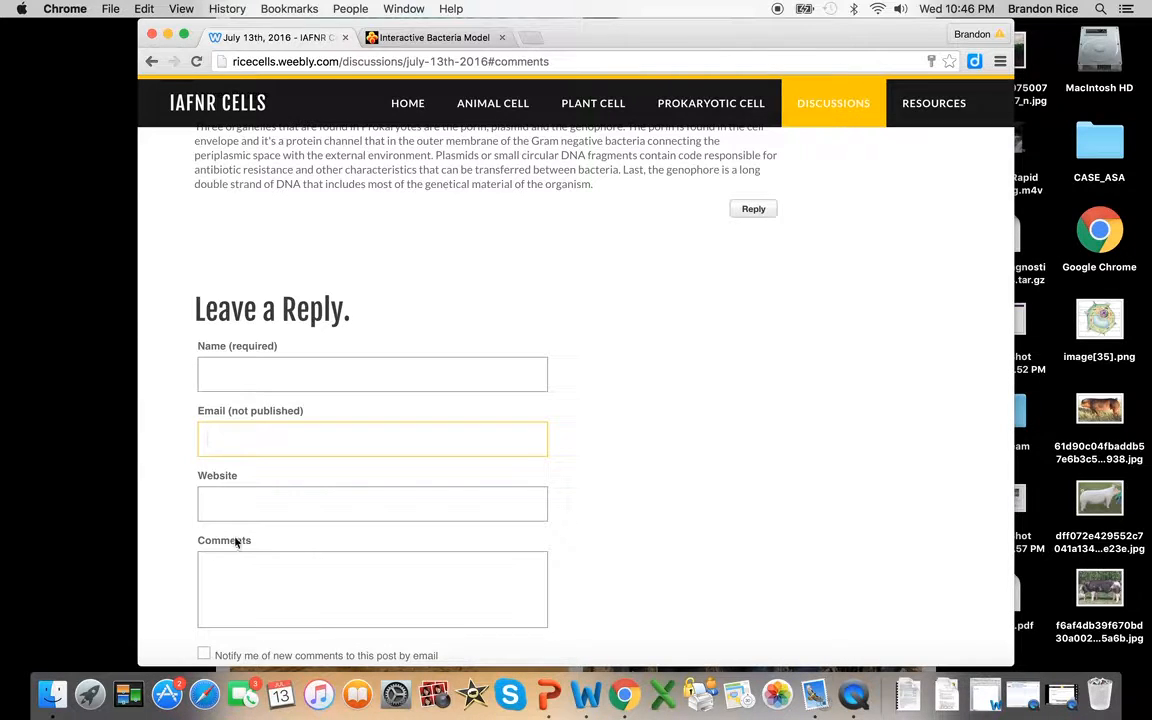
{"action": "scroll", "scroll_direction": "down", "scroll_amount": 3}
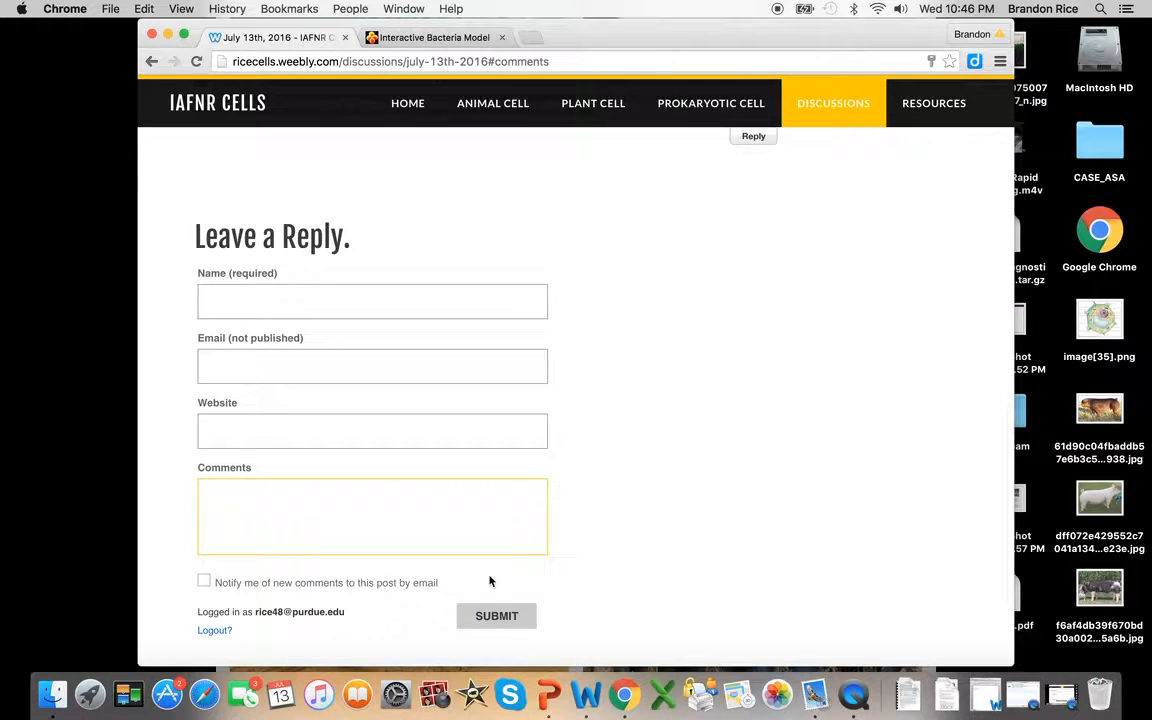
{"action": "scroll", "scroll_direction": "up", "scroll_amount": 3}
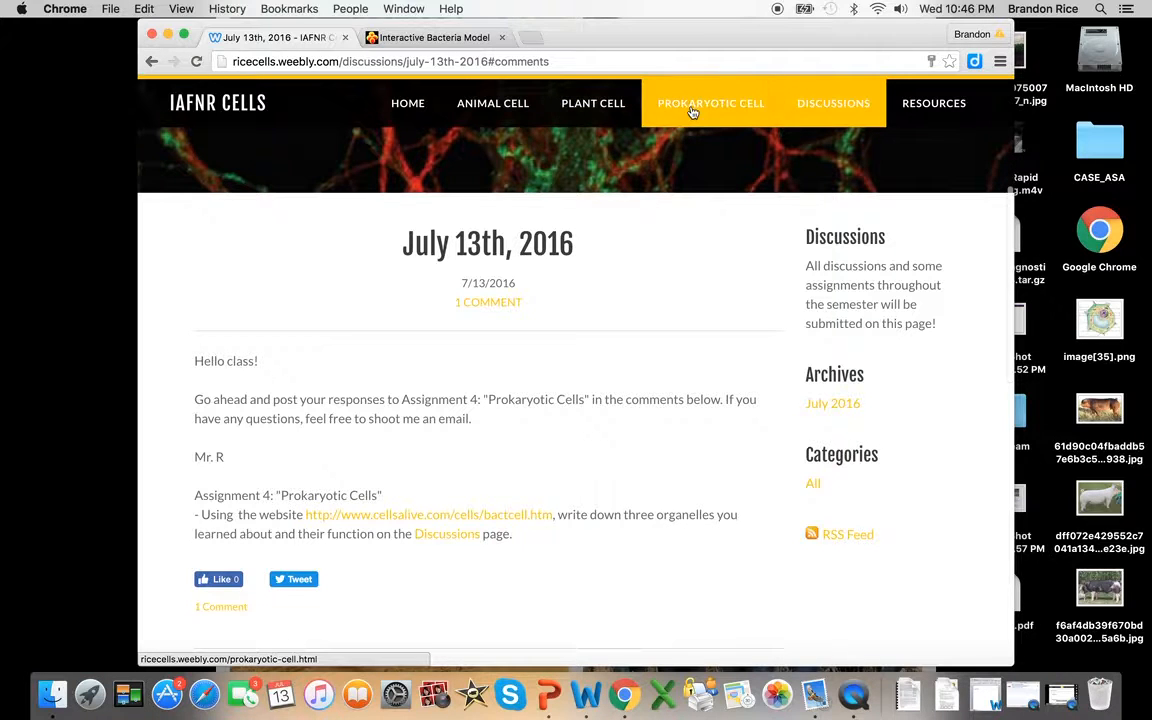
Go to PROKARYOTIC CELL in the top navigation and scroll to the assignments.
{"action": "left_click", "coordinate": [710, 103]}
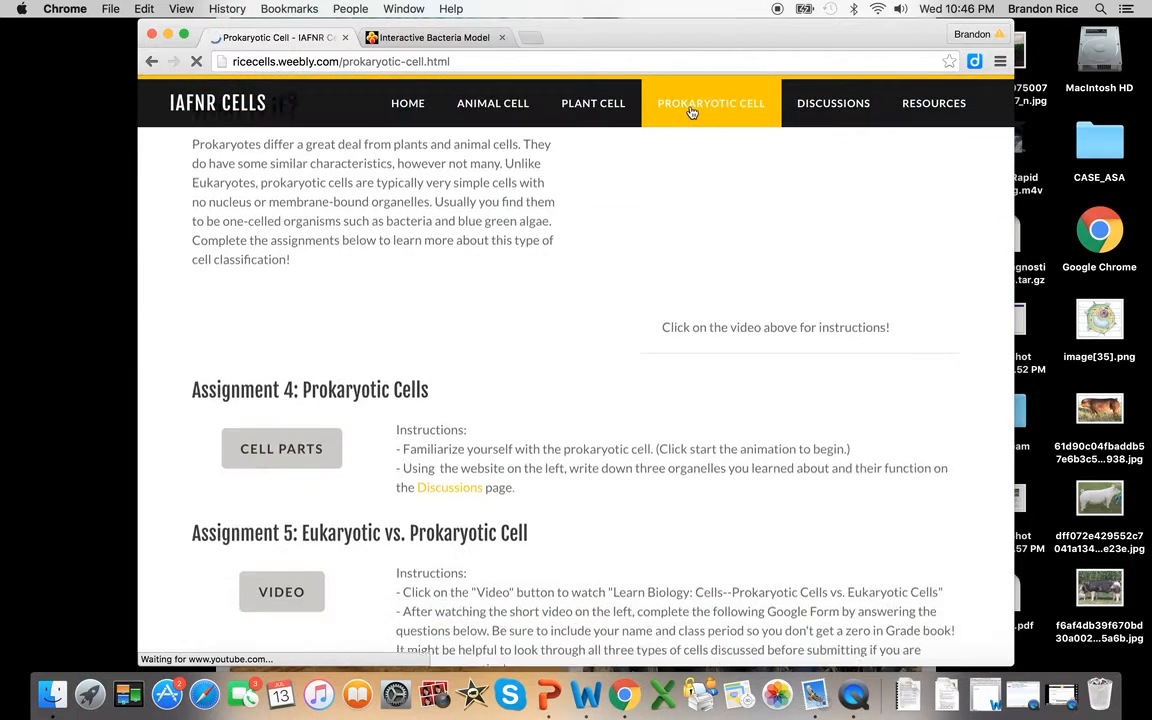
{"action": "scroll", "scroll_direction": "down", "scroll_amount": 3}
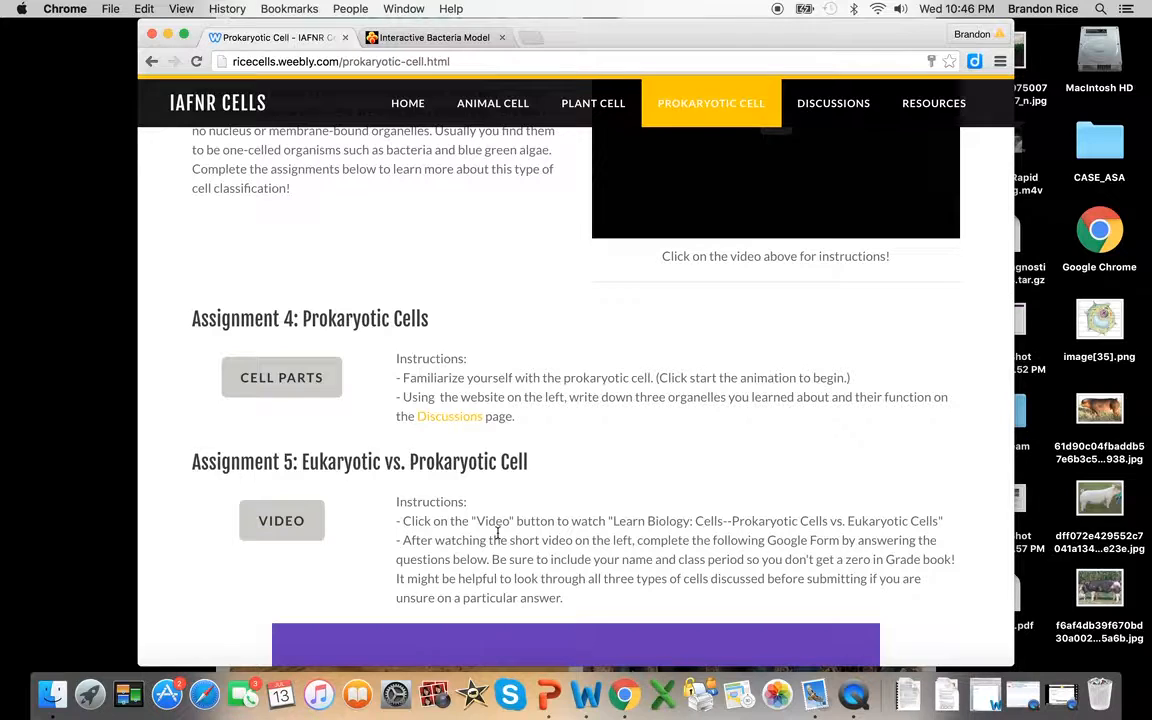
{"action": "mouse_move", "coordinate": [575, 510]}
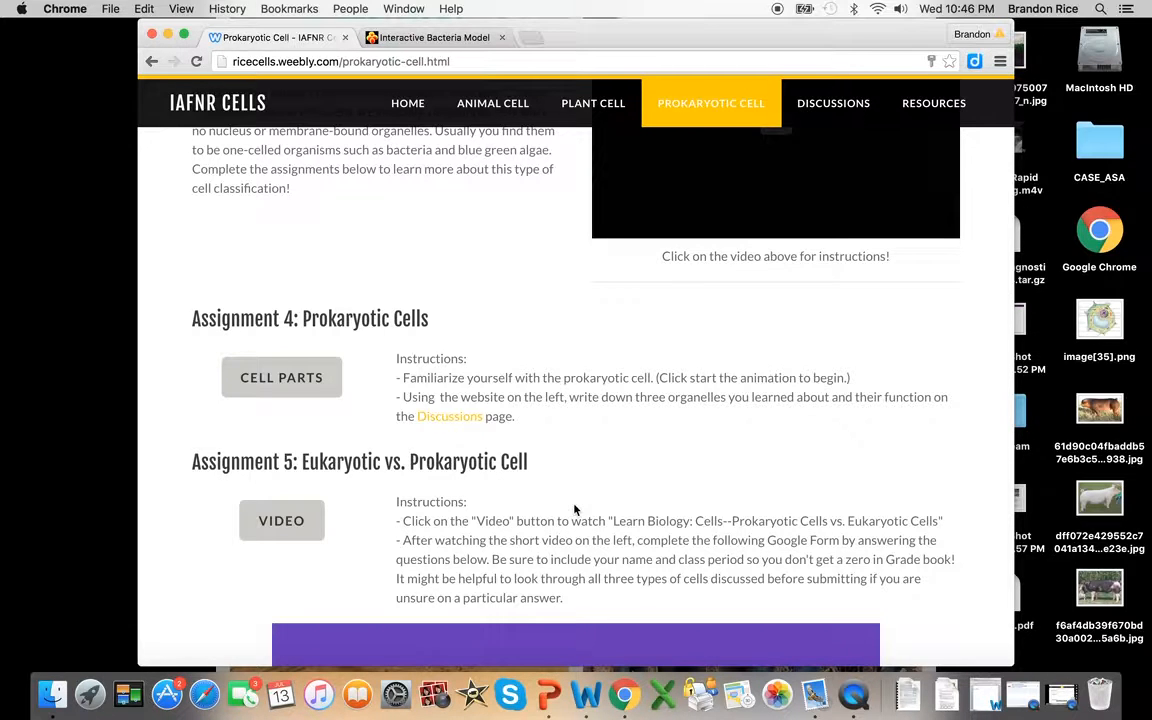
{"action": "mouse_move", "coordinate": [600, 432]}
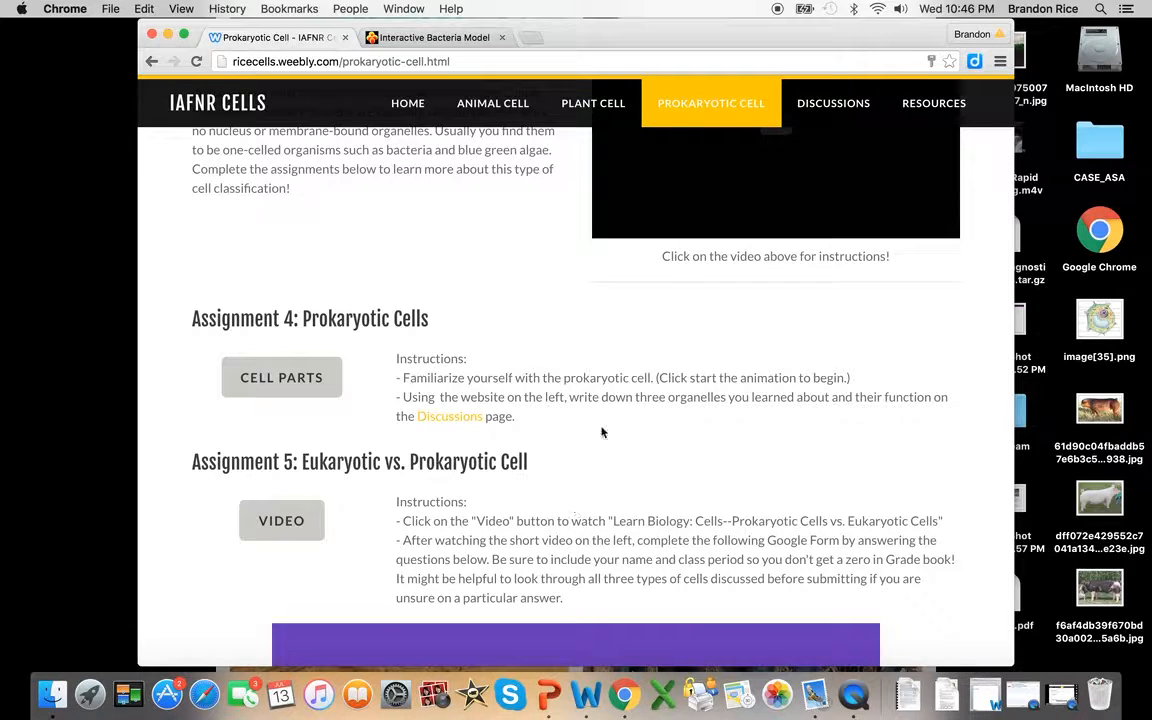
{"action": "mouse_move", "coordinate": [281, 520]}
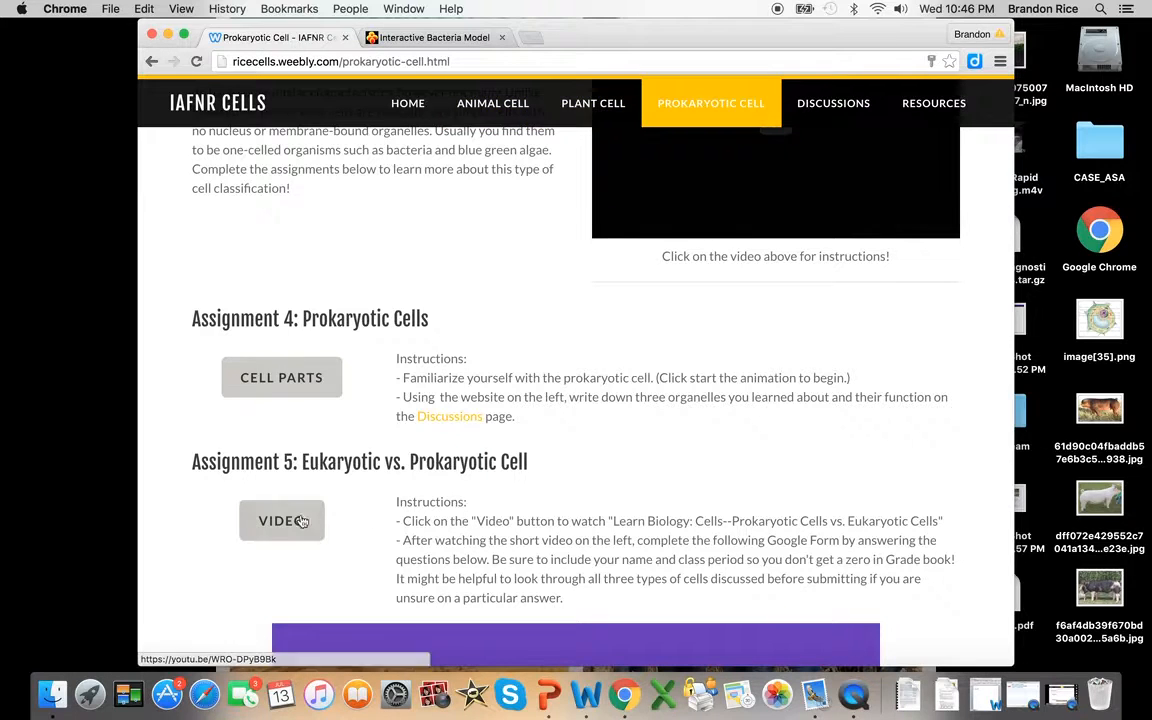
{"action": "mouse_move", "coordinate": [517, 473]}
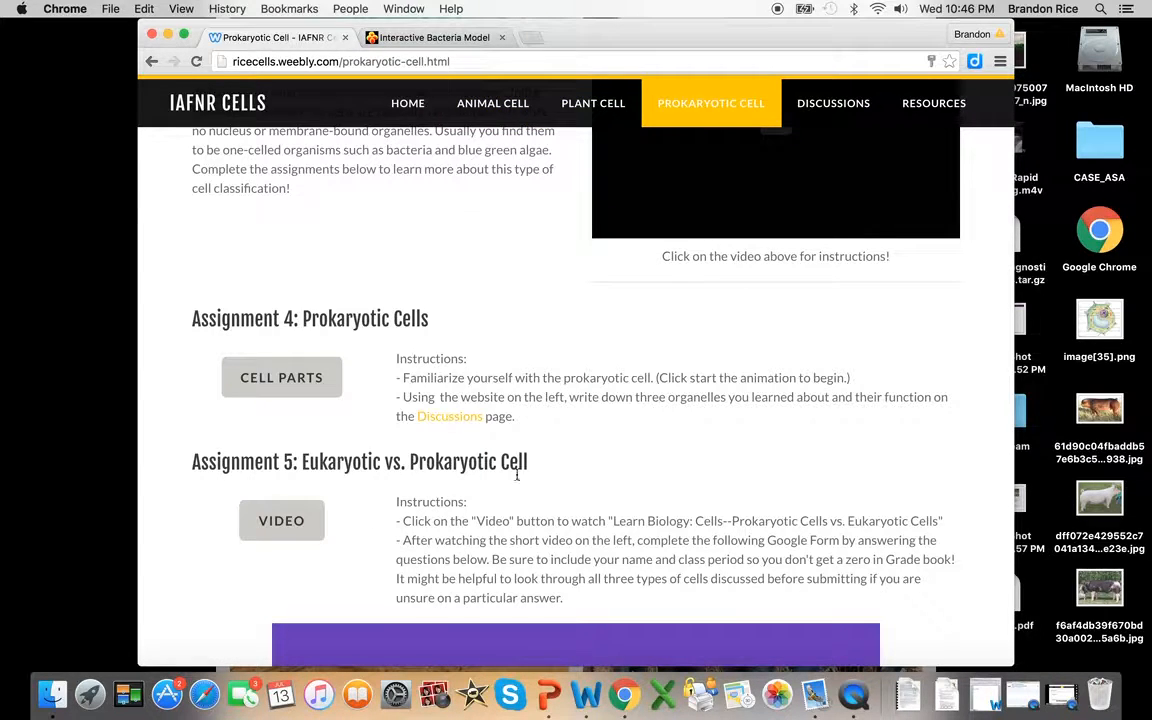
{"action": "mouse_move", "coordinate": [430, 524]}
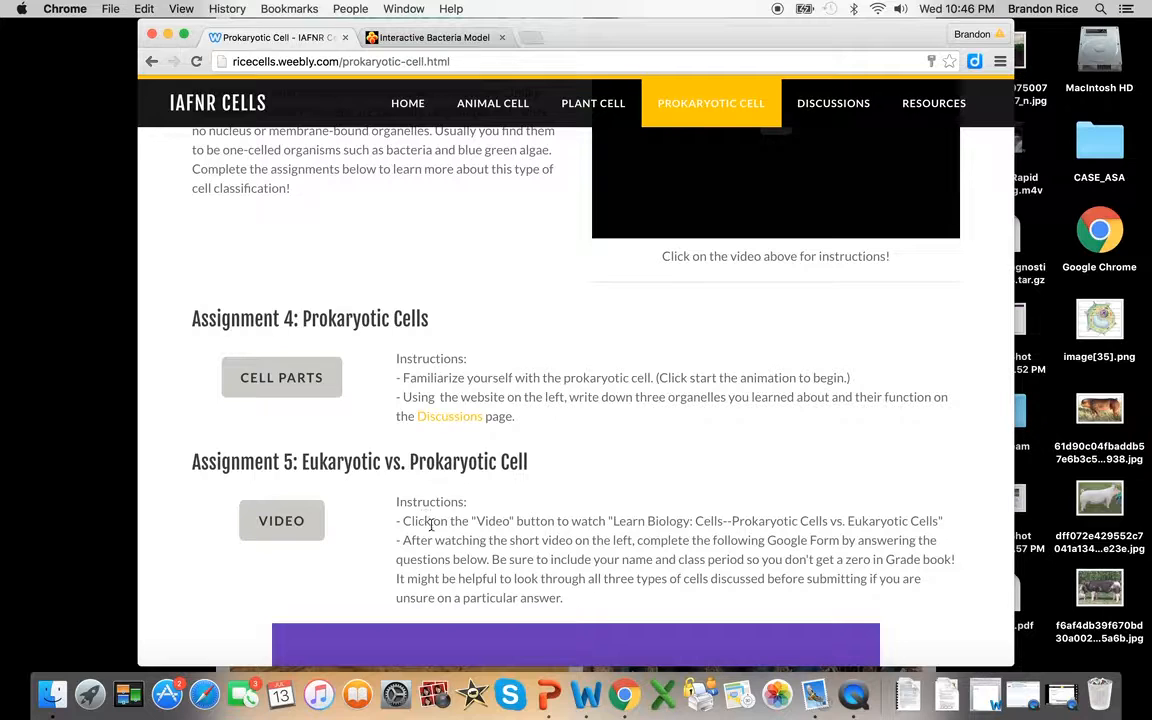
{"action": "mouse_move", "coordinate": [281, 520]}
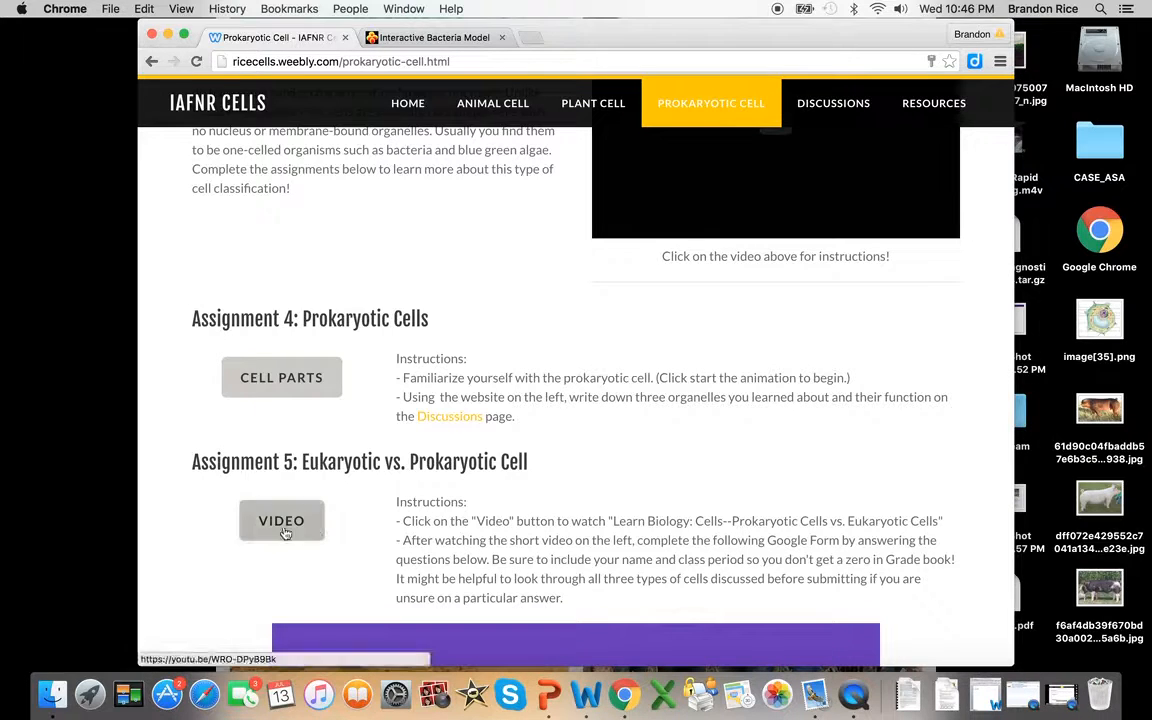
{"action": "mouse_move", "coordinate": [582, 553]}
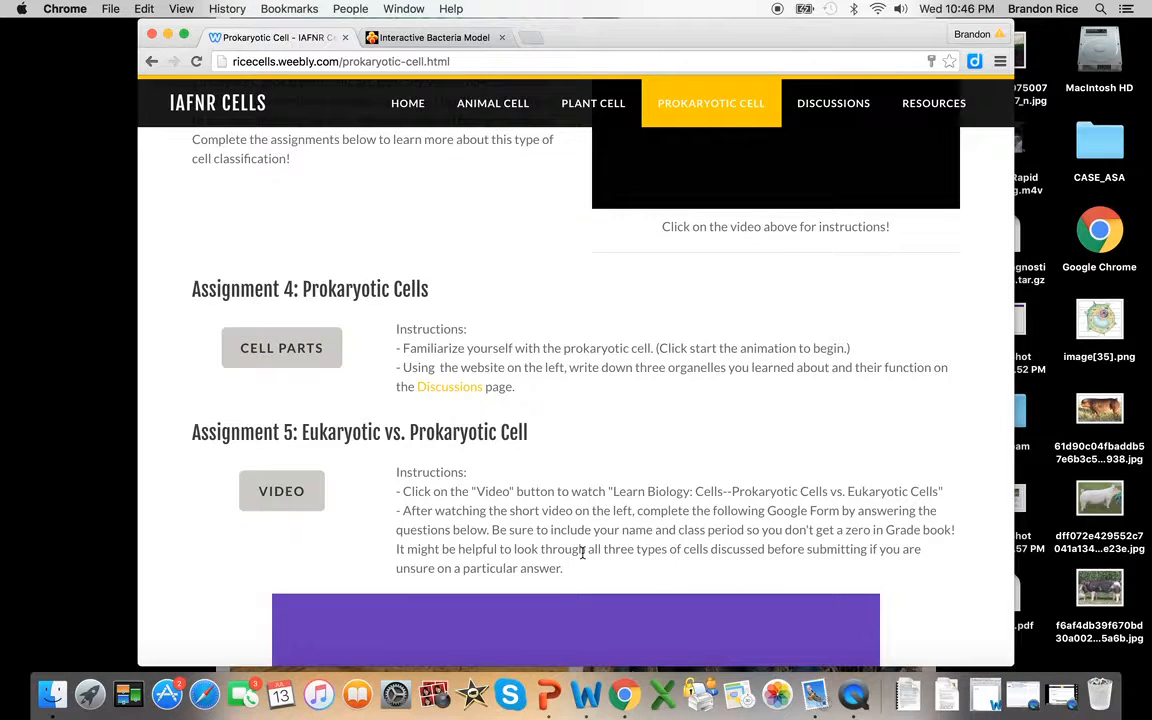
Scroll through the Eukaryotic vs. Prokaryotic quiz to its Submit button and footer.
{"action": "scroll", "scroll_direction": "up", "scroll_amount": 3}
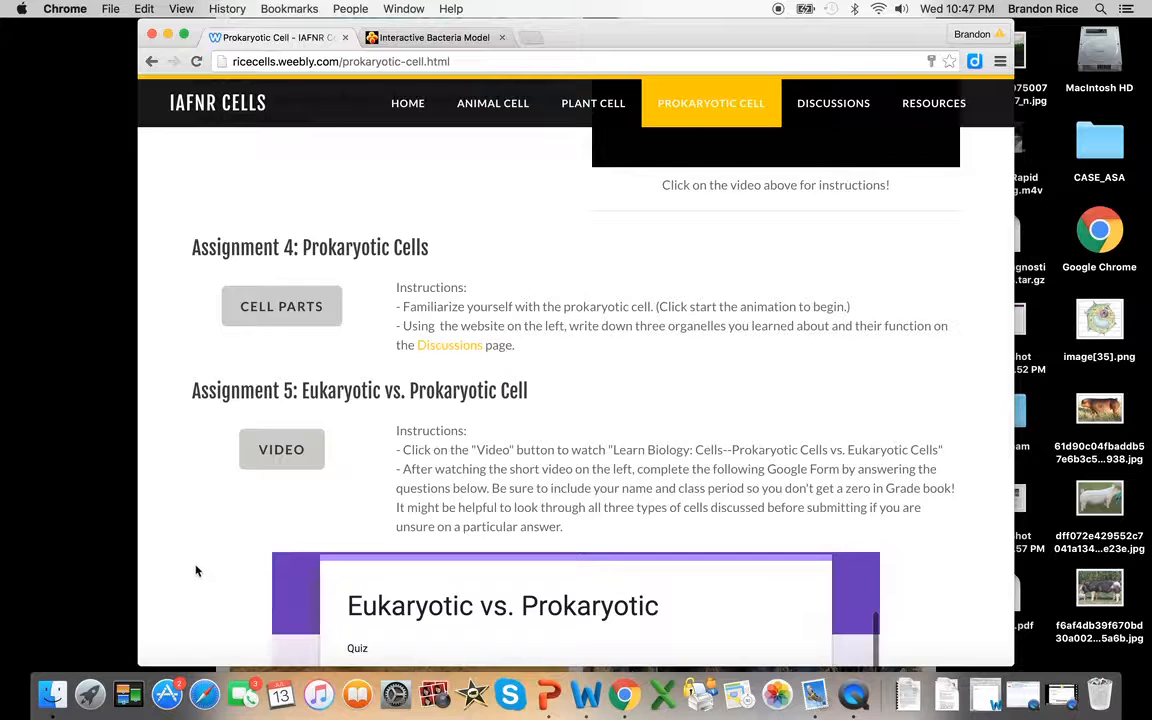
{"action": "scroll", "scroll_direction": "down", "scroll_amount": 3}
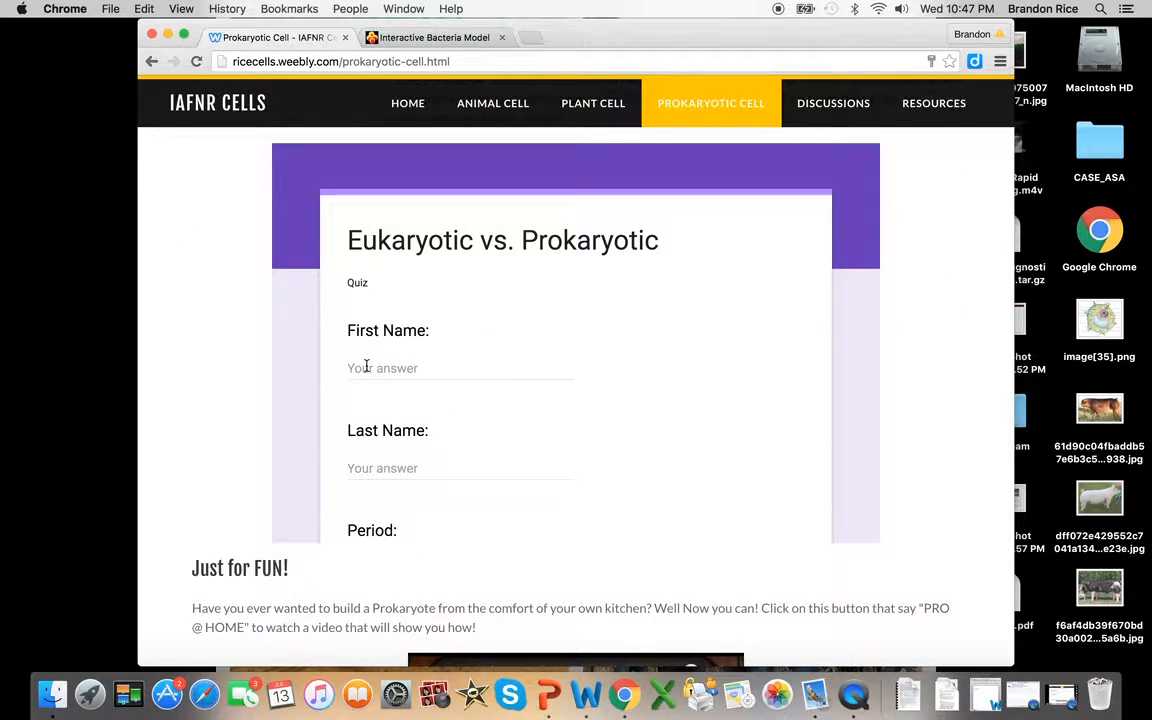
{"action": "scroll", "scroll_direction": "down", "scroll_amount": 3}
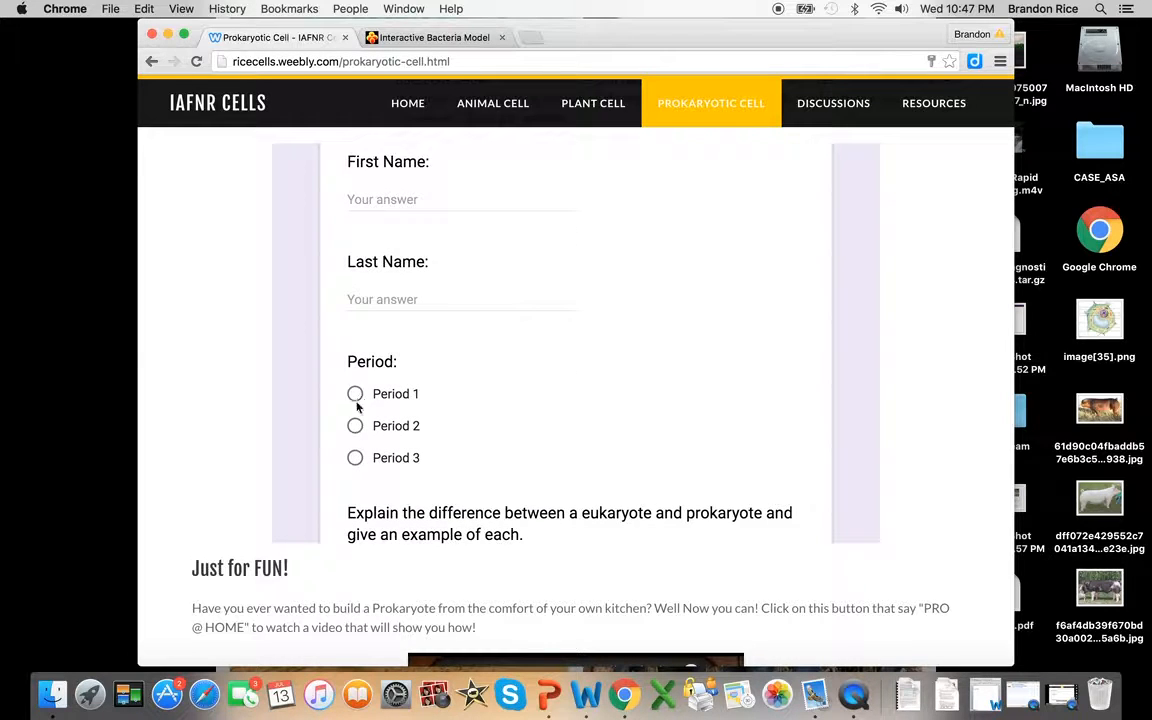
{"action": "mouse_move", "coordinate": [366, 436]}
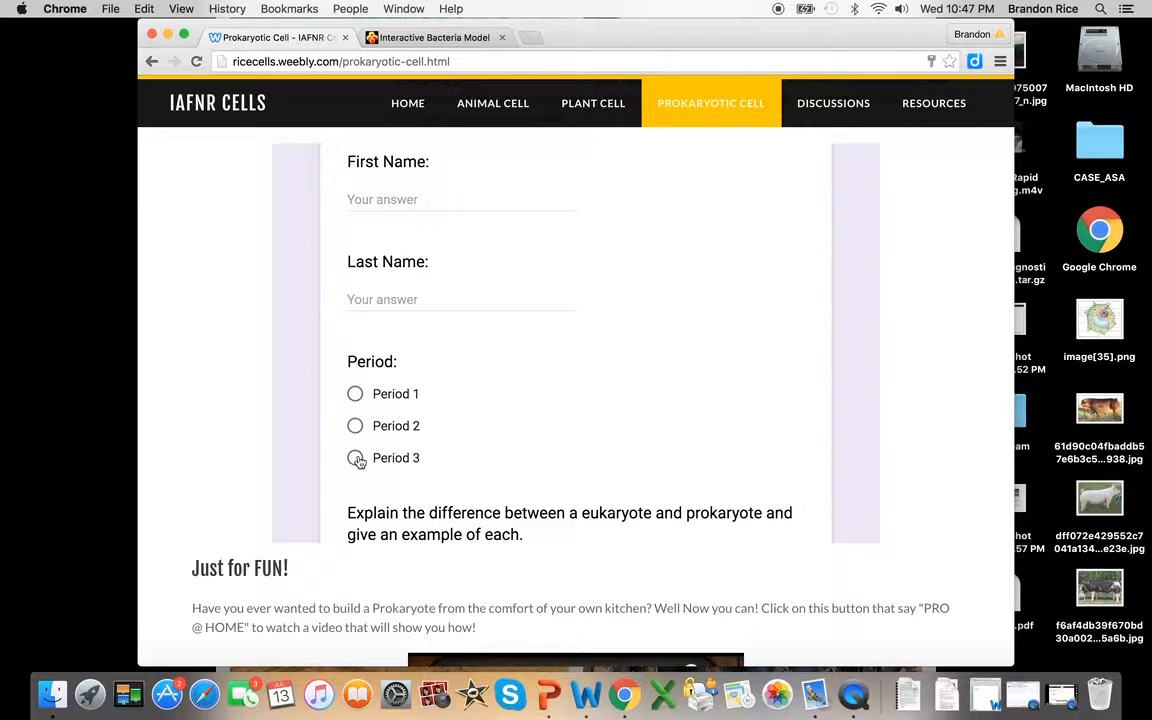
{"action": "scroll", "scroll_direction": "down", "scroll_amount": 3}
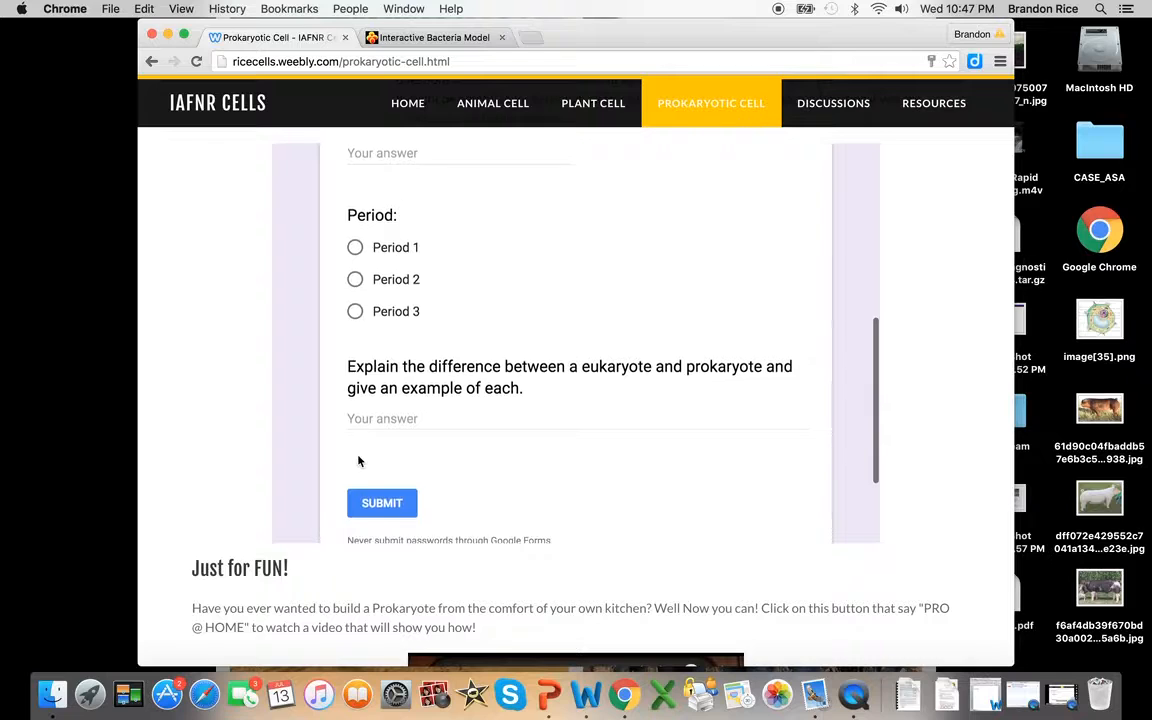
{"action": "scroll", "scroll_direction": "down", "scroll_amount": 3}
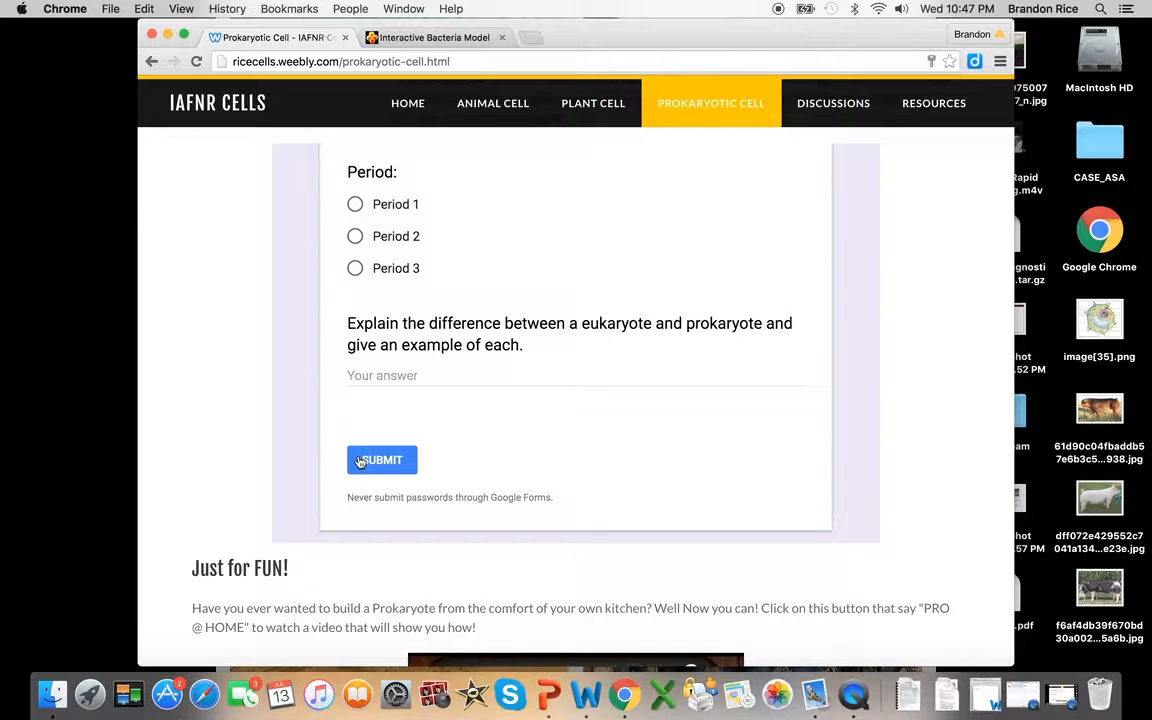
{"action": "scroll", "scroll_direction": "down", "scroll_amount": 3}
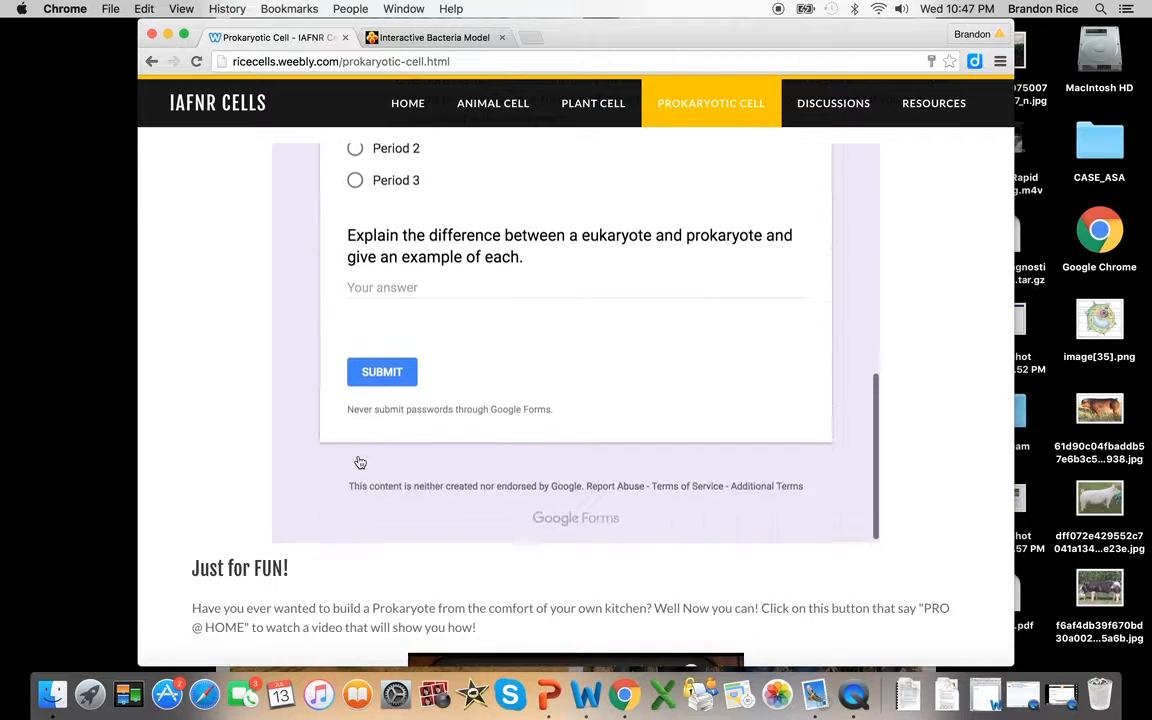
Scroll below the quiz to the 'Just for FUN!' YouTube video.
{"action": "scroll", "scroll_direction": "down", "scroll_amount": 3}
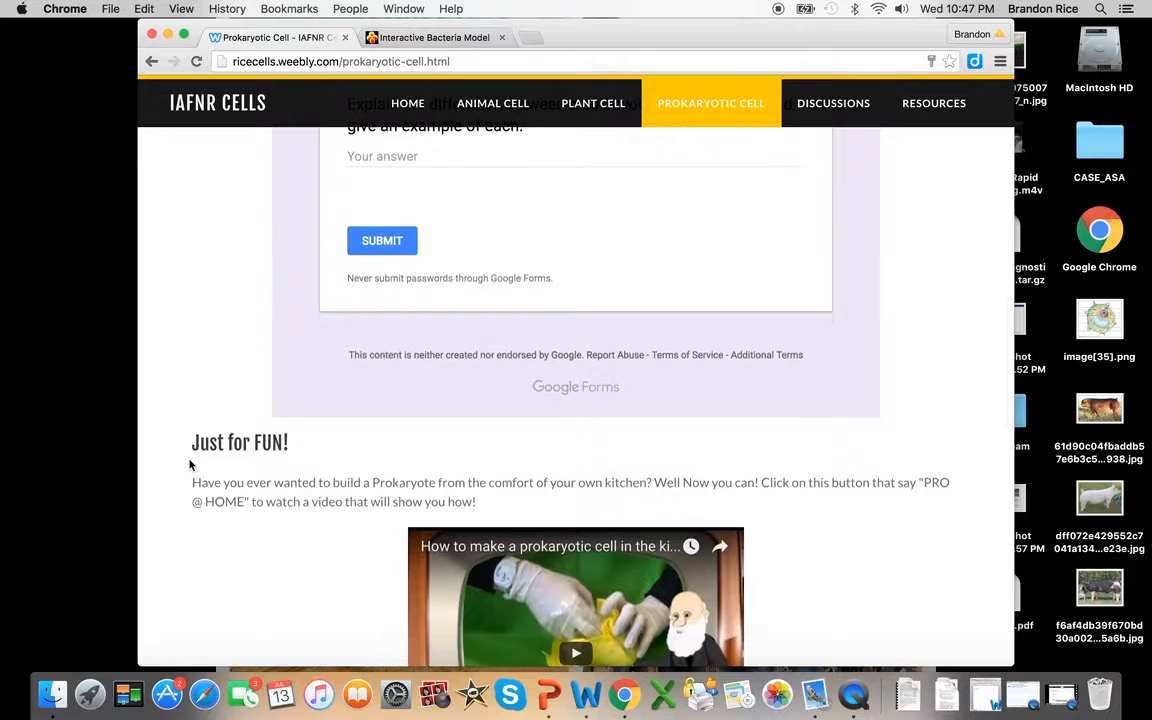
{"action": "scroll", "scroll_direction": "down", "scroll_amount": 3}
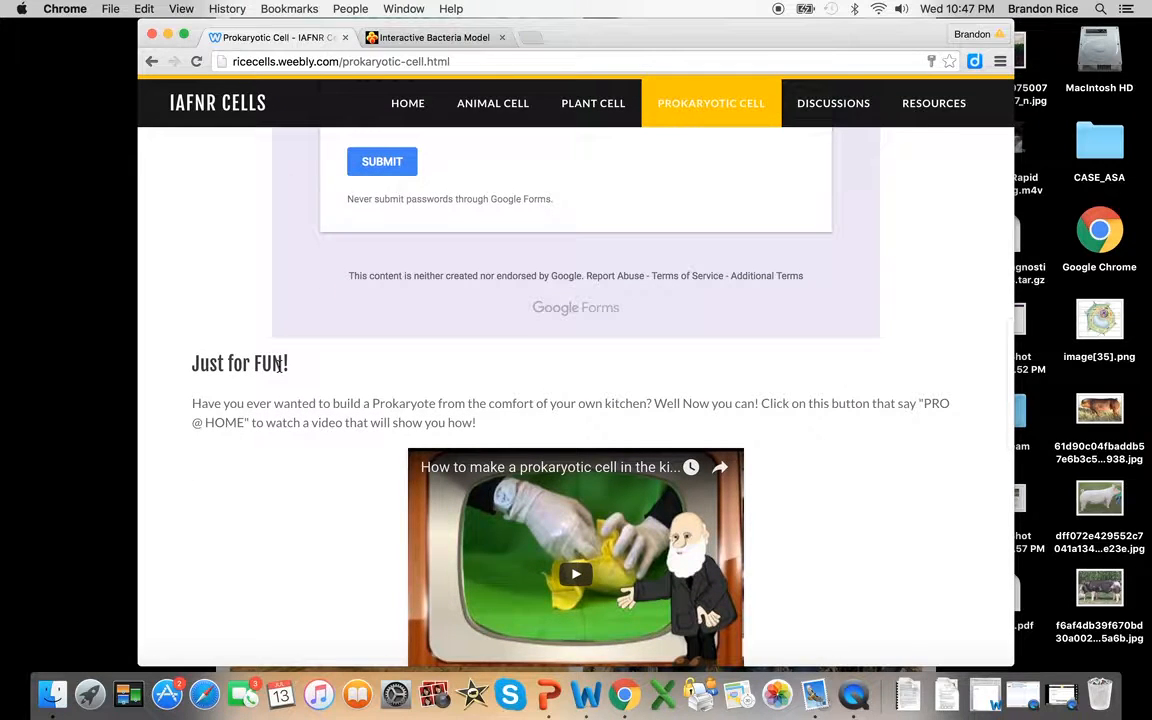
{"action": "mouse_move", "coordinate": [492, 103]}
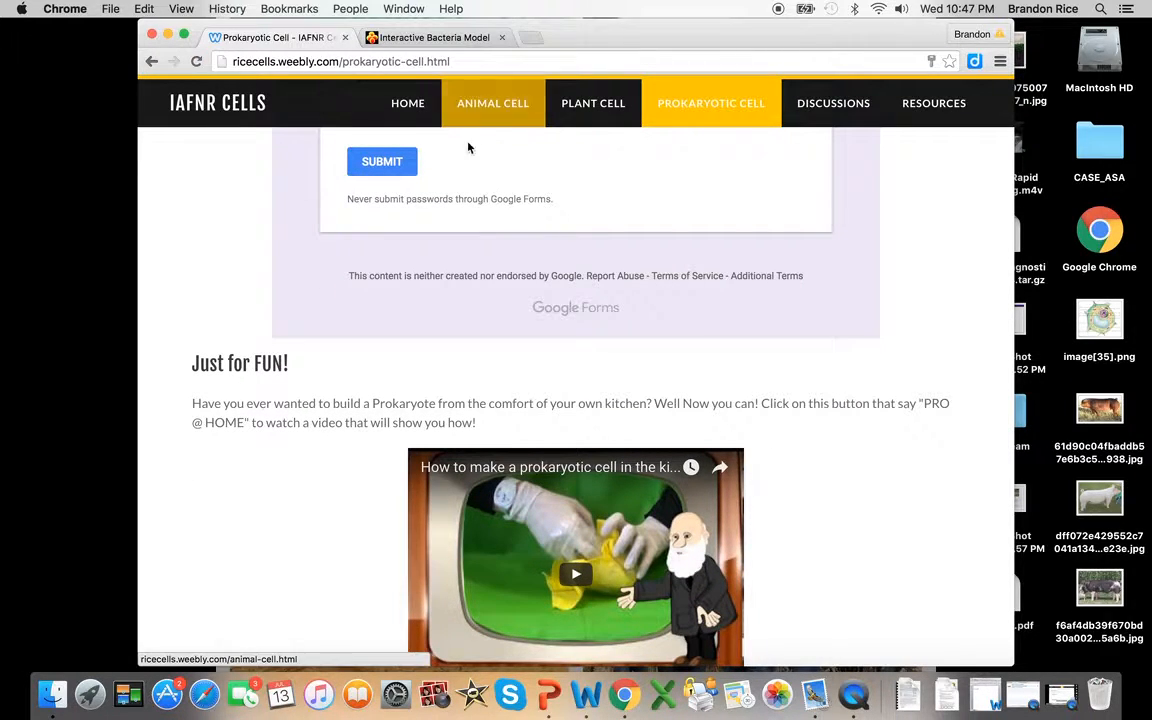
{"action": "mouse_move", "coordinate": [301, 423]}
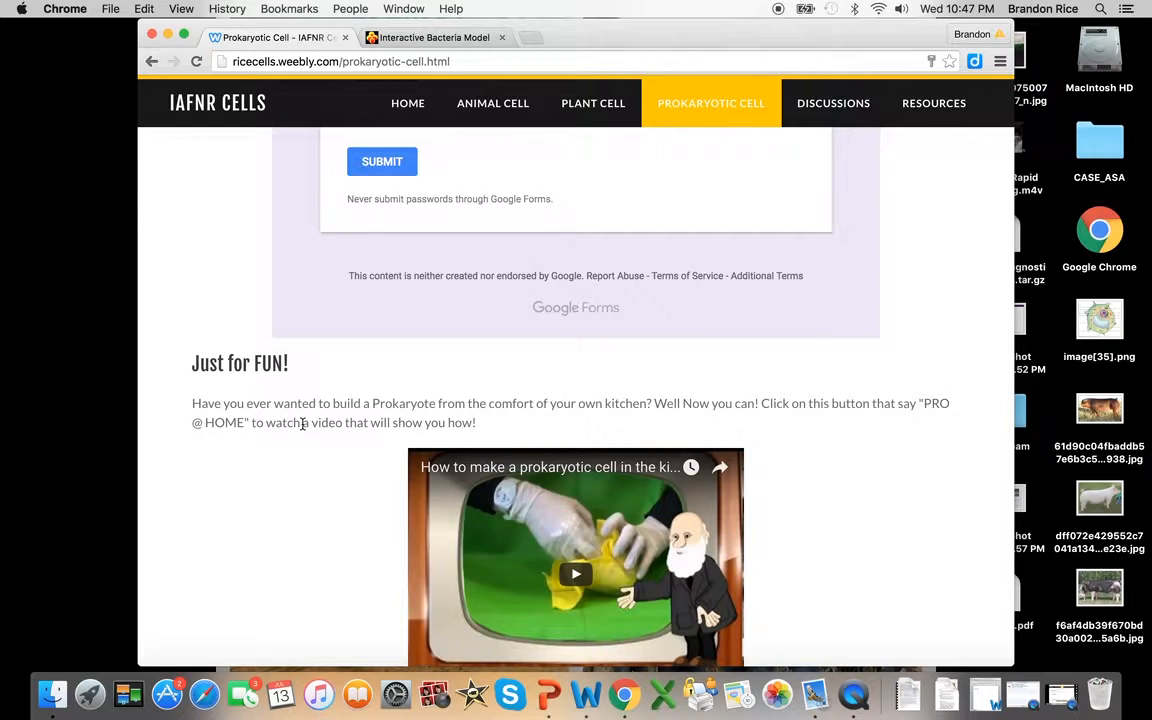
{"action": "scroll", "scroll_direction": "down", "scroll_amount": 3}
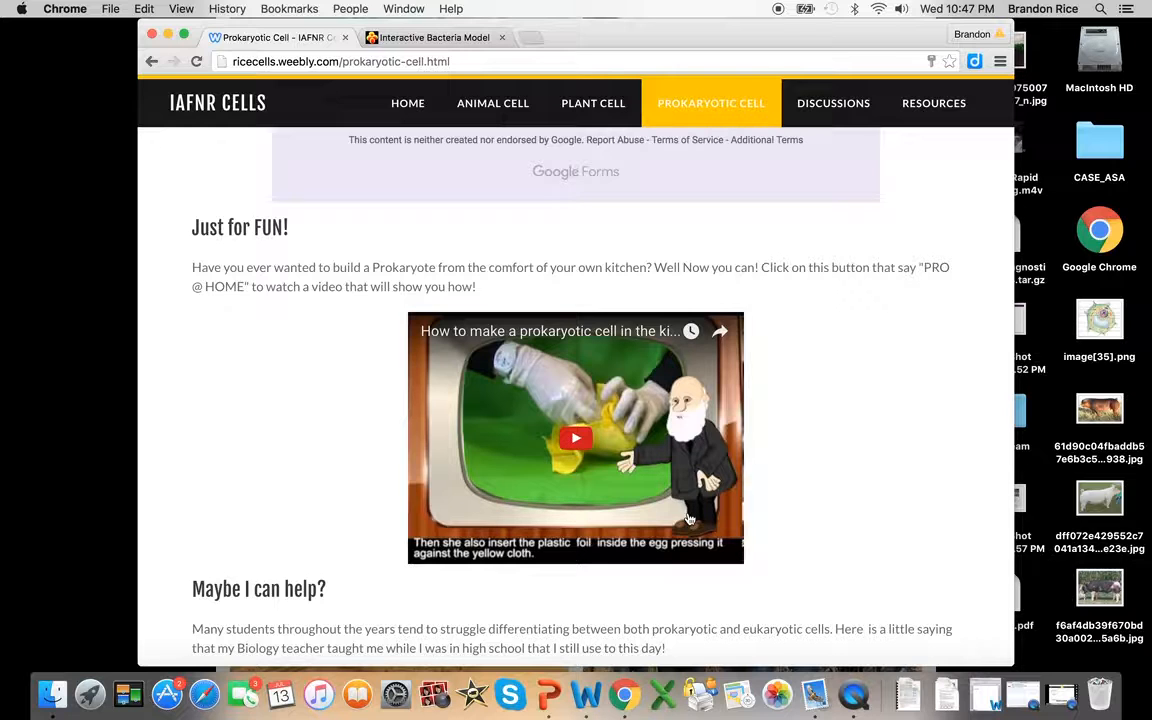
Scroll to the full 'Maybe I can help?' golf analogy text.
{"action": "scroll", "scroll_direction": "down", "scroll_amount": 3}
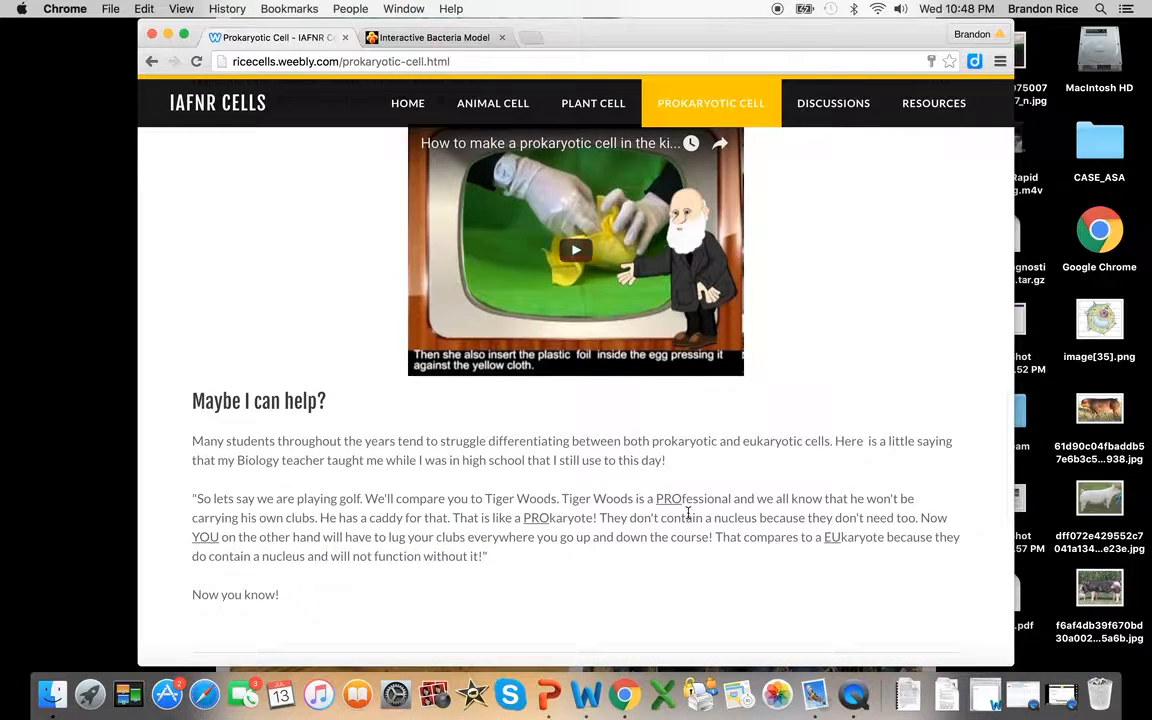
{"action": "scroll", "scroll_direction": "down", "scroll_amount": 3}
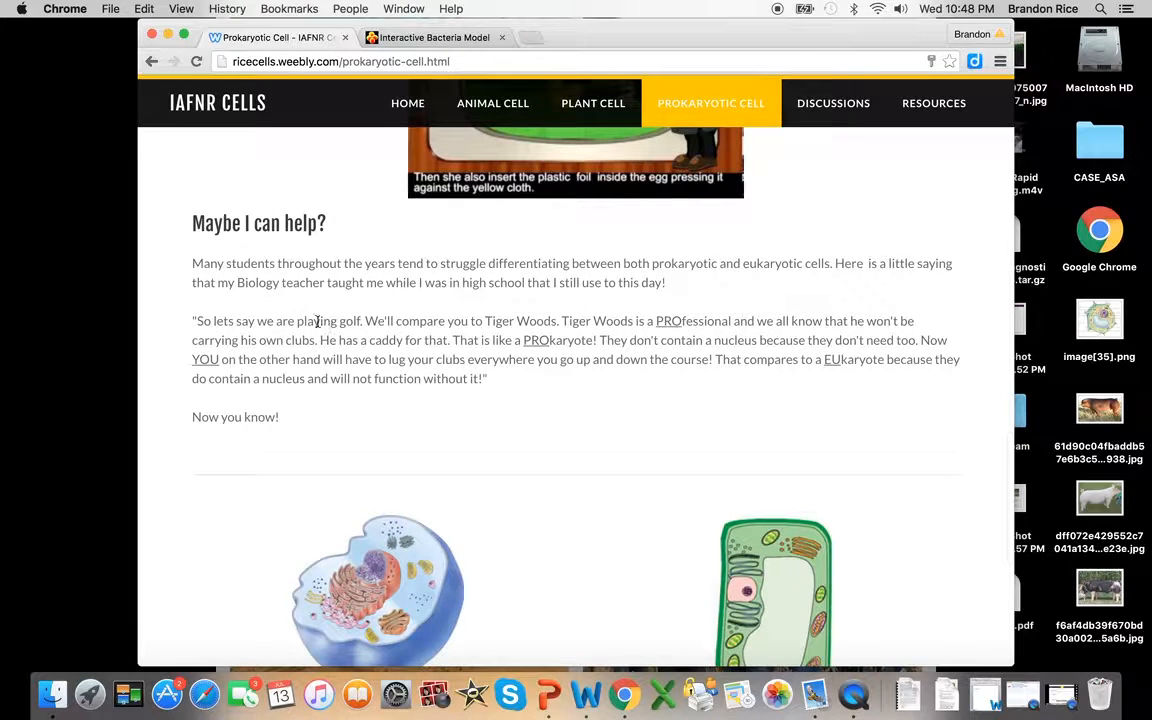
{"action": "mouse_move", "coordinate": [587, 547]}
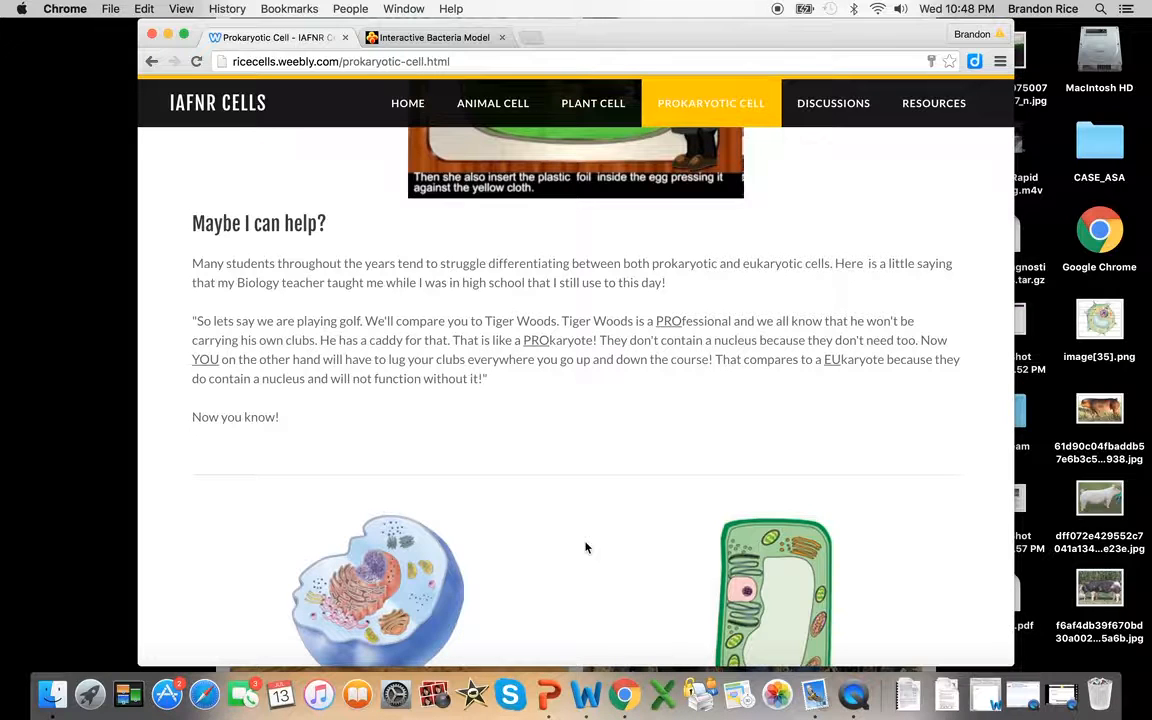
Scroll down to the Animal Cell and Plant Cell image links.
{"action": "scroll", "scroll_direction": "down", "scroll_amount": 3}
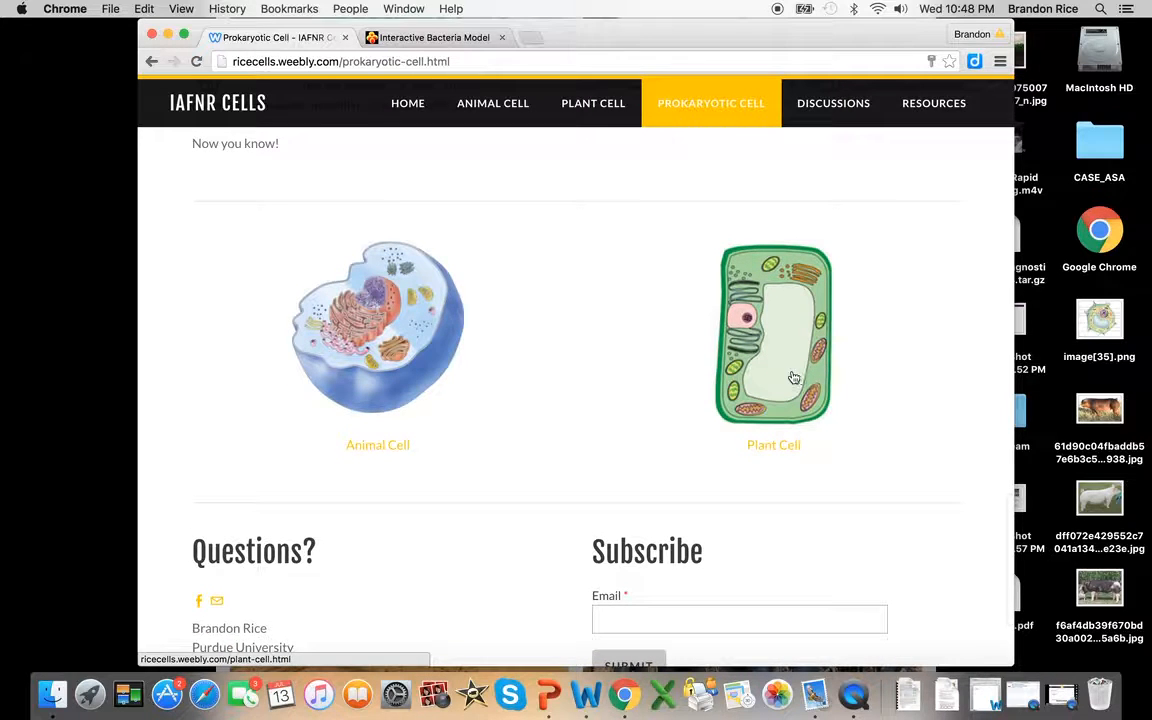
{"action": "mouse_move", "coordinate": [447, 358]}
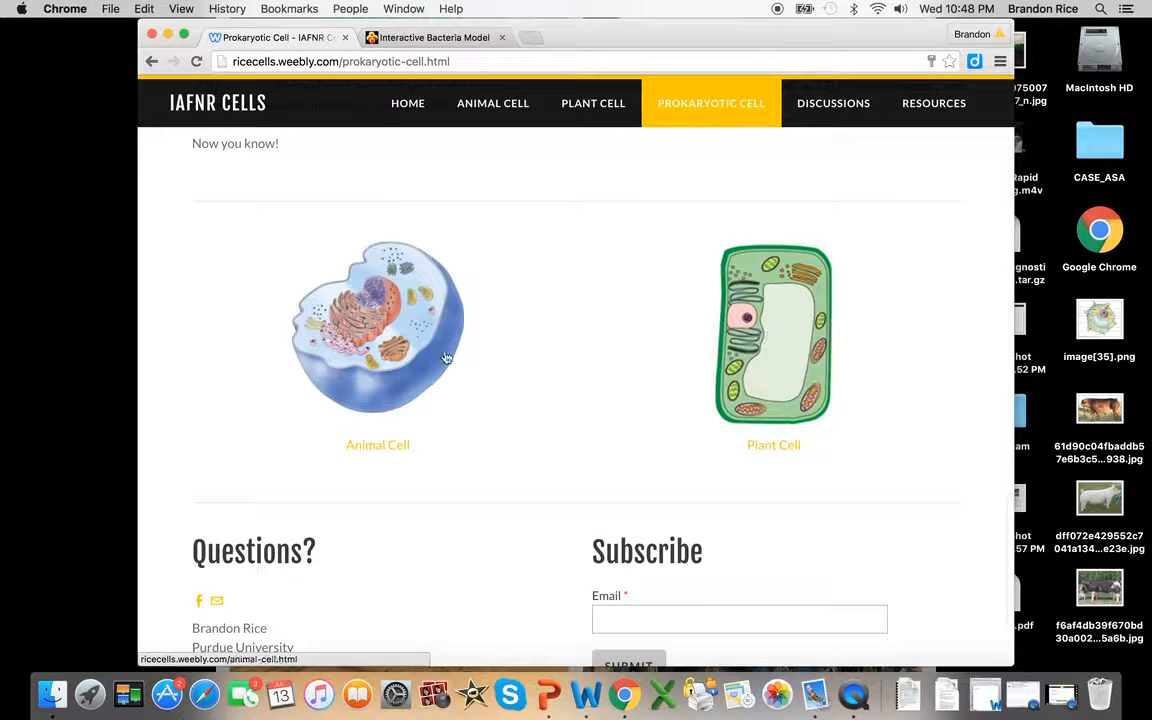
{"action": "mouse_move", "coordinate": [413, 307]}
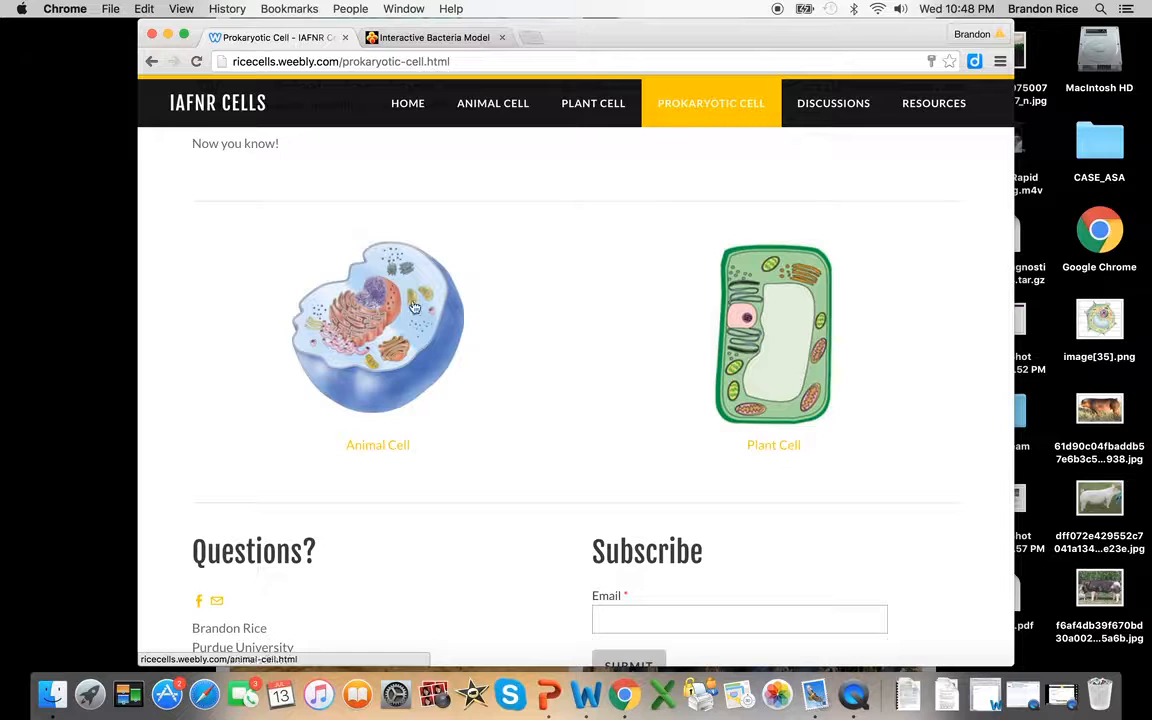
{"action": "mouse_move", "coordinate": [386, 348]}
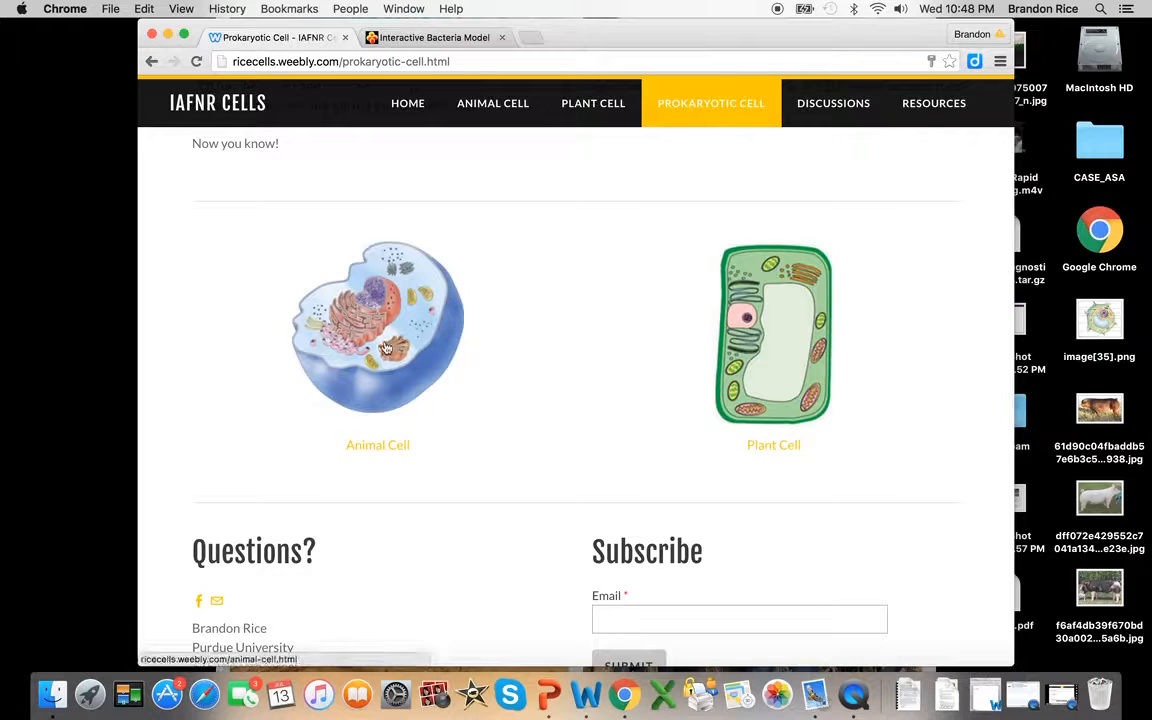
{"action": "mouse_move", "coordinate": [735, 196]}
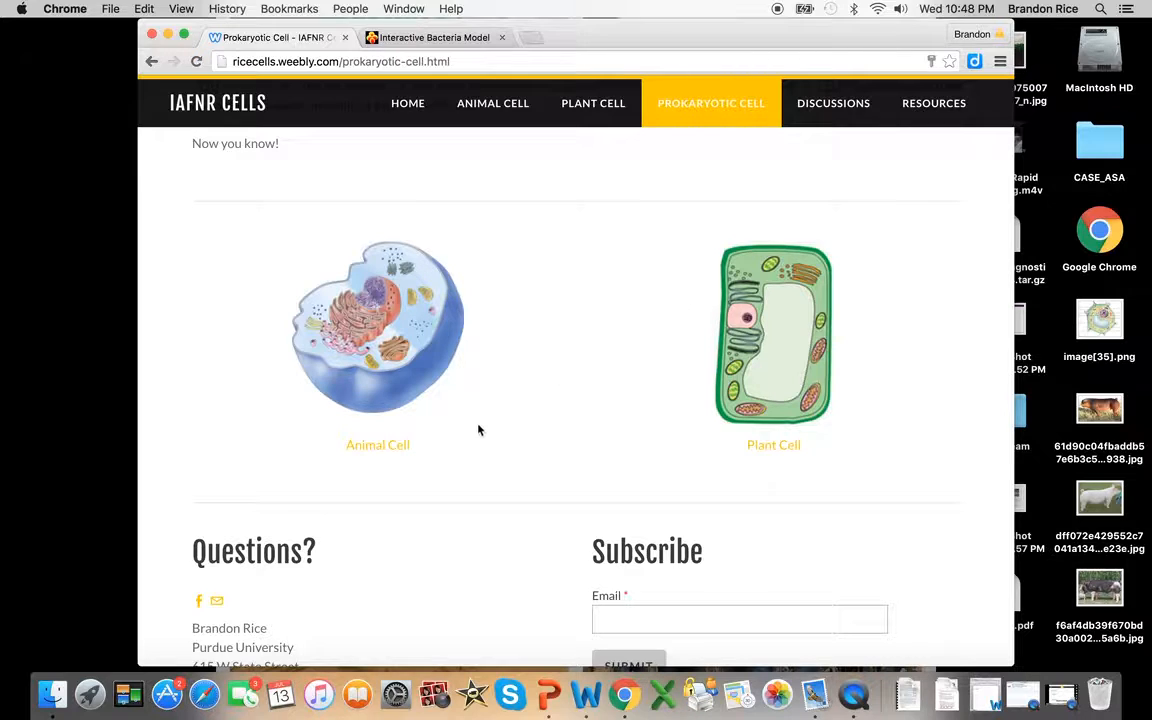
{"action": "mouse_move", "coordinate": [660, 110]}
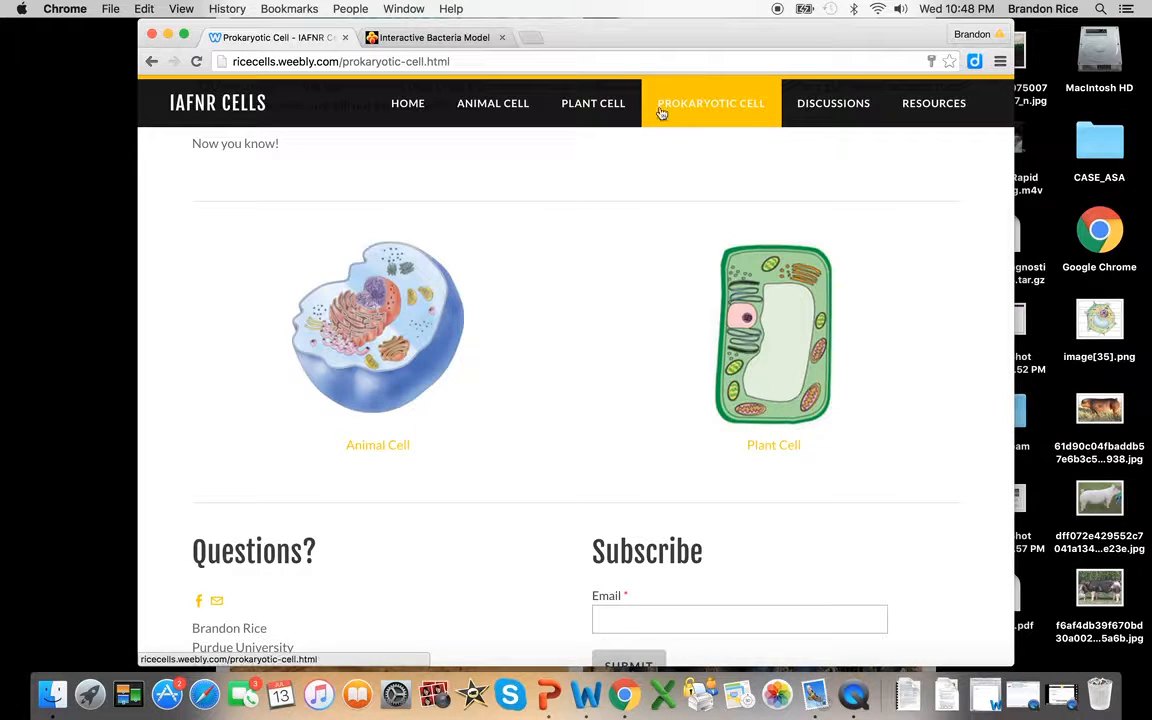
{"action": "mouse_move", "coordinate": [777, 322]}
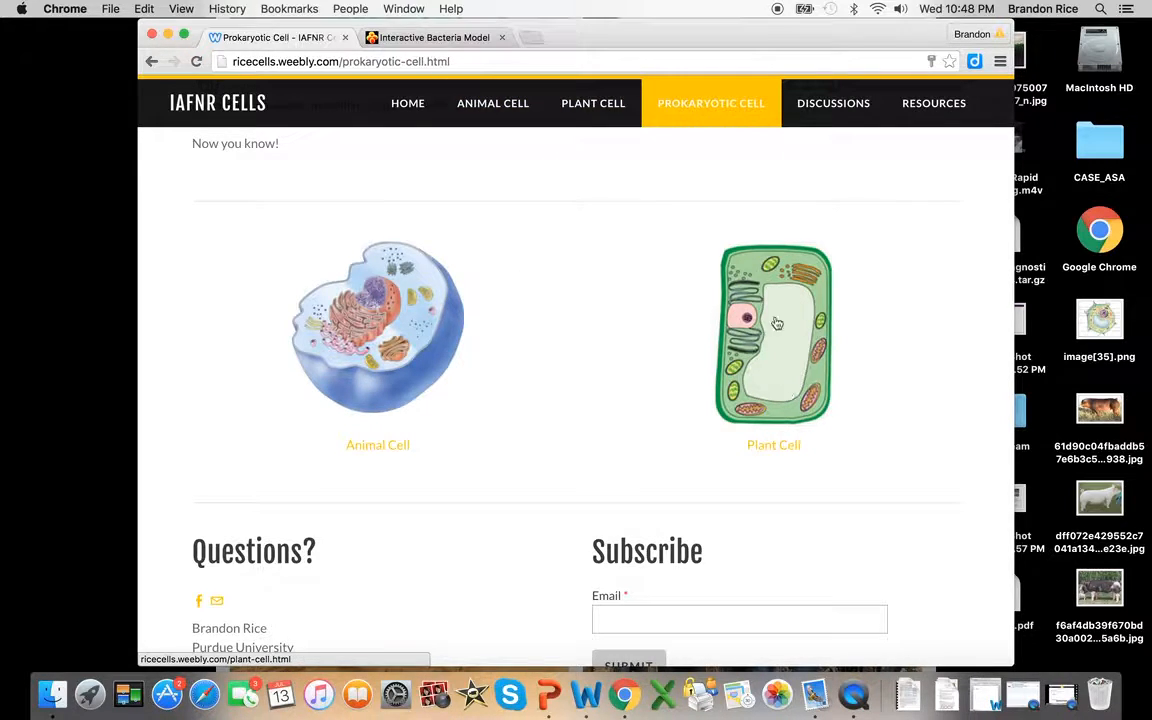
{"action": "mouse_move", "coordinate": [202, 361]}
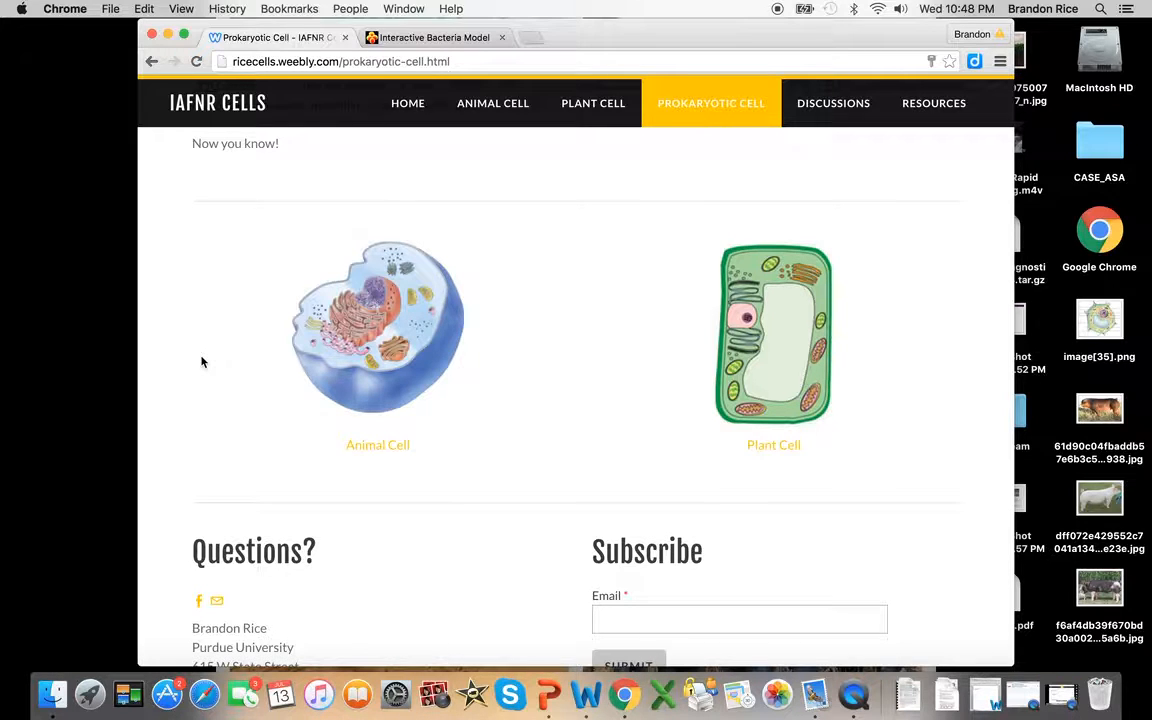
Scroll to the bottom showing Questions? contacts, Subscribe form, and footer links.
{"action": "scroll", "scroll_direction": "down", "scroll_amount": 3}
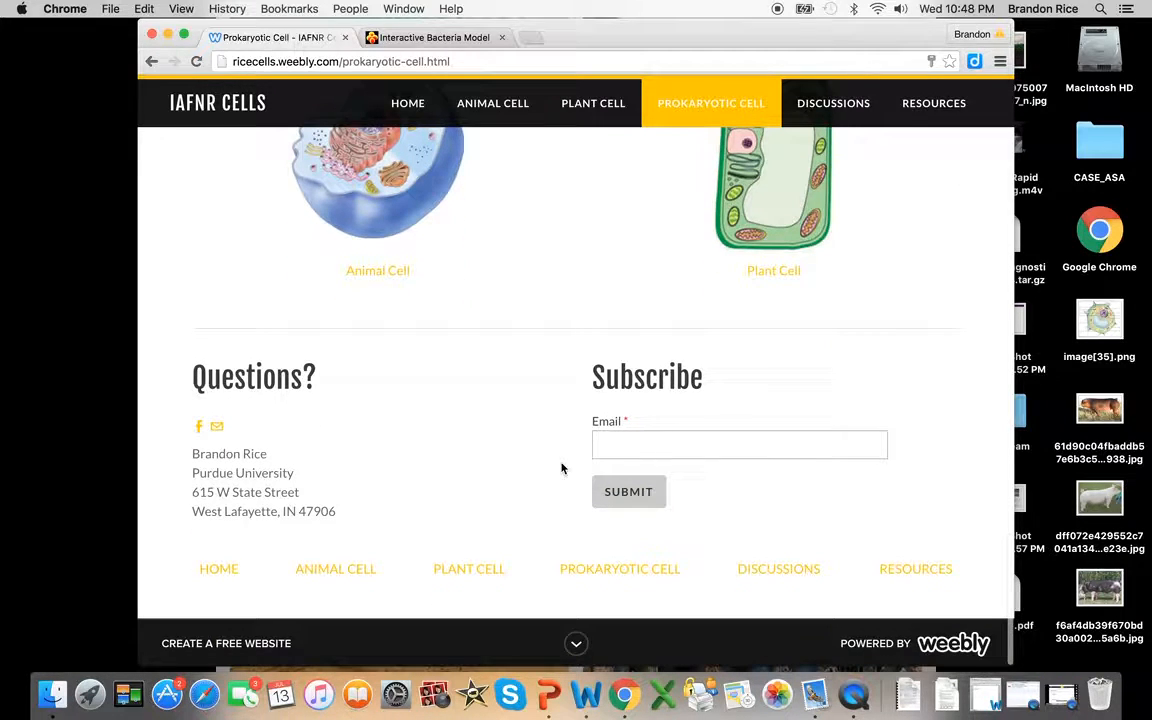
{"action": "mouse_move", "coordinate": [217, 427]}
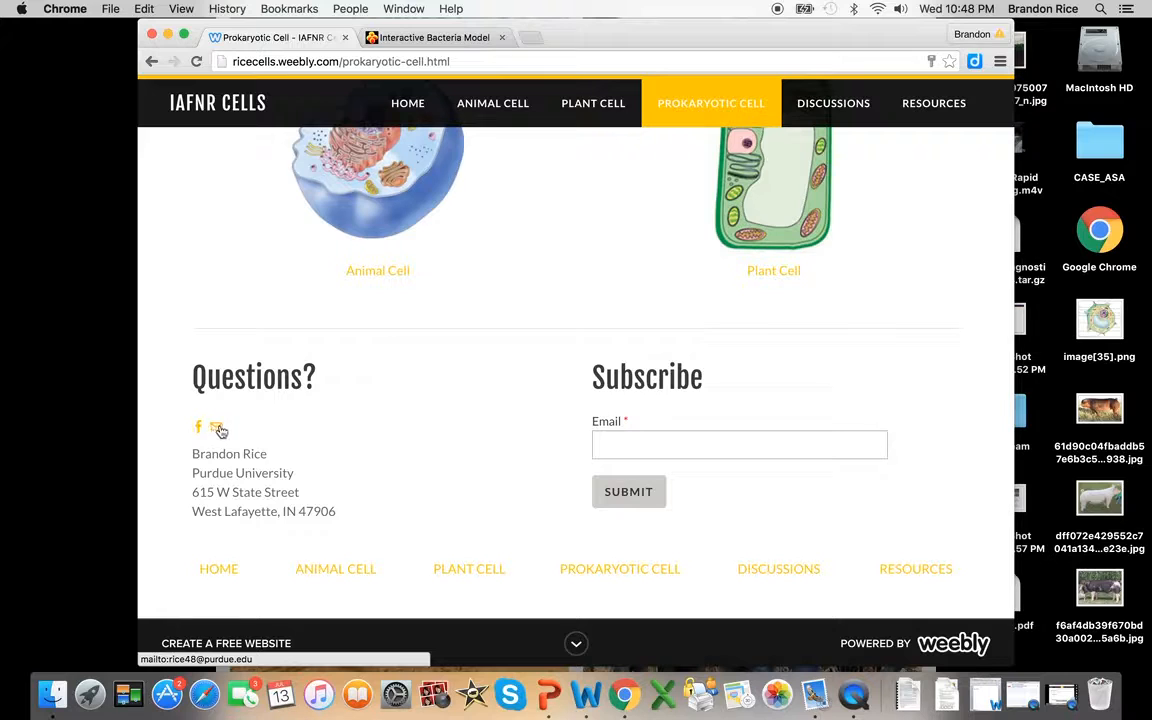
{"action": "mouse_move", "coordinate": [367, 530]}
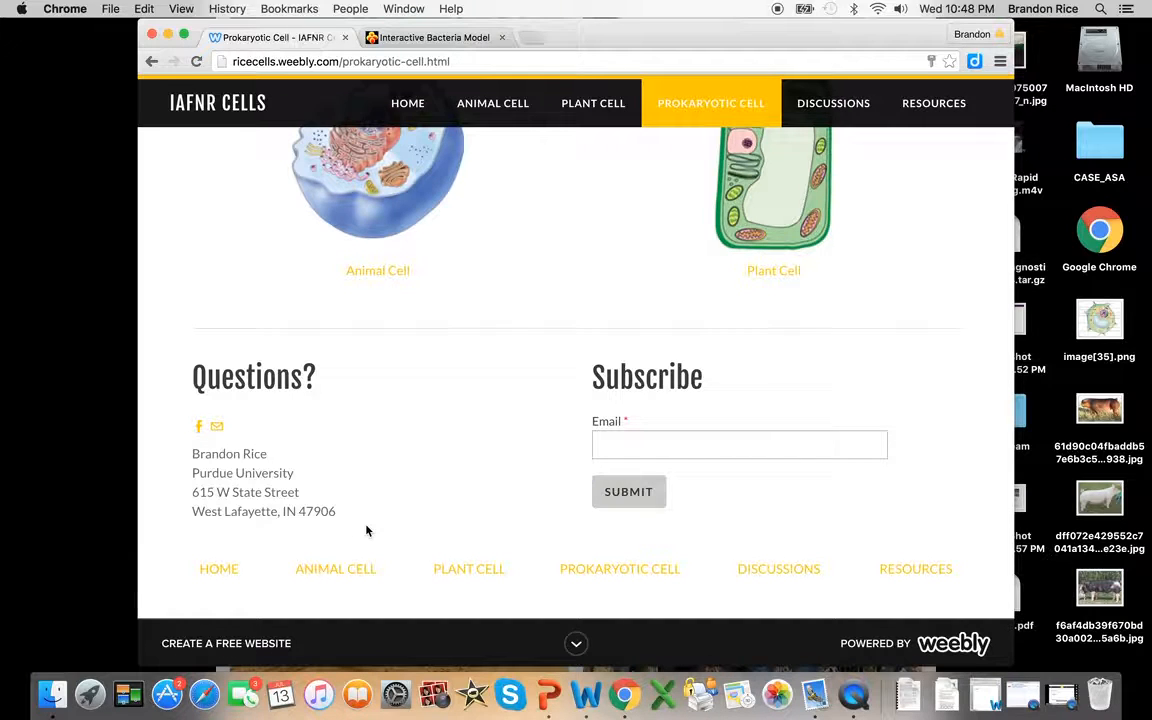
Scroll the Prokaryotic Cell page back to the Assignment 4 and 5 instructions, then switch to QuickTime Player.
{"action": "scroll", "scroll_direction": "down", "scroll_amount": 3}
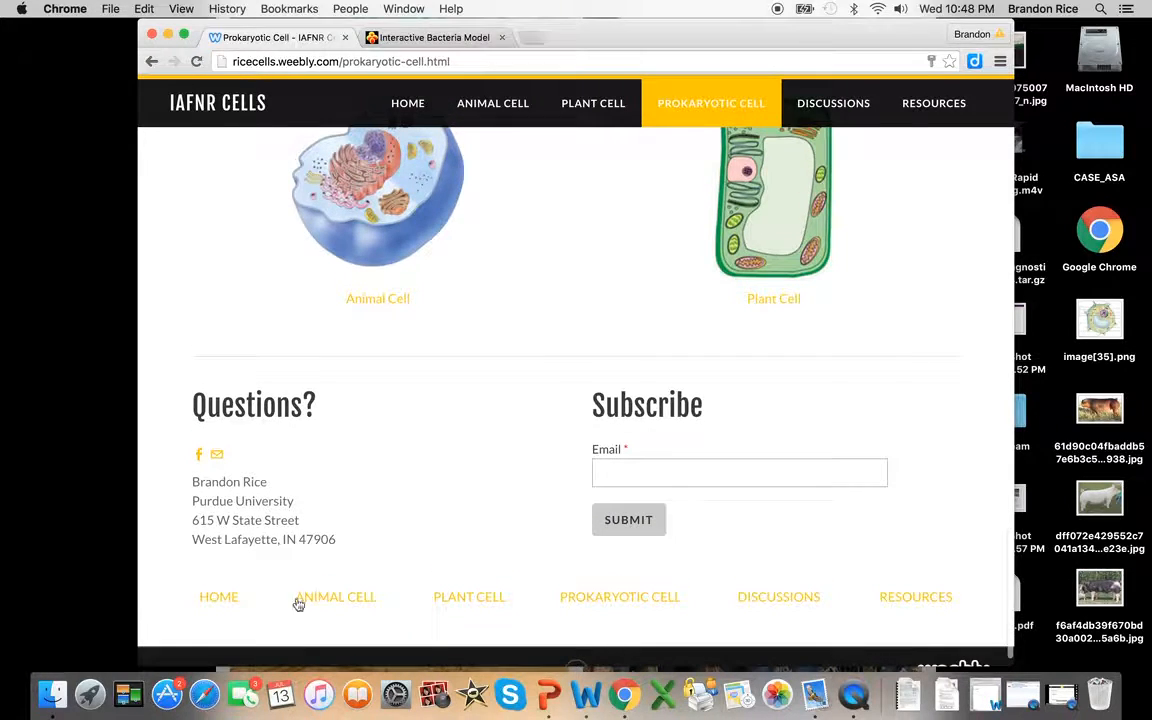
{"action": "scroll", "scroll_direction": "up", "scroll_amount": 3}
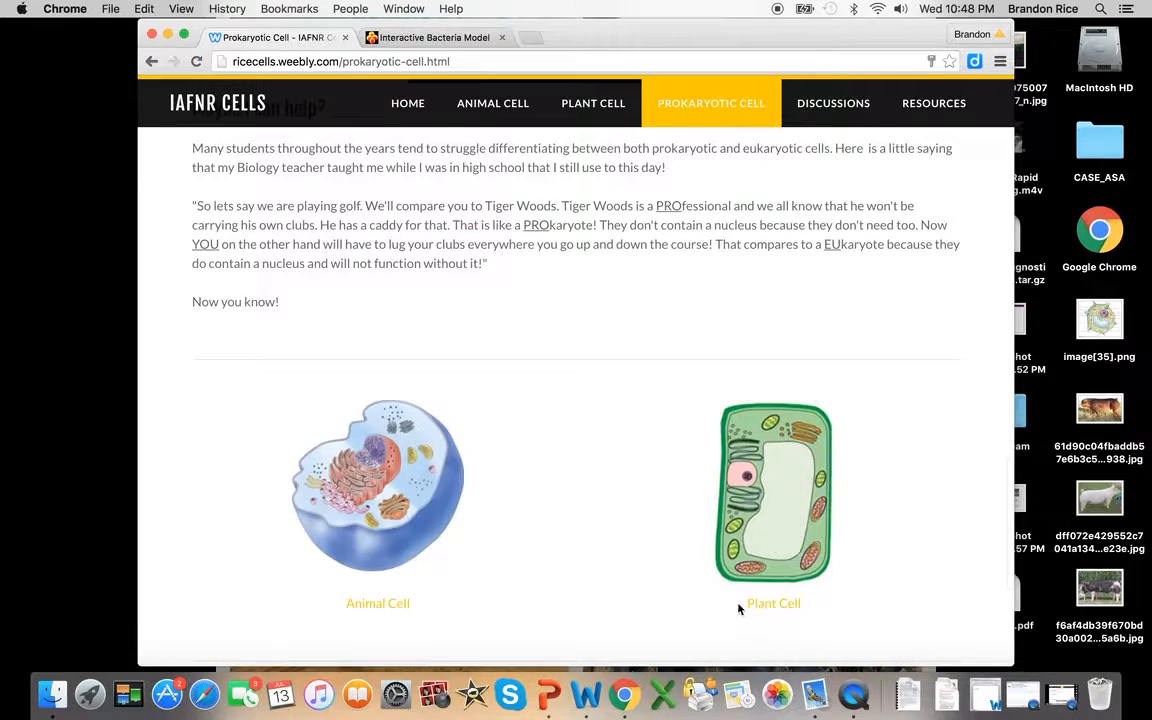
{"action": "scroll", "scroll_direction": "down", "scroll_amount": 3}
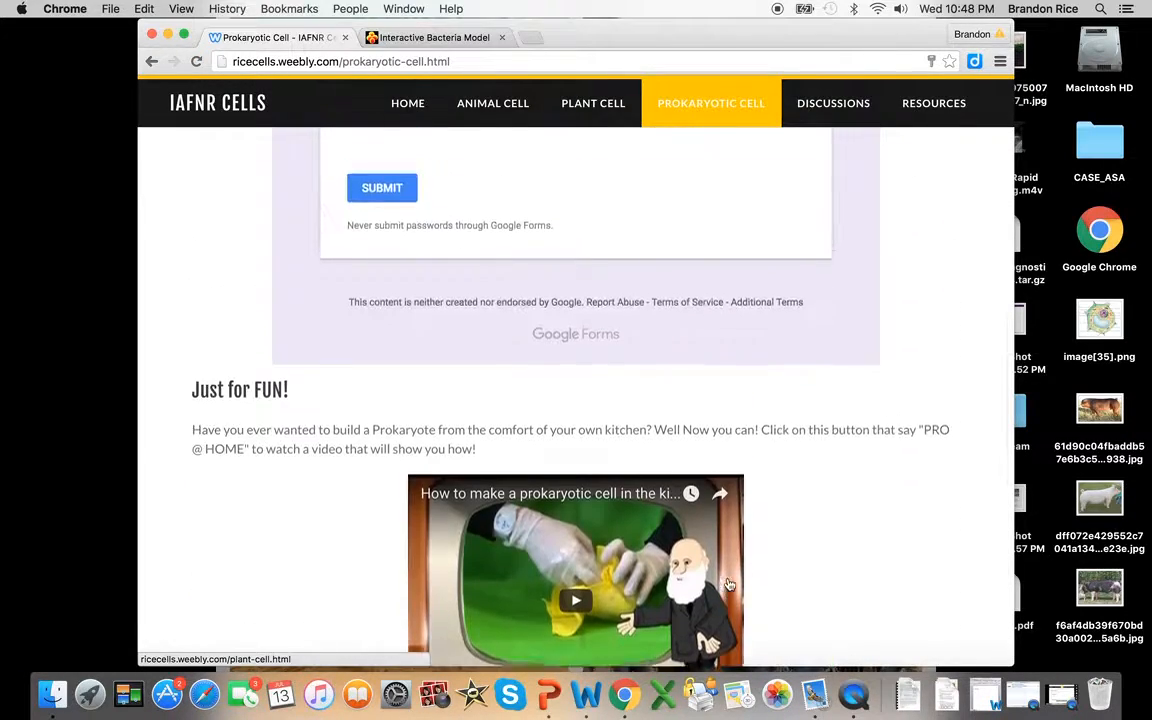
{"action": "scroll", "scroll_direction": "up", "scroll_amount": 3}
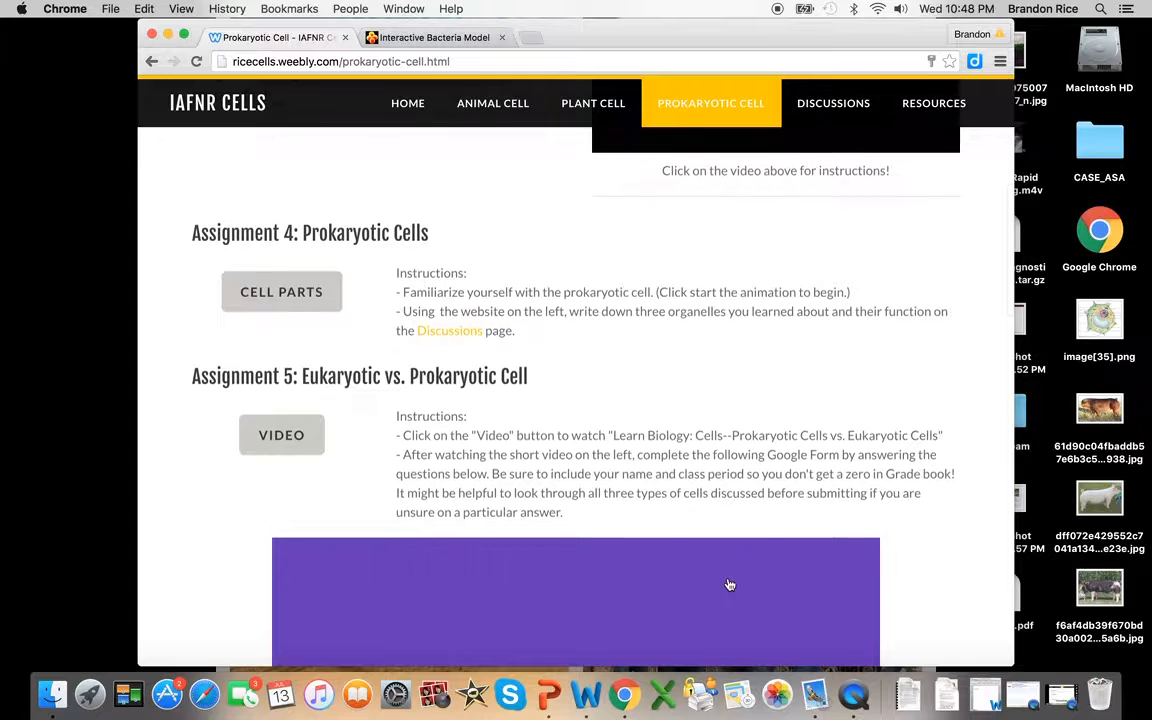
{"action": "scroll", "scroll_direction": "up", "scroll_amount": 3}
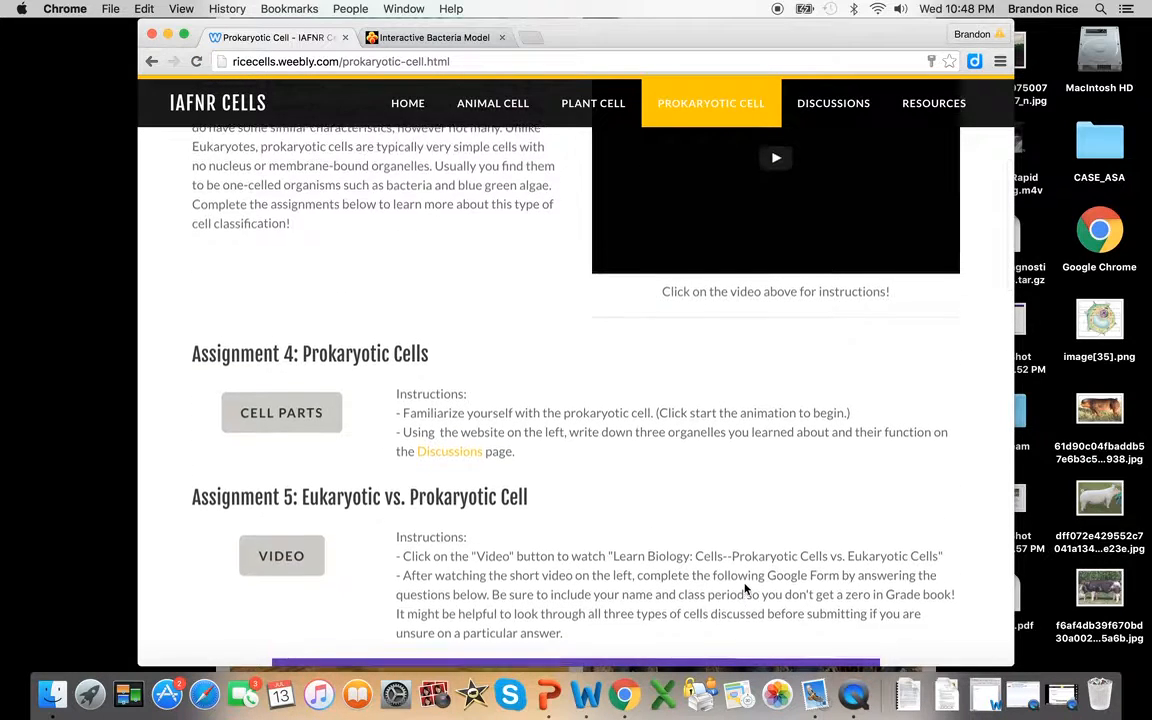
{"action": "left_click", "coordinate": [853, 693]}
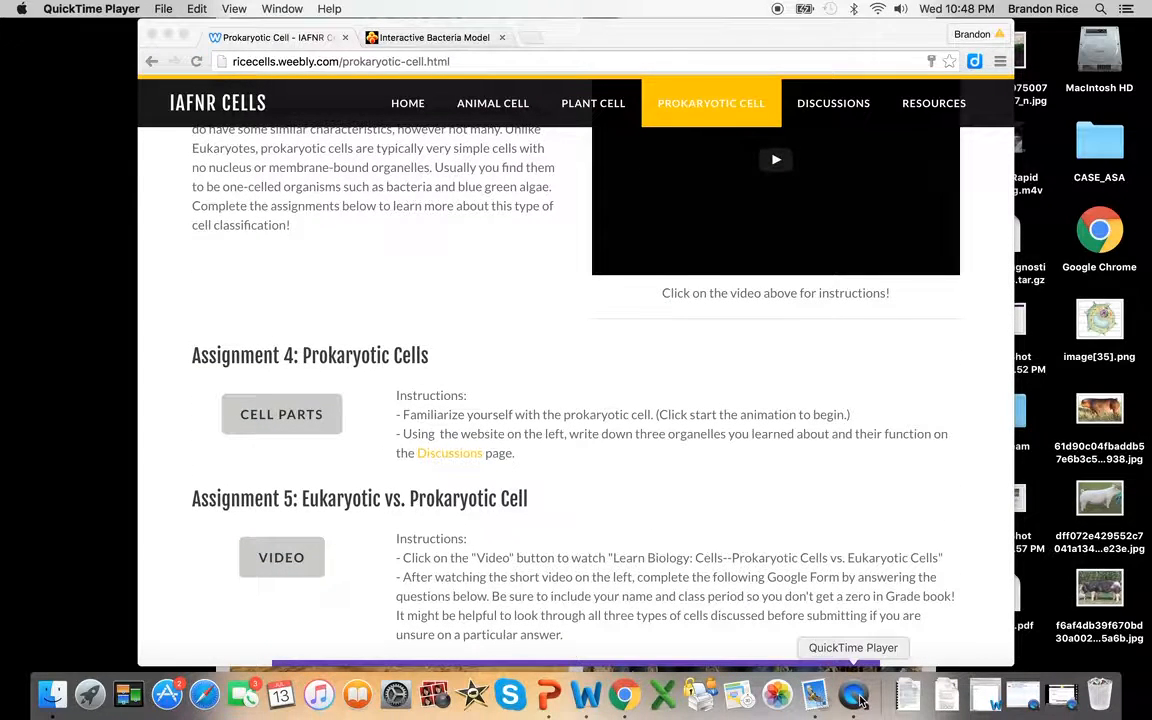